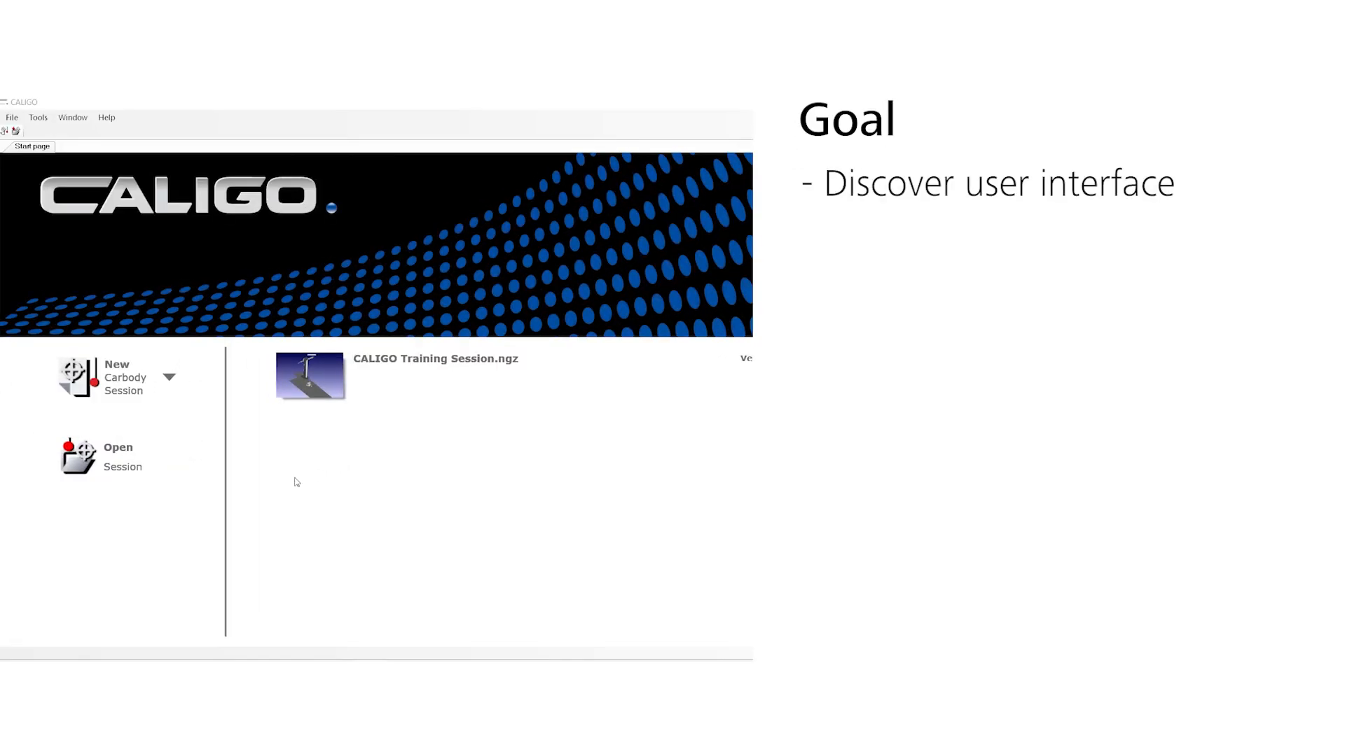
Step: Open CALIGO Training Session.ngz from the Training Data folder via Open Session
{"action": "left_click", "coordinate": [1280, 9]}
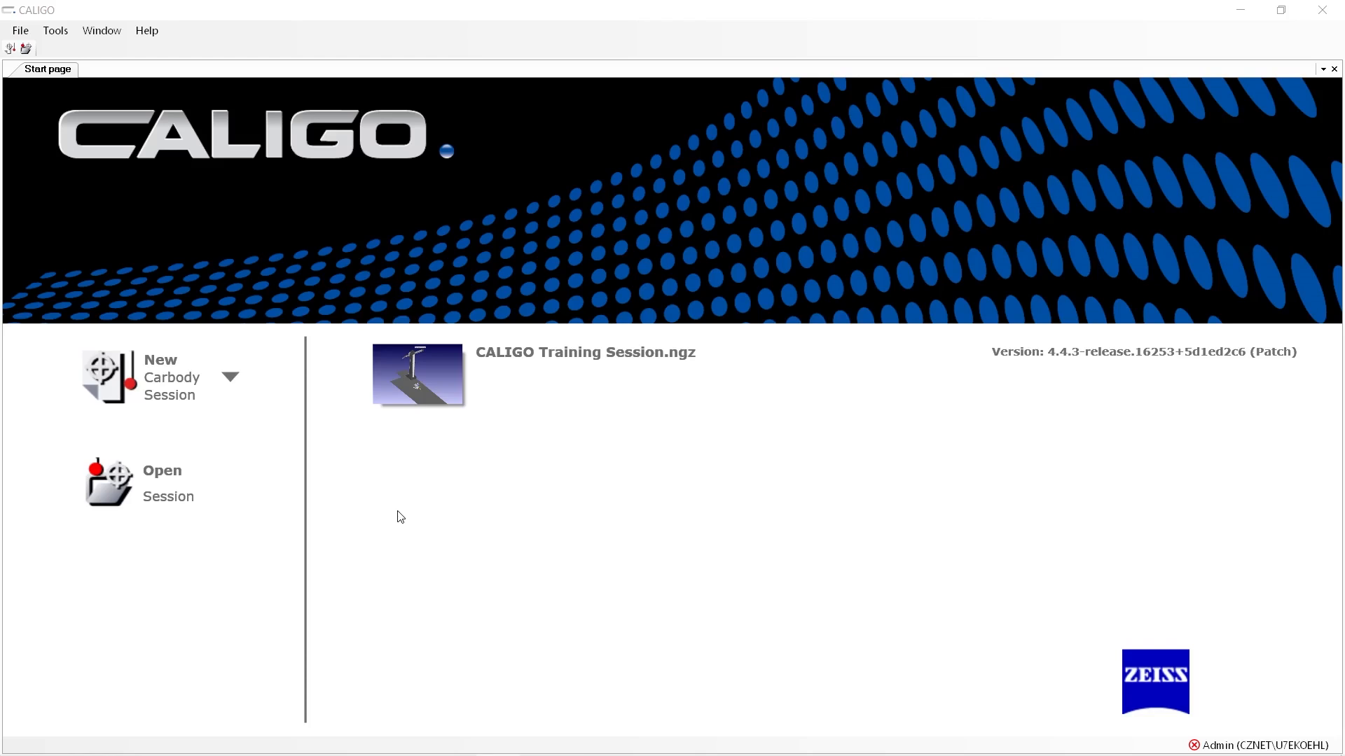
{"action": "mouse_move", "coordinate": [124, 403]}
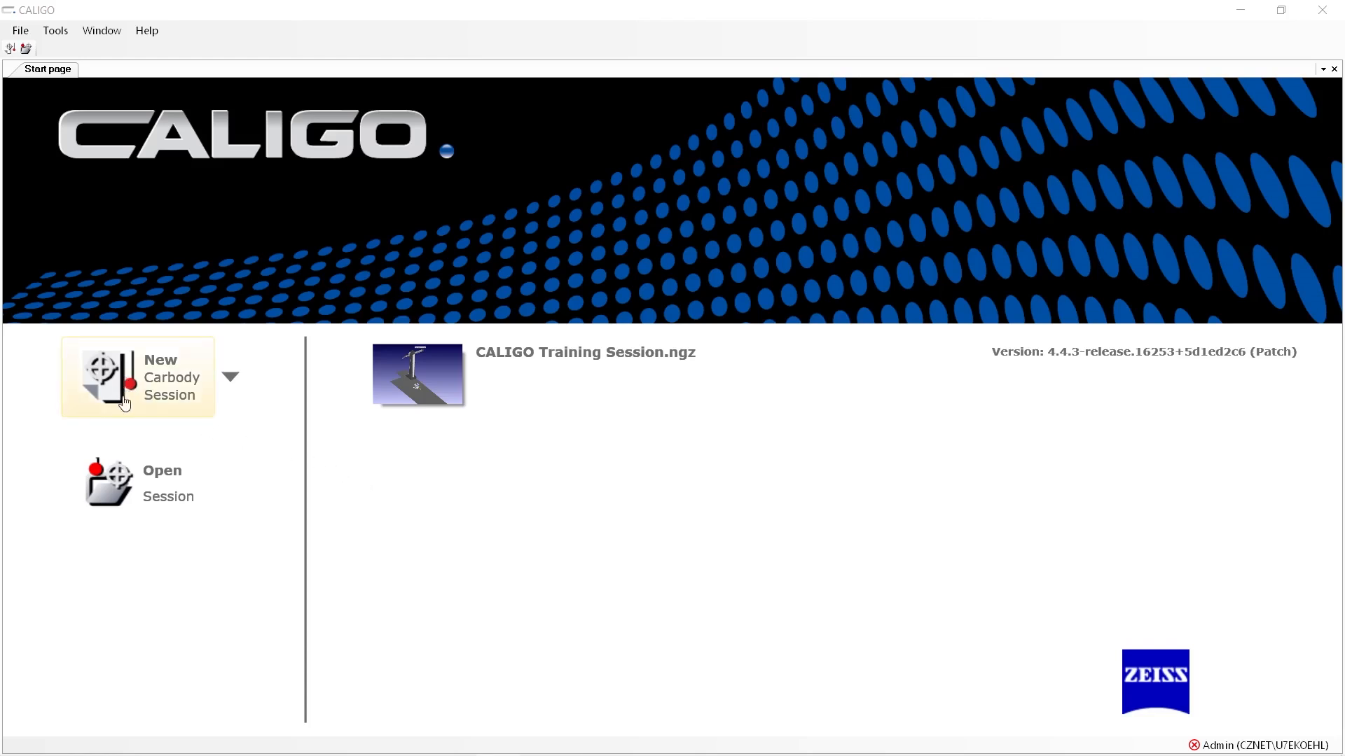
{"action": "mouse_move", "coordinate": [226, 455]}
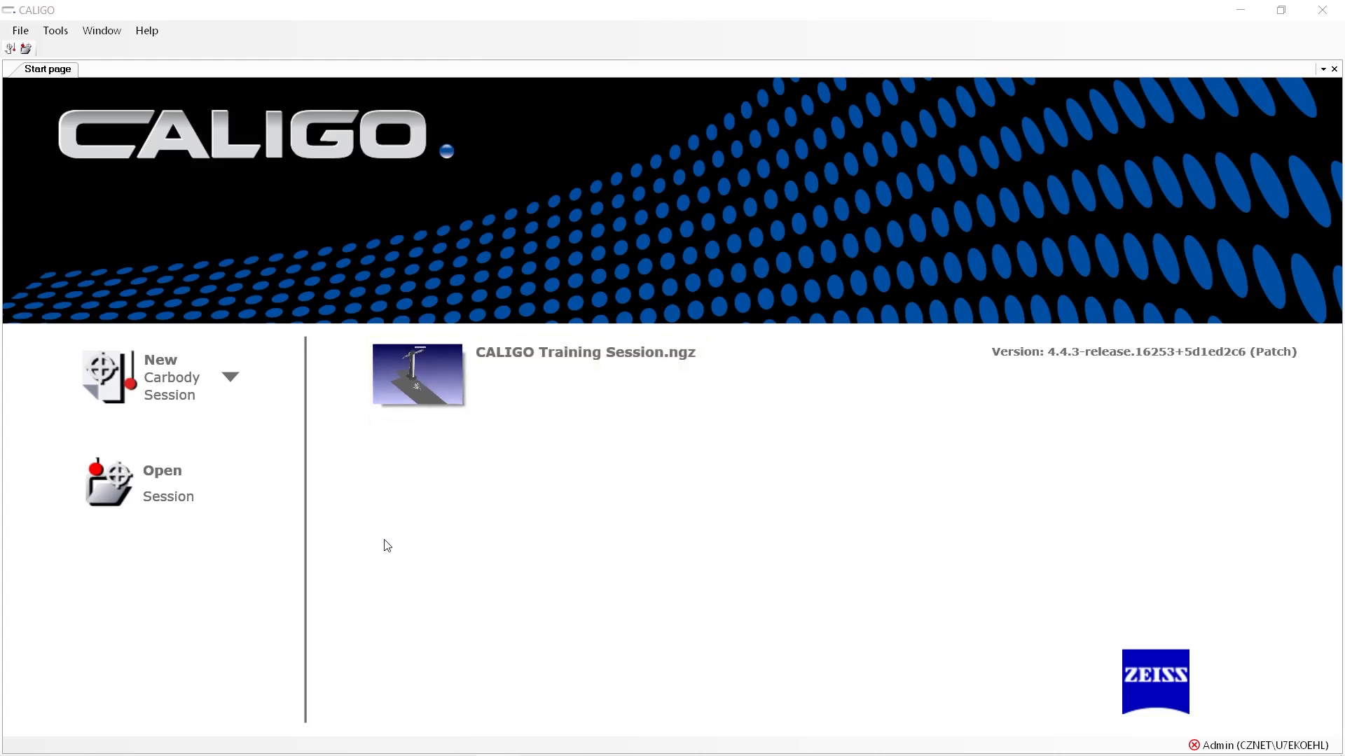
{"action": "left_click", "coordinate": [109, 480]}
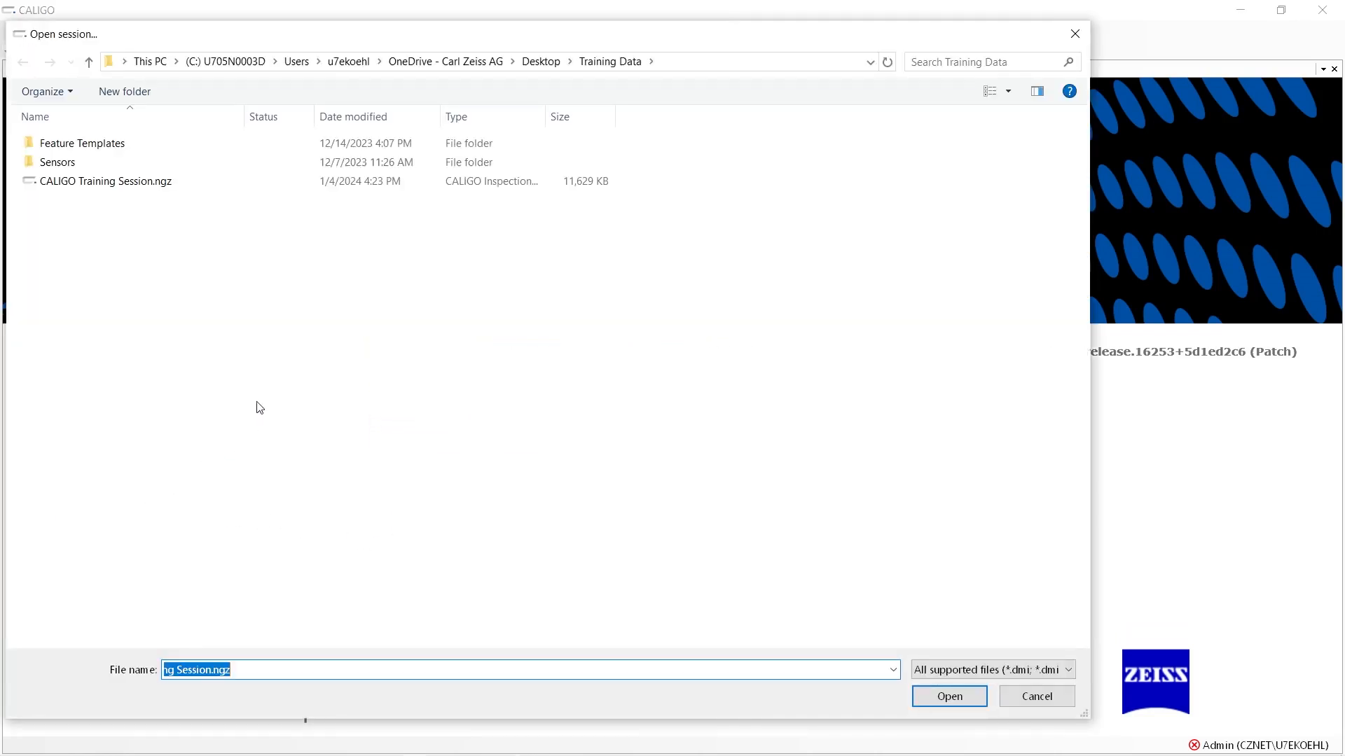
{"action": "left_click", "coordinate": [104, 181]}
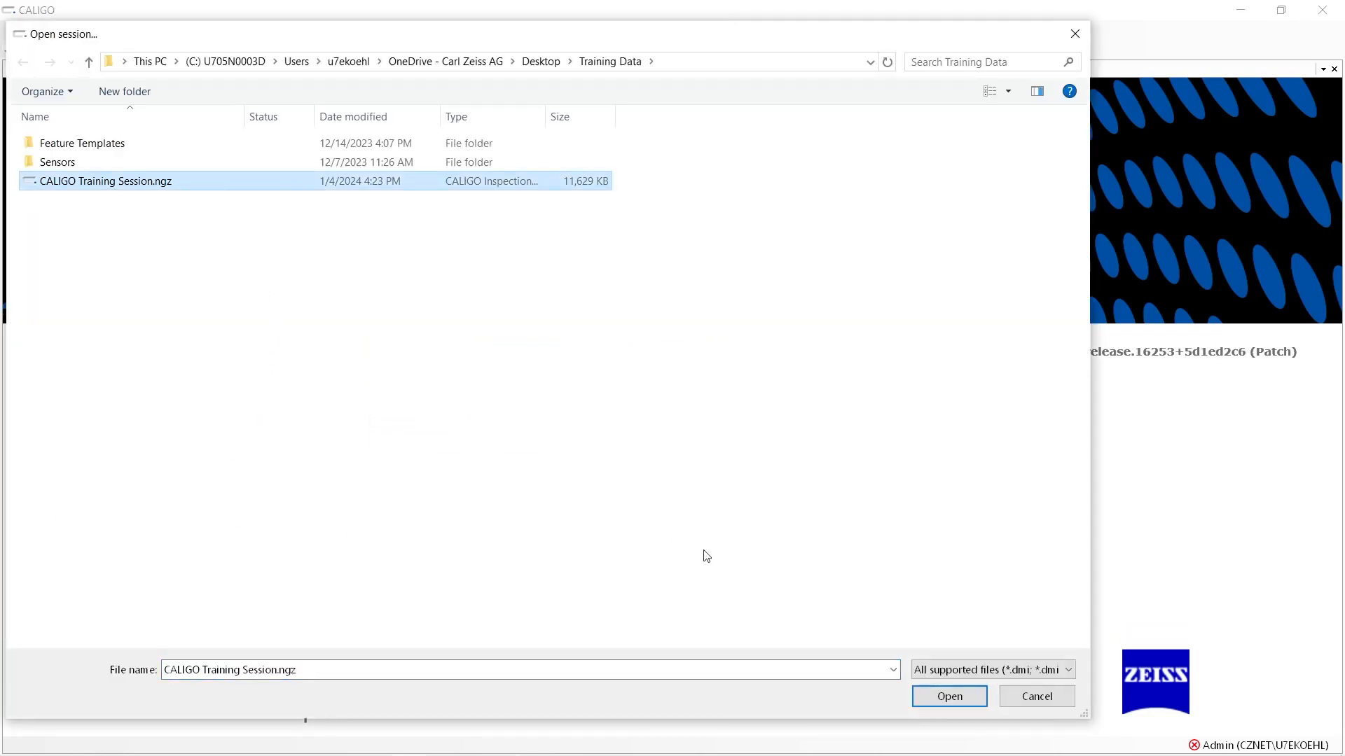
{"action": "left_click", "coordinate": [948, 695]}
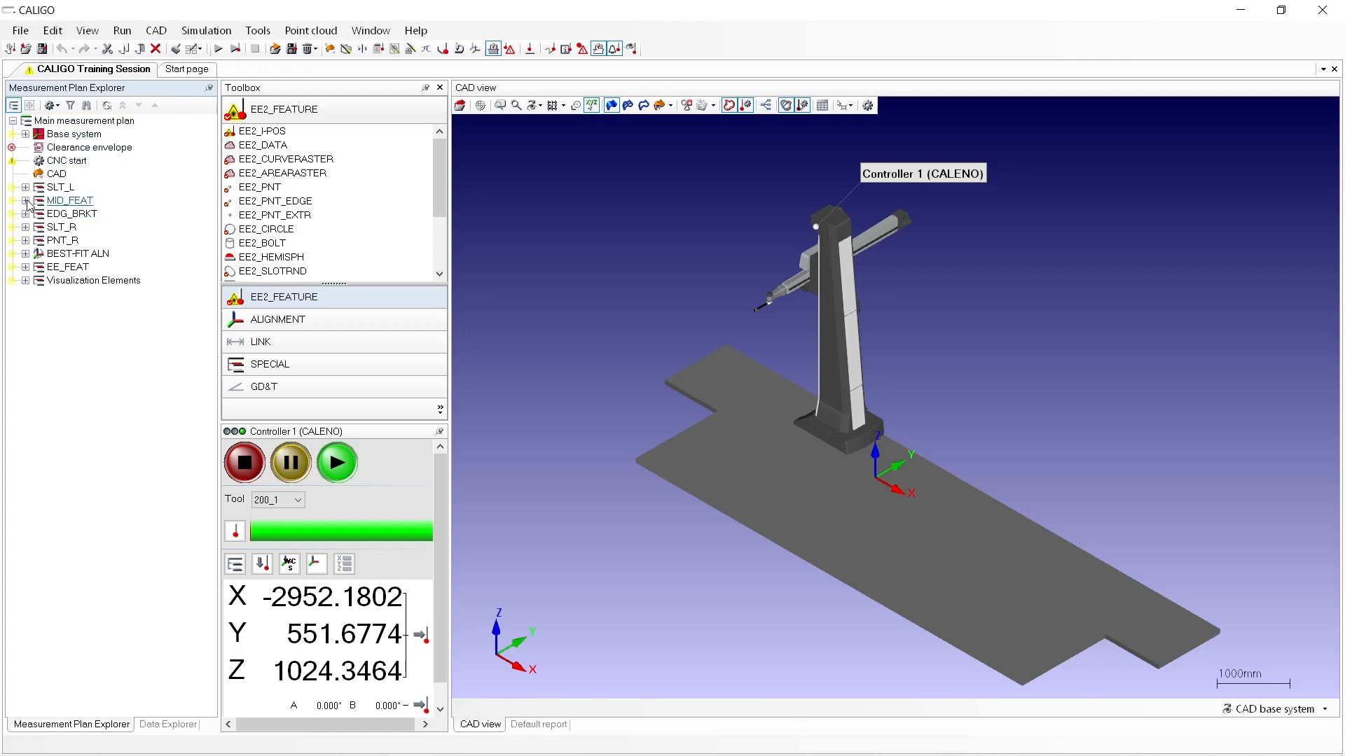
Step: Expand the MID_FEAT, EDG_BRKT and SLT_R groups in the Measurement Plan Explorer
{"action": "left_click", "coordinate": [25, 201]}
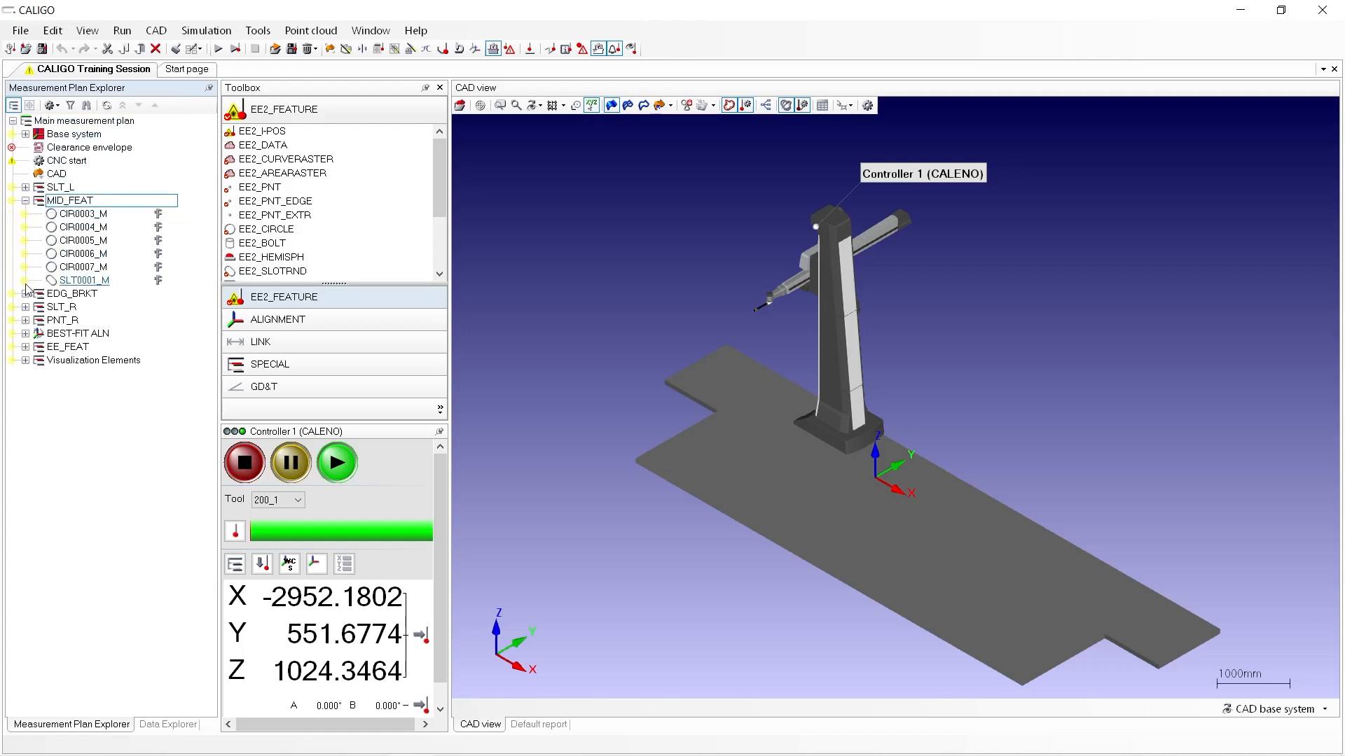
{"action": "left_click", "coordinate": [27, 294]}
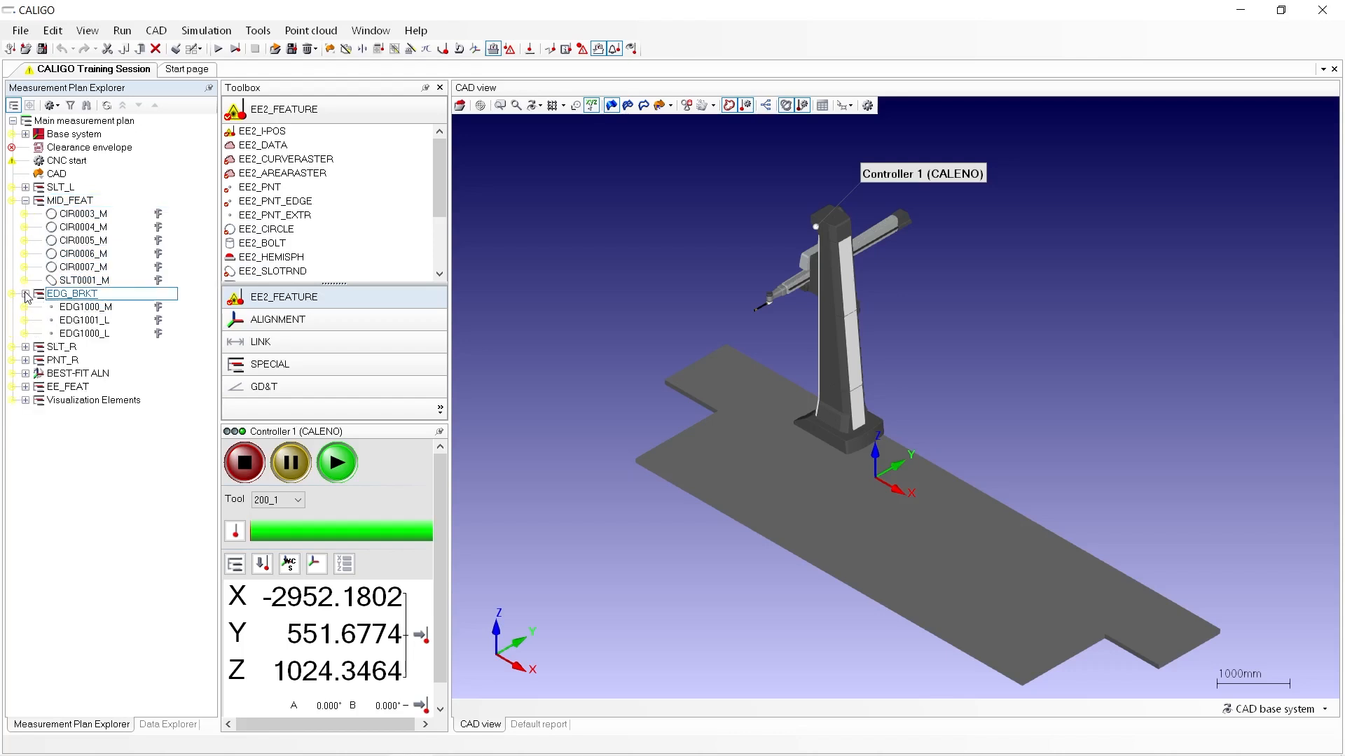
{"action": "left_click", "coordinate": [26, 347]}
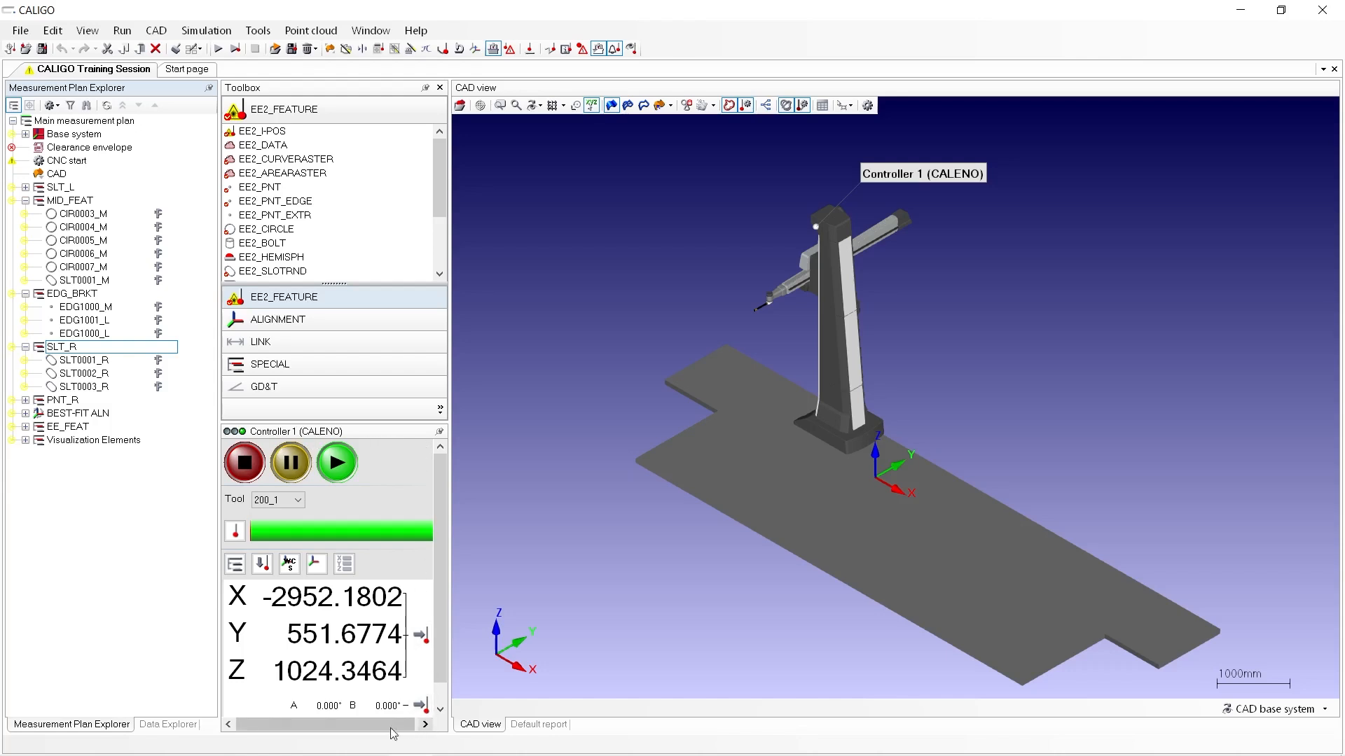
{"action": "mouse_move", "coordinate": [225, 436]}
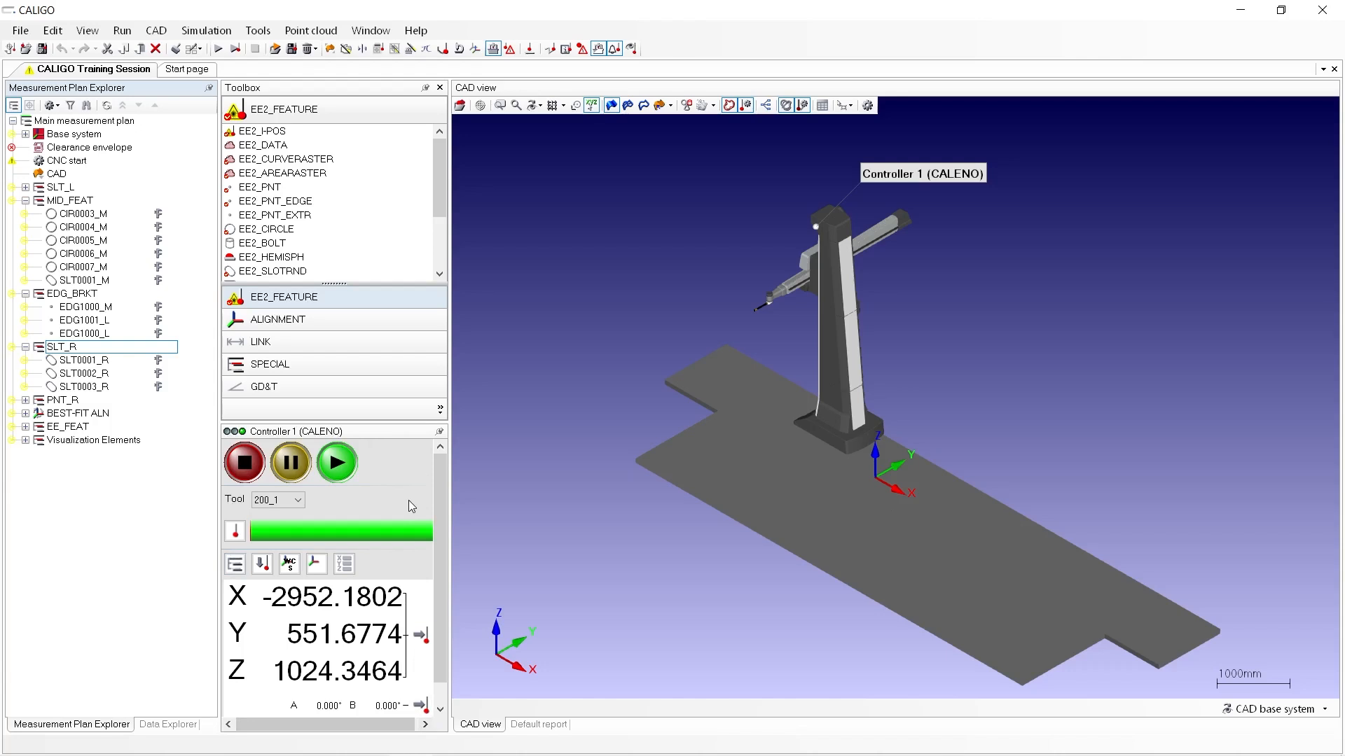
{"action": "mouse_move", "coordinate": [965, 234]}
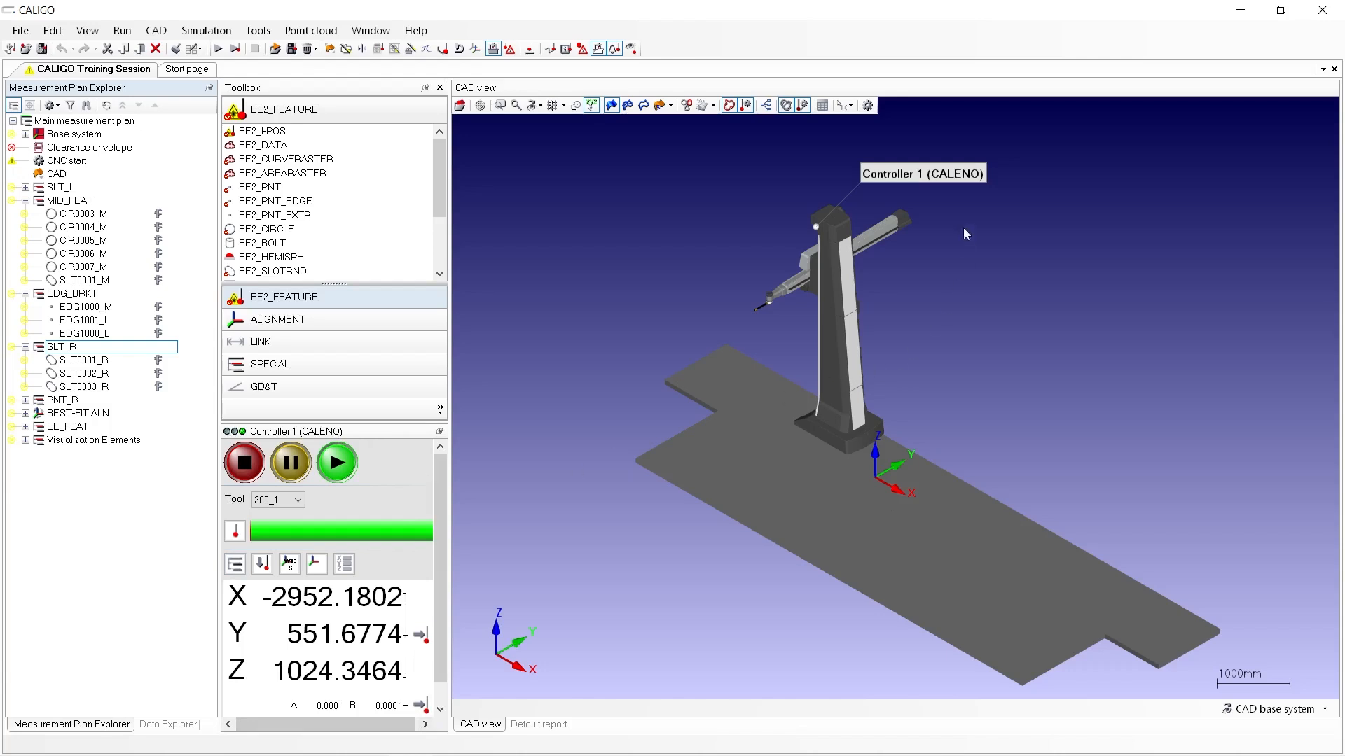
{"action": "mouse_move", "coordinate": [505, 77]}
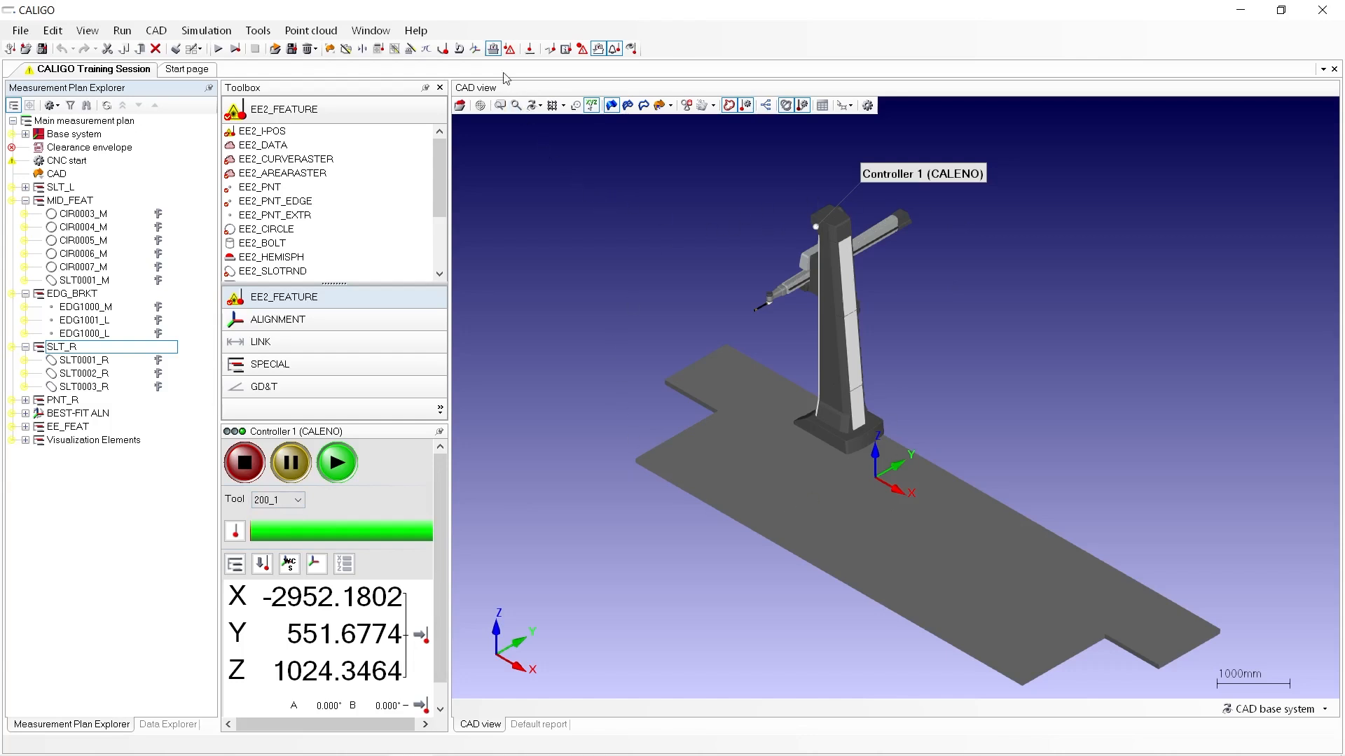
{"action": "mouse_move", "coordinate": [495, 453]}
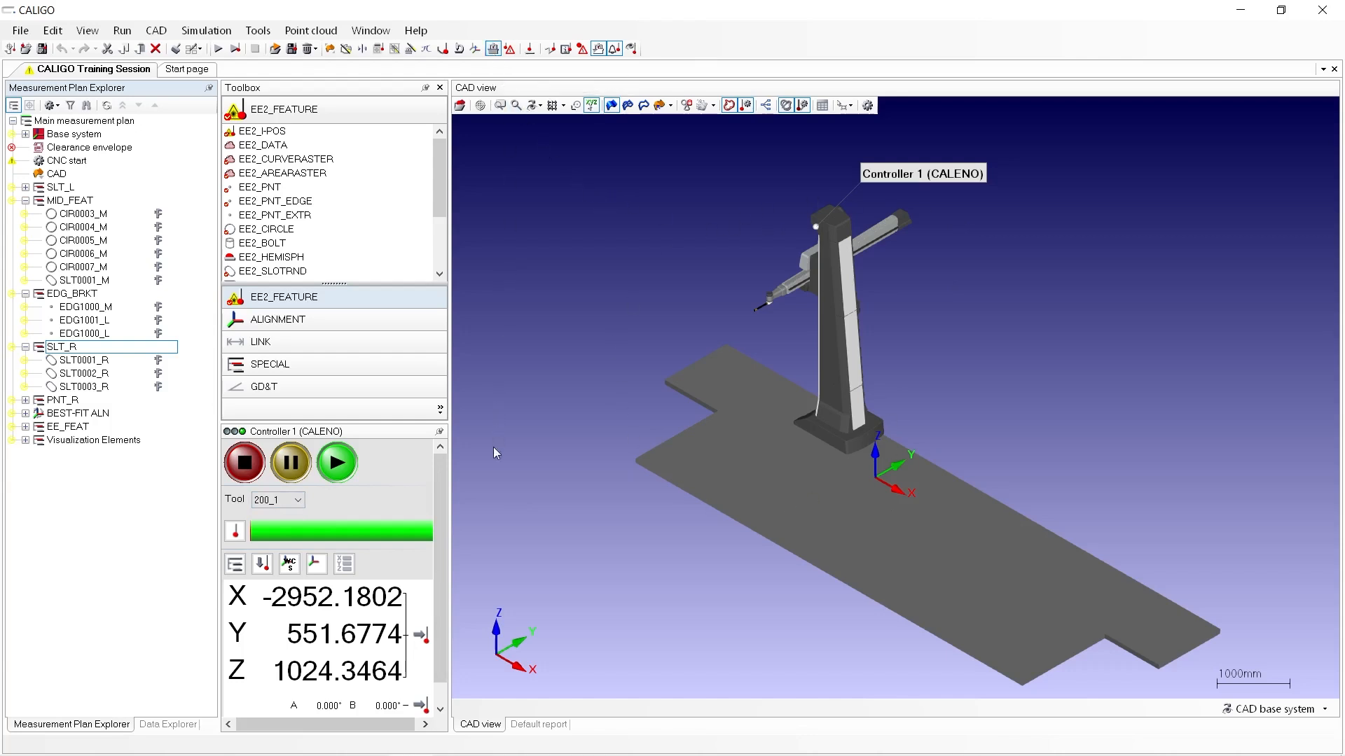
{"action": "left_click", "coordinate": [298, 500]}
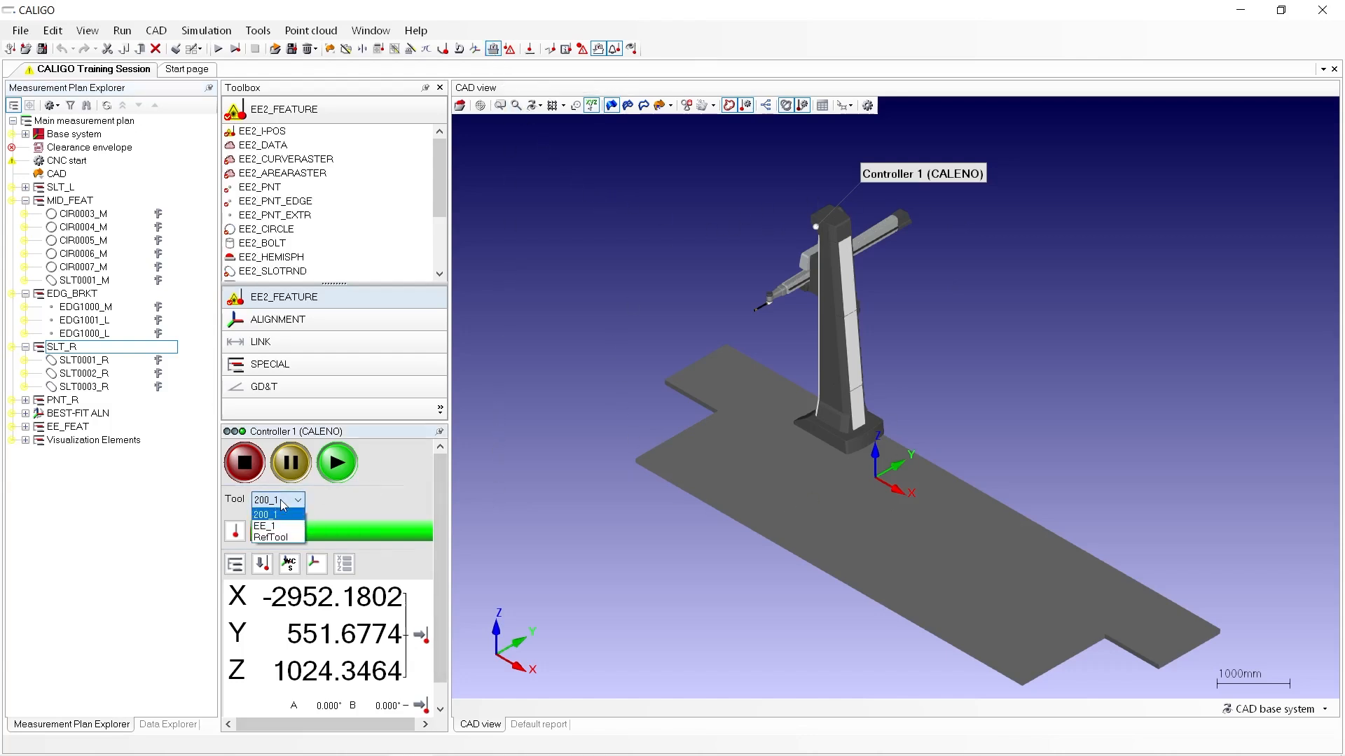
{"action": "left_click", "coordinate": [274, 537]}
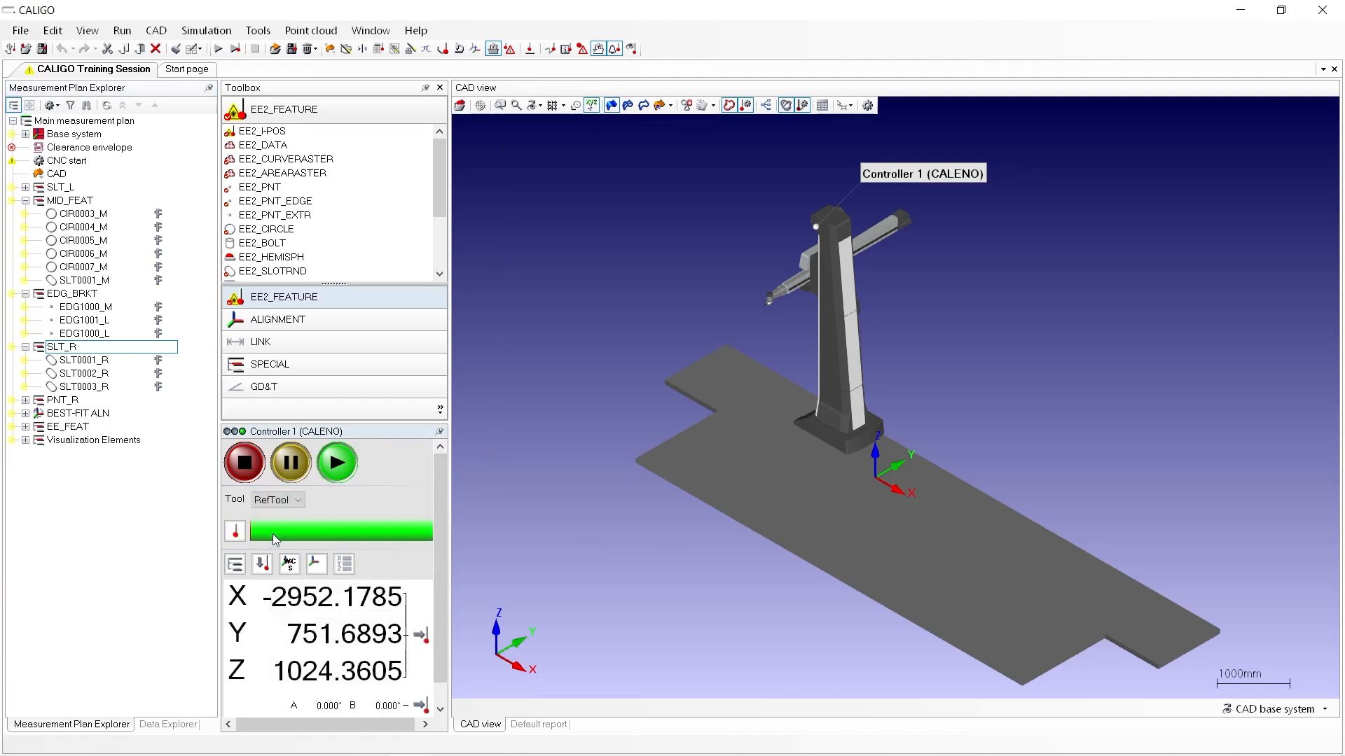
{"action": "left_click", "coordinate": [299, 500]}
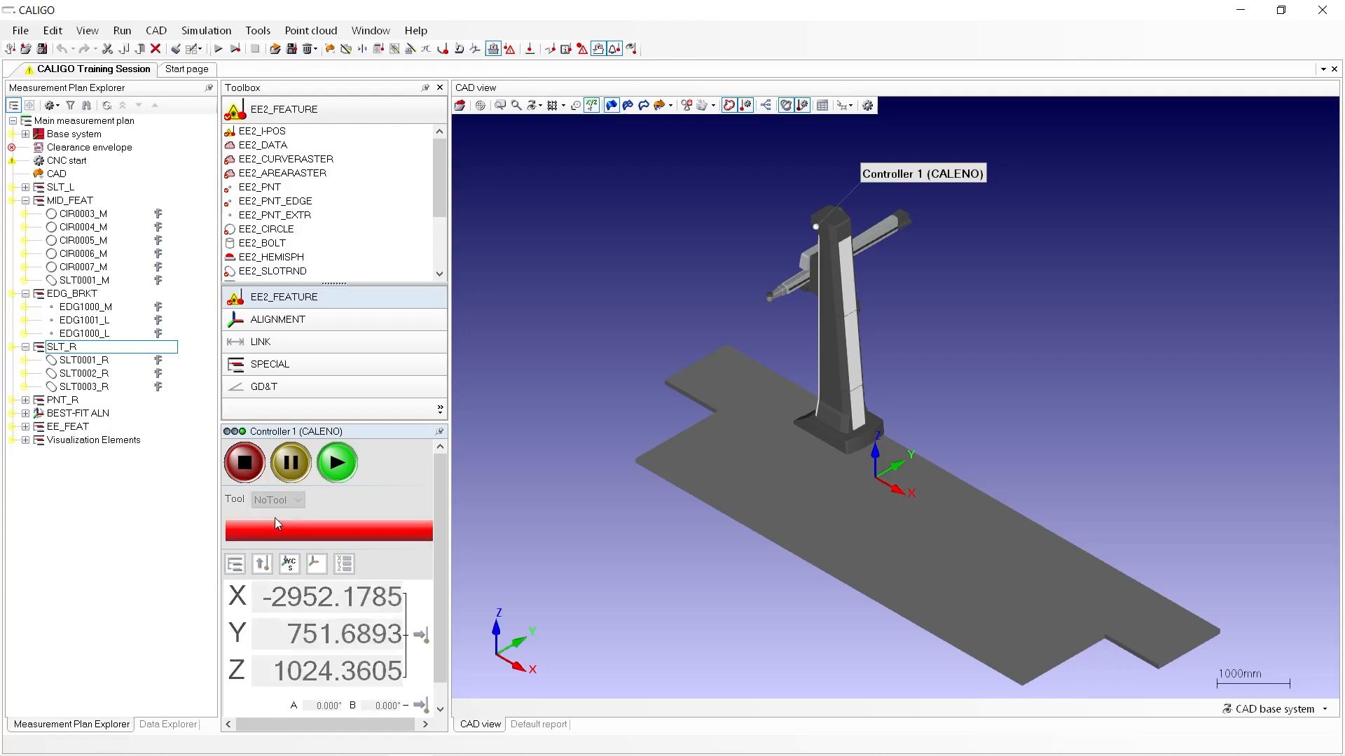
{"action": "left_click", "coordinate": [272, 500]}
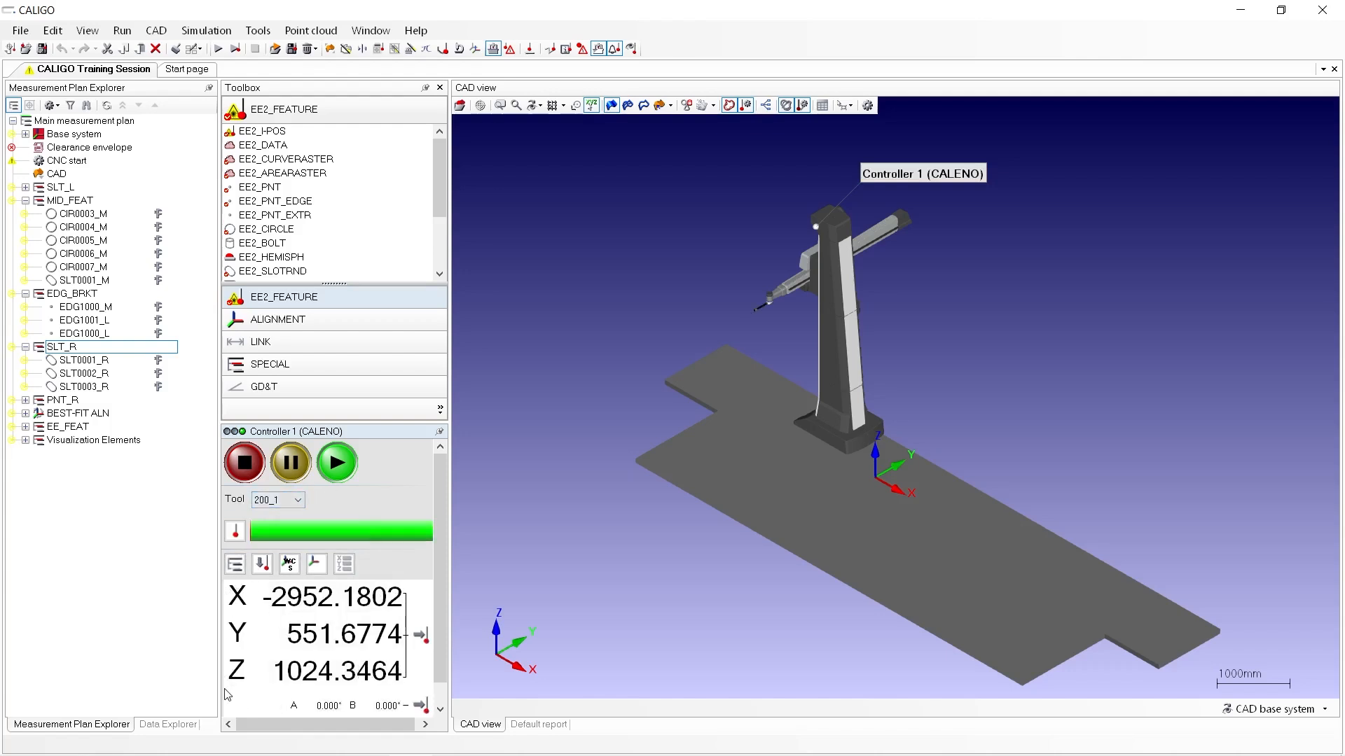
{"action": "mouse_move", "coordinate": [418, 688]}
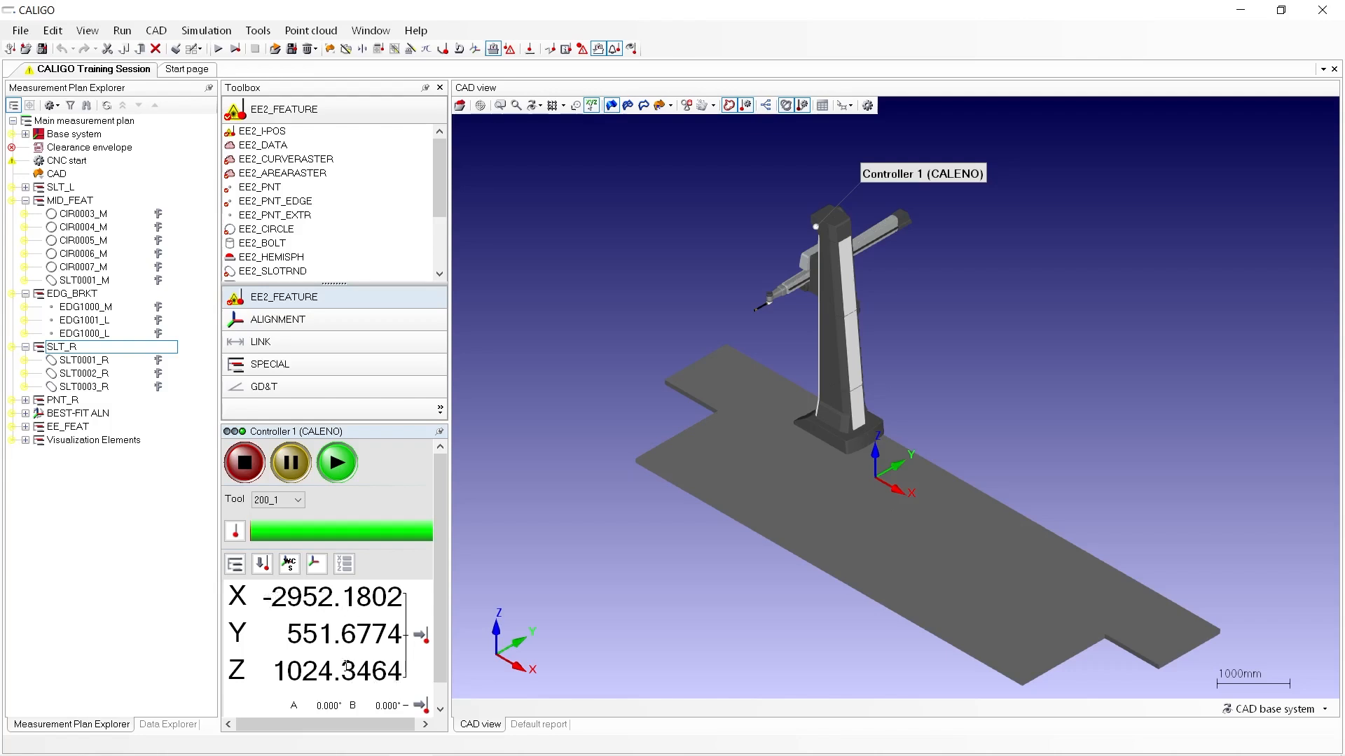
{"action": "mouse_move", "coordinate": [421, 635]}
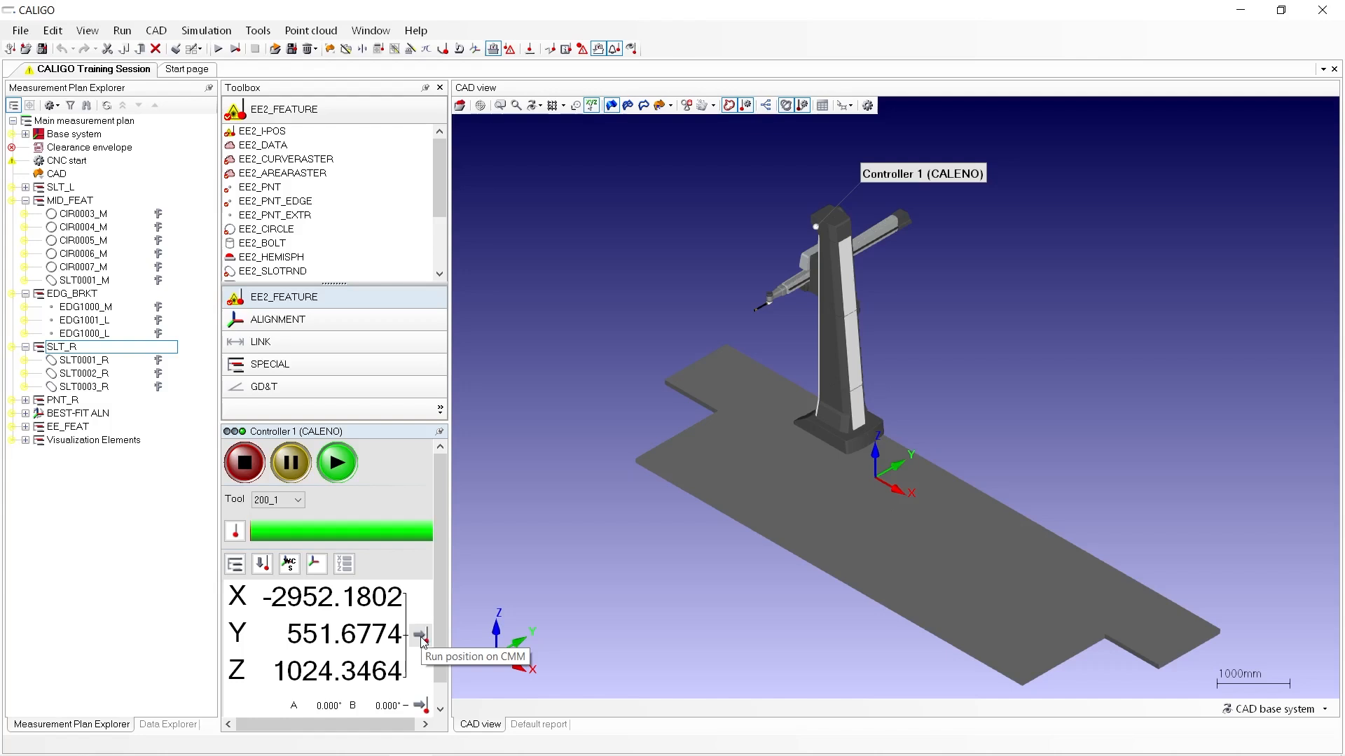
{"action": "mouse_move", "coordinate": [421, 641]}
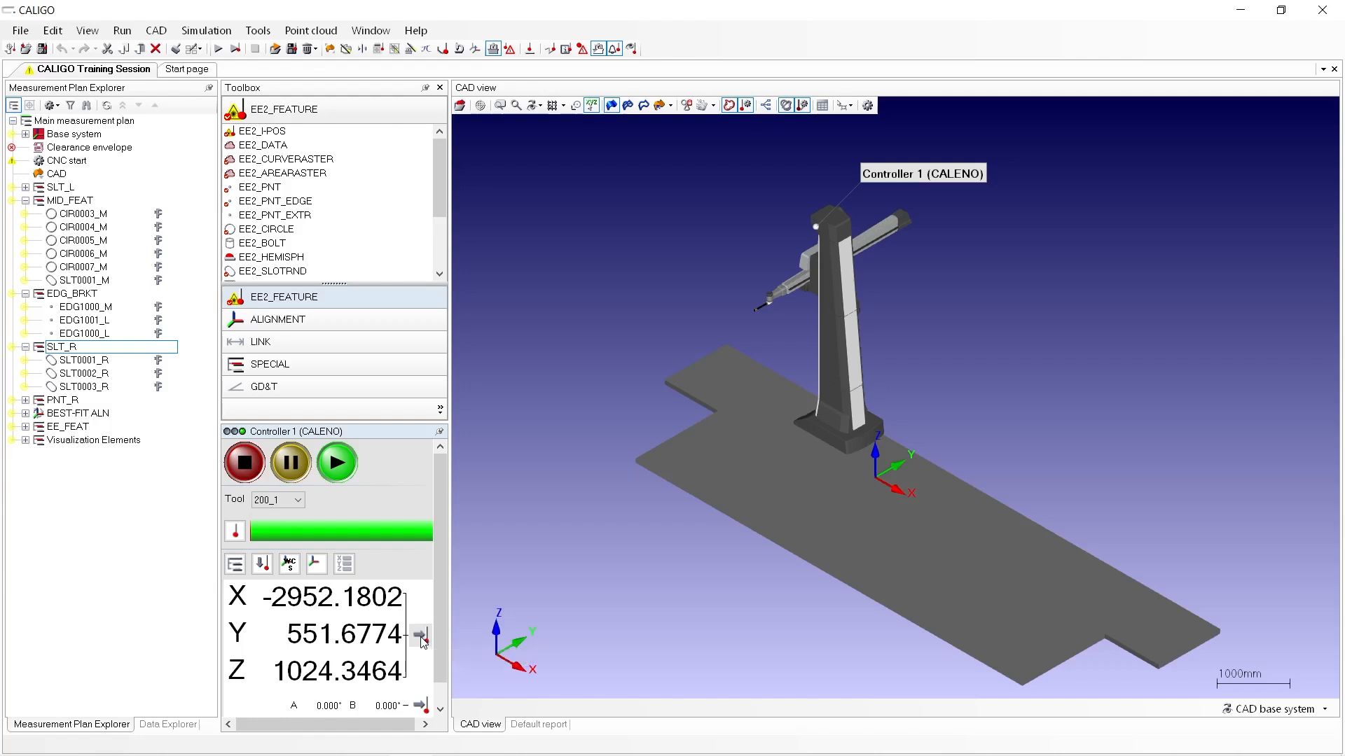
{"action": "mouse_move", "coordinate": [202, 588]}
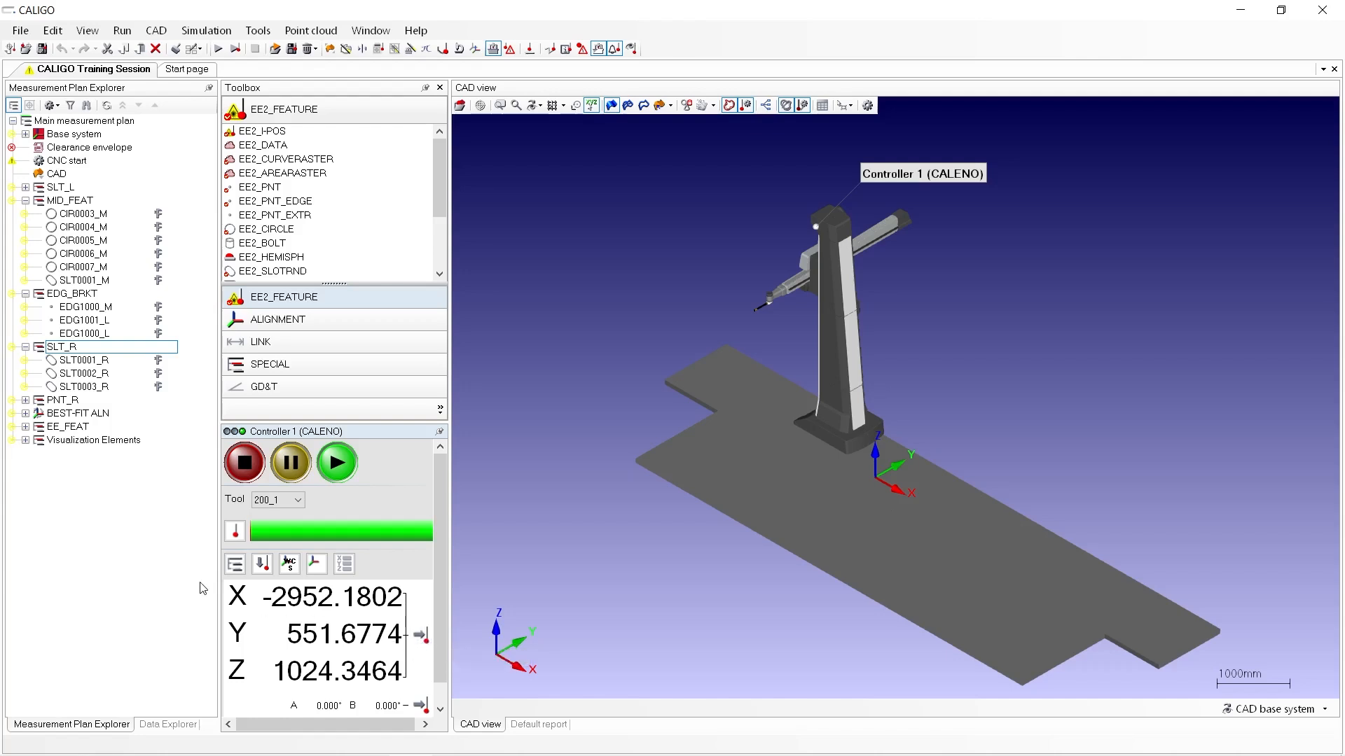
{"action": "mouse_move", "coordinate": [234, 531]}
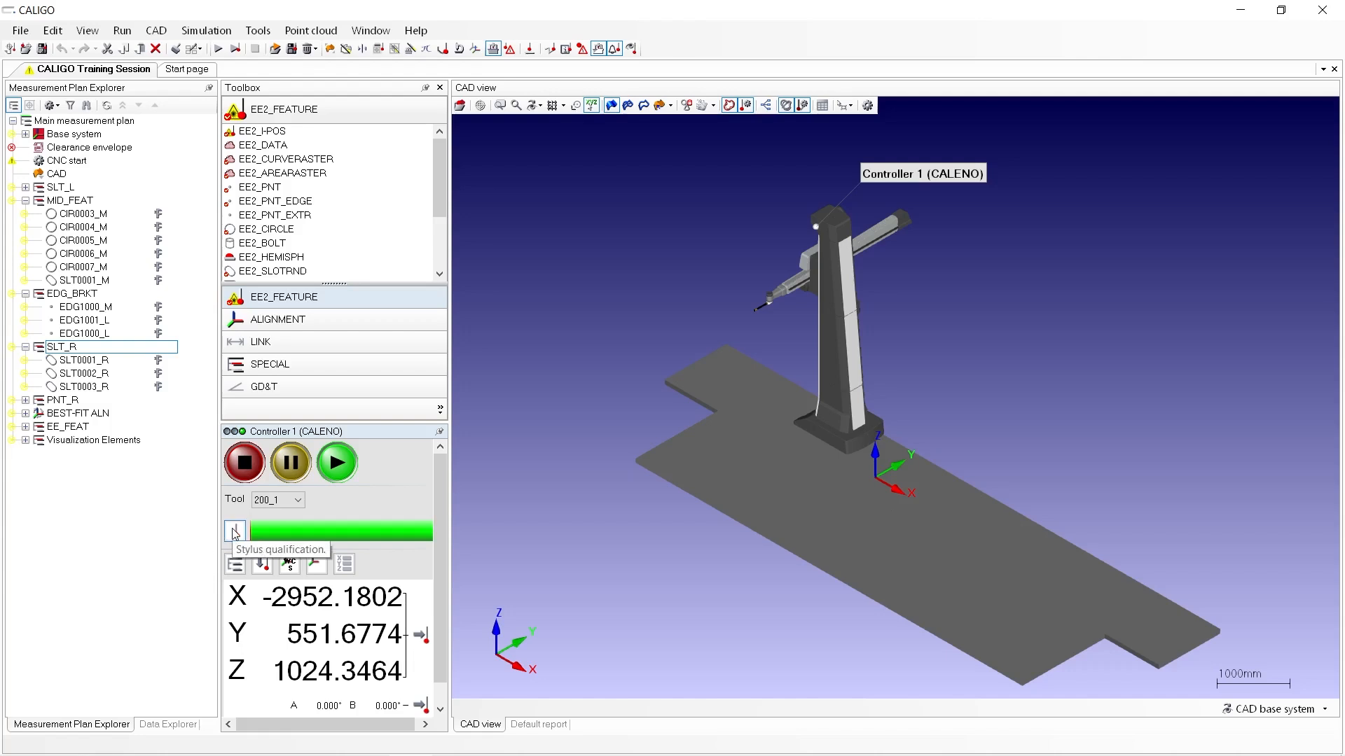
{"action": "mouse_move", "coordinate": [235, 565]}
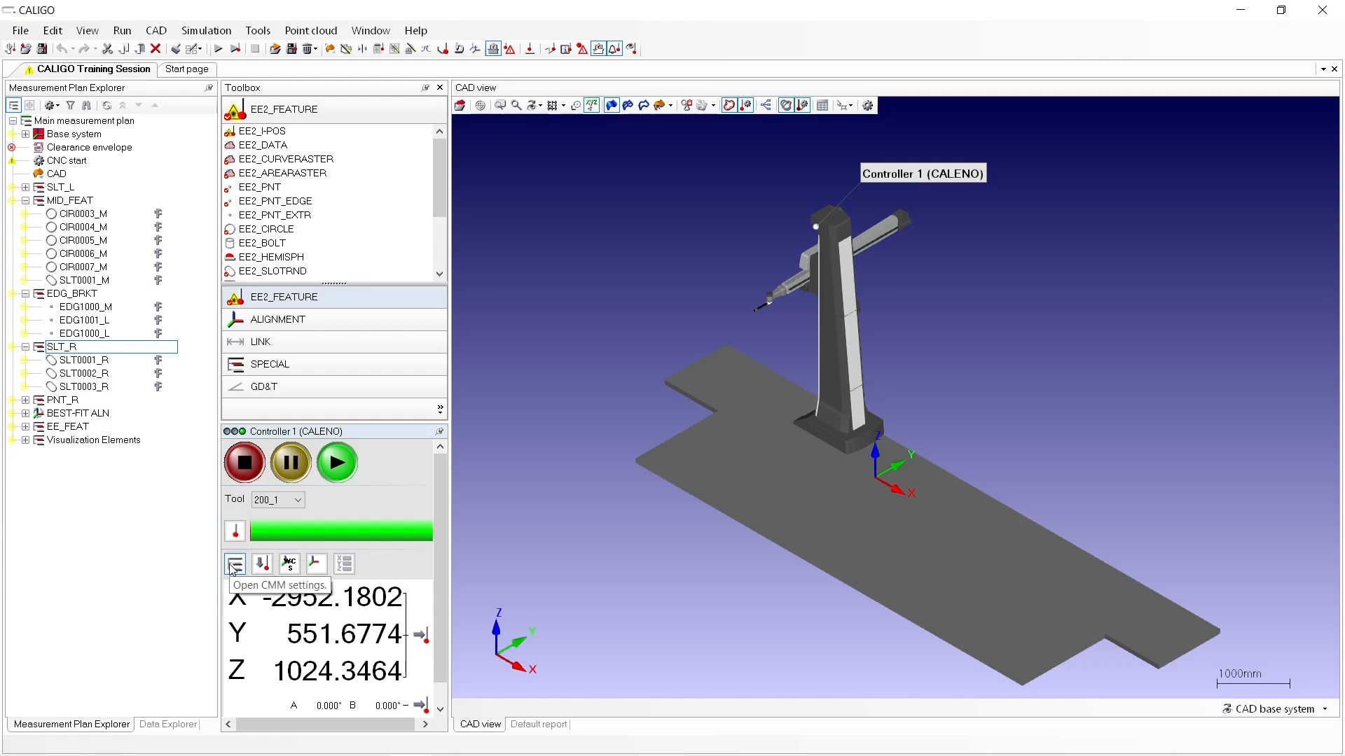
{"action": "left_click", "coordinate": [236, 563]}
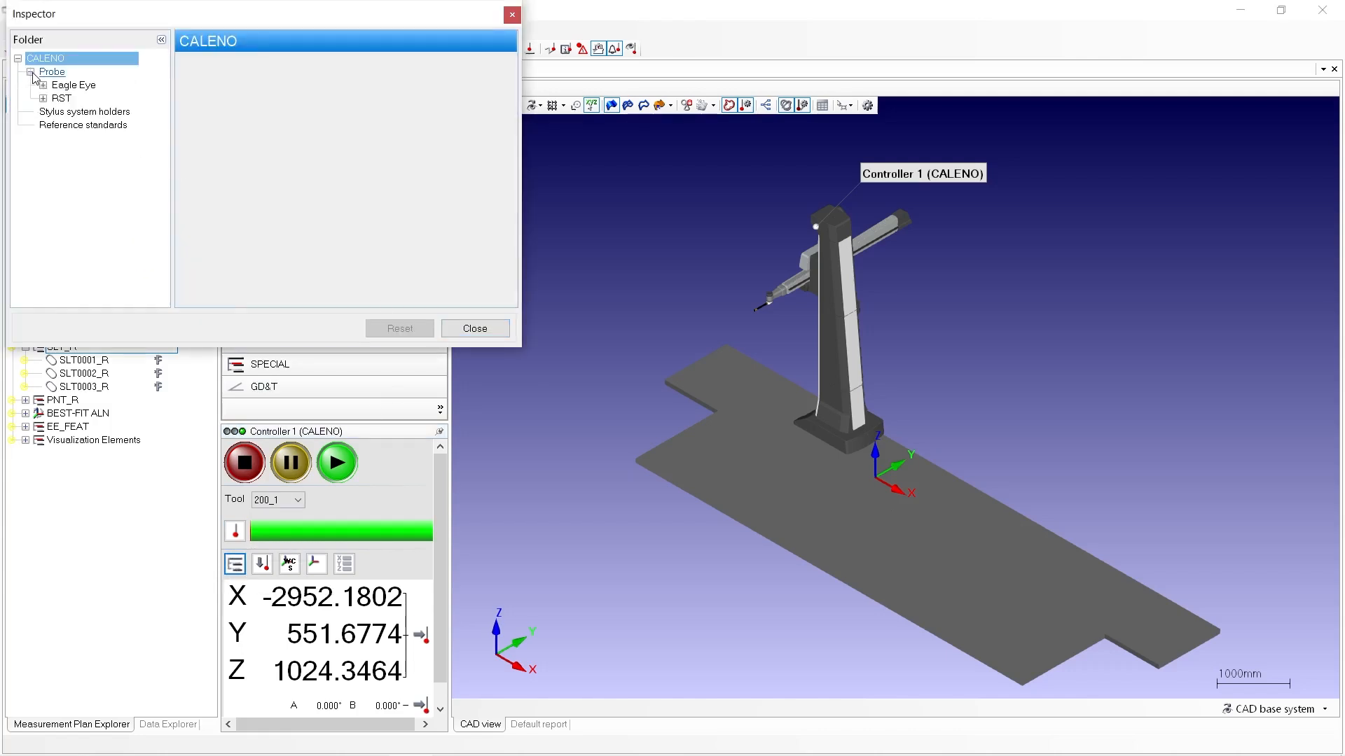
{"action": "left_click", "coordinate": [43, 84]}
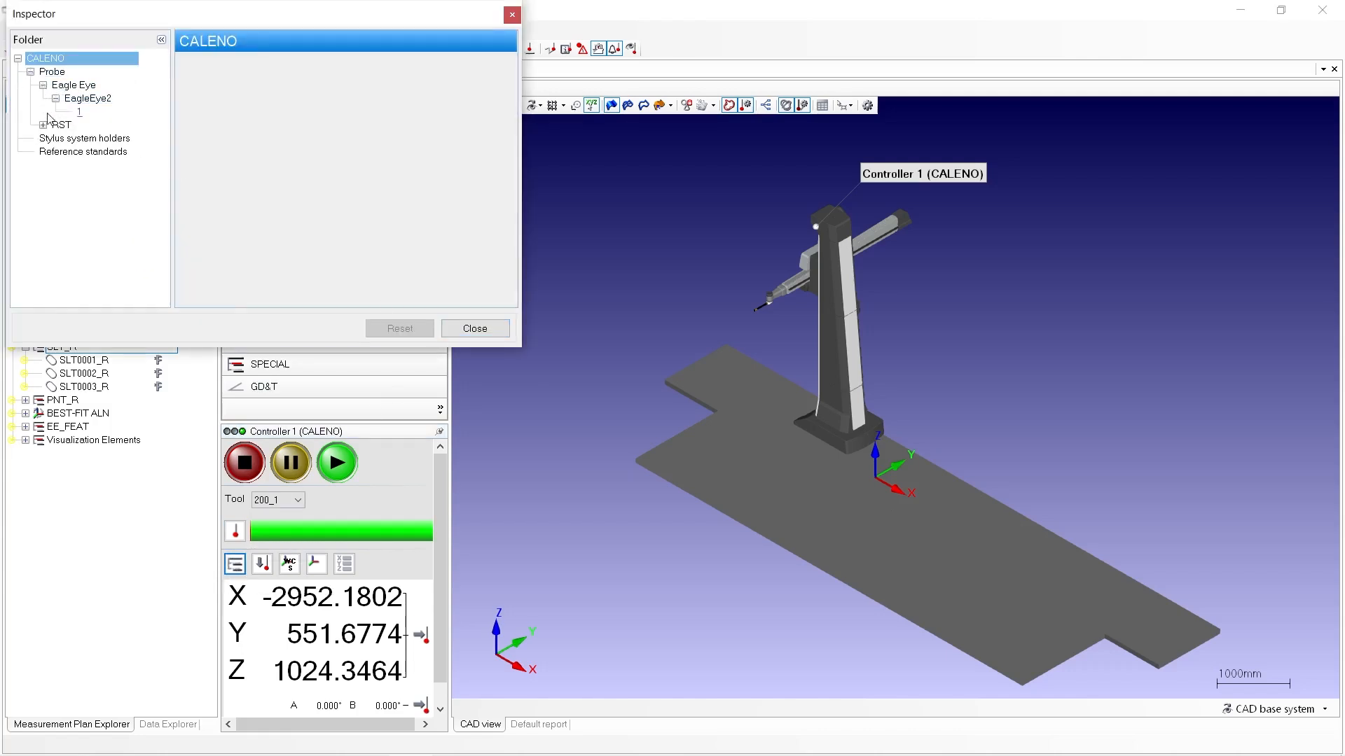
{"action": "left_click", "coordinate": [79, 112]}
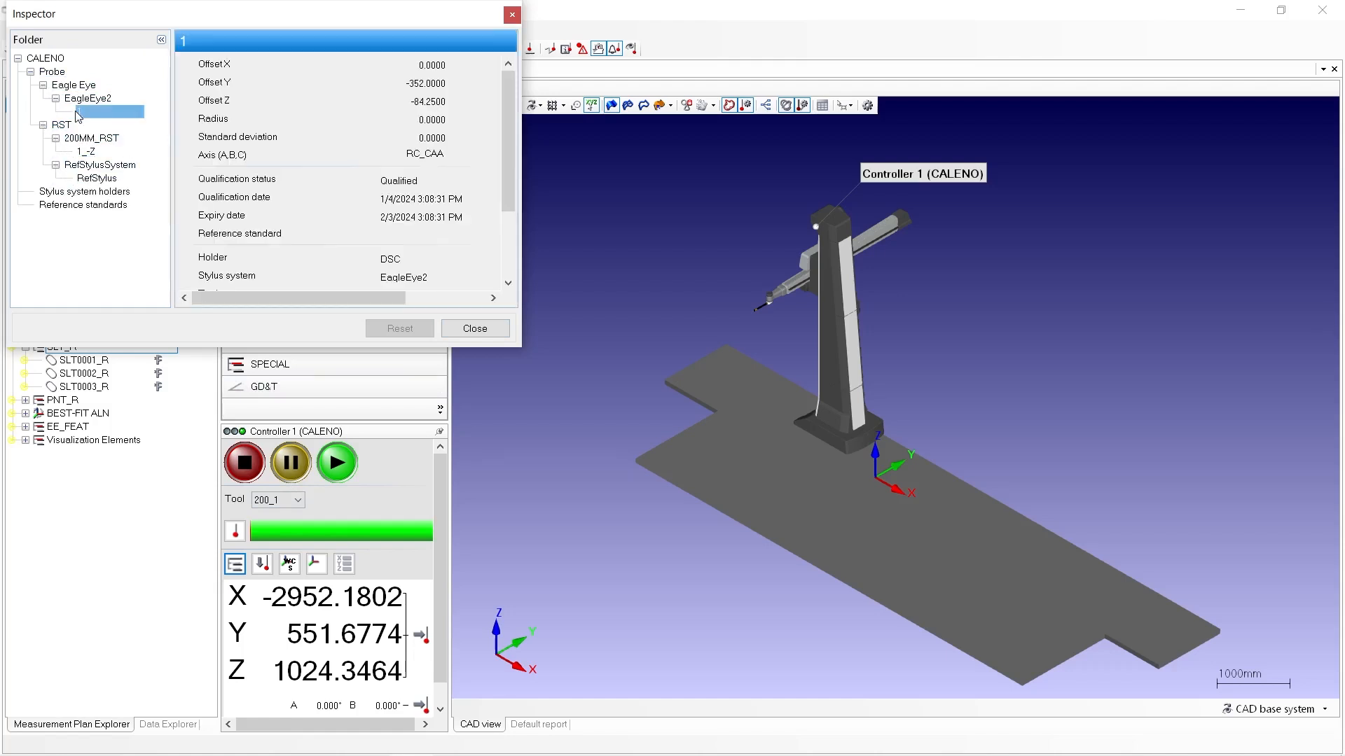
{"action": "left_click", "coordinate": [97, 178]}
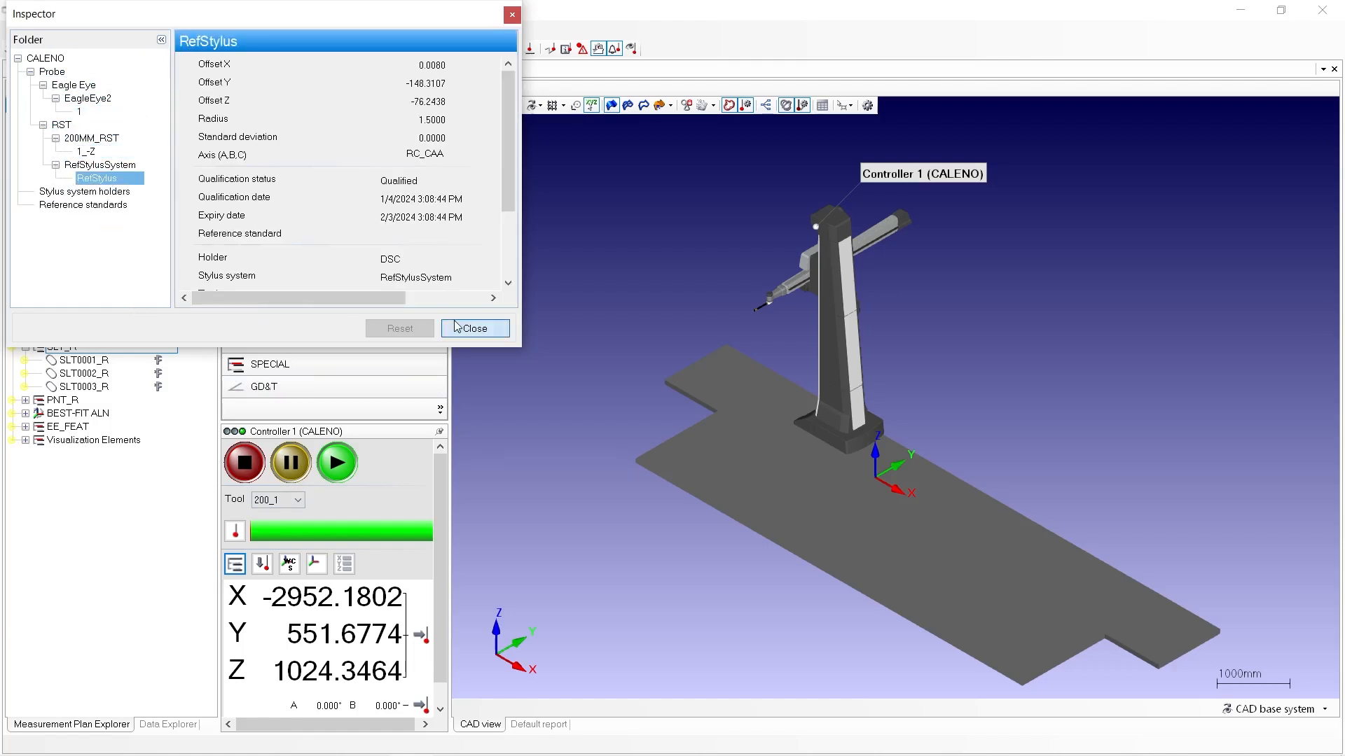
{"action": "left_click", "coordinate": [474, 328]}
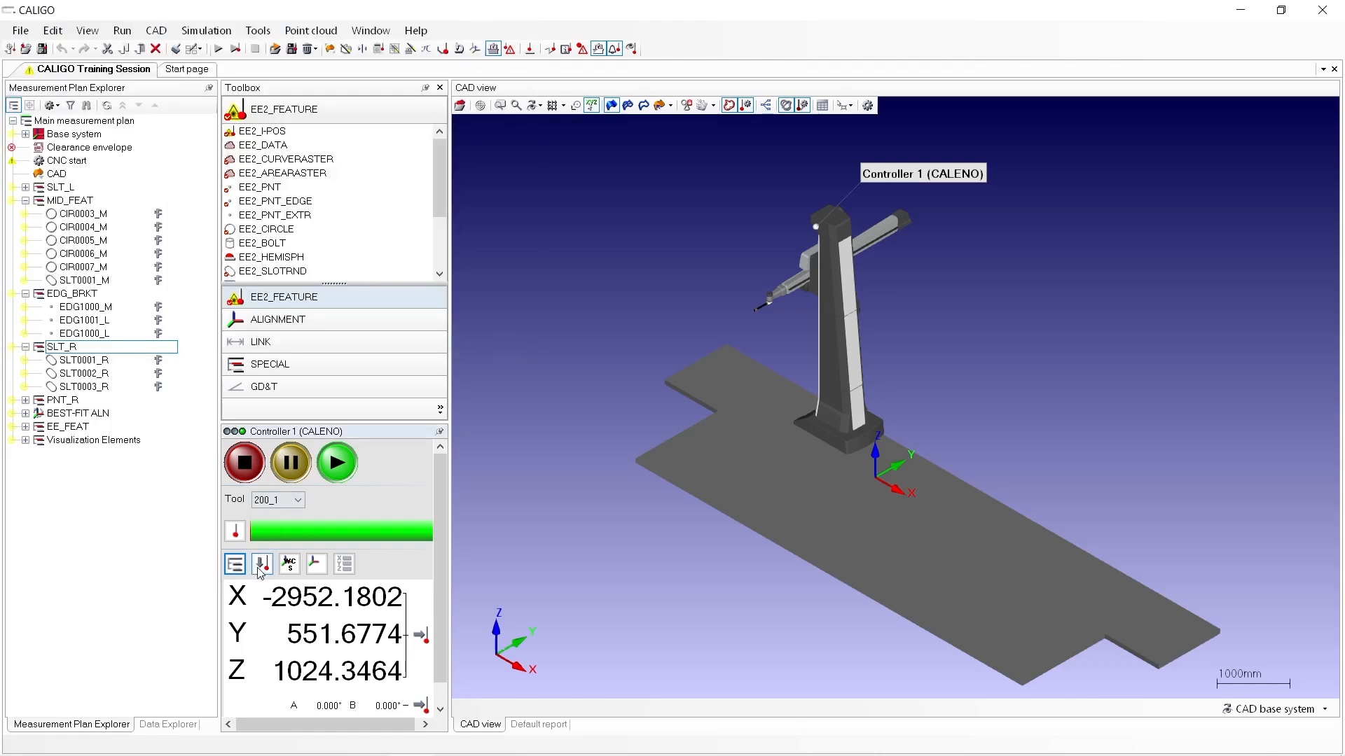
{"action": "mouse_move", "coordinate": [263, 564]}
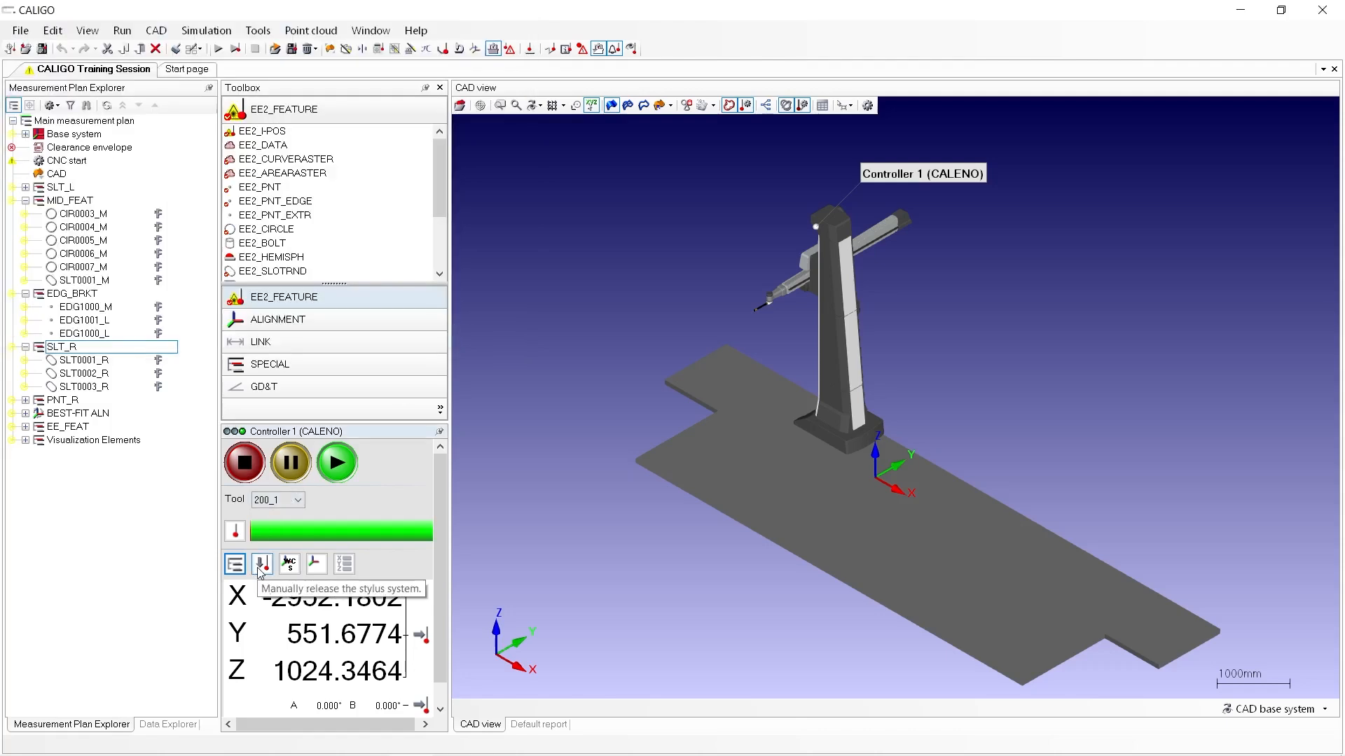
{"action": "mouse_move", "coordinate": [289, 565]}
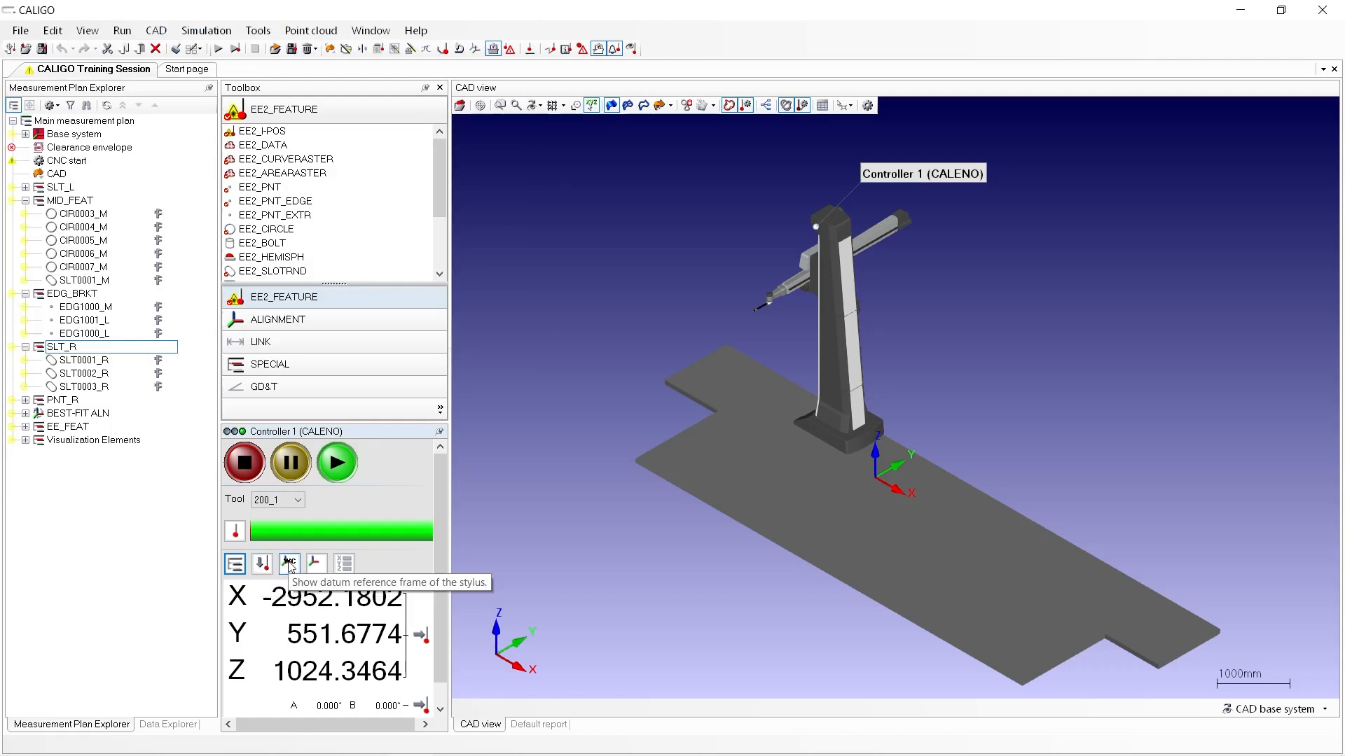
Step: Show the stylus datum frame and probe coordinates, then make EE_1 the active stylus
{"action": "left_click", "coordinate": [289, 563]}
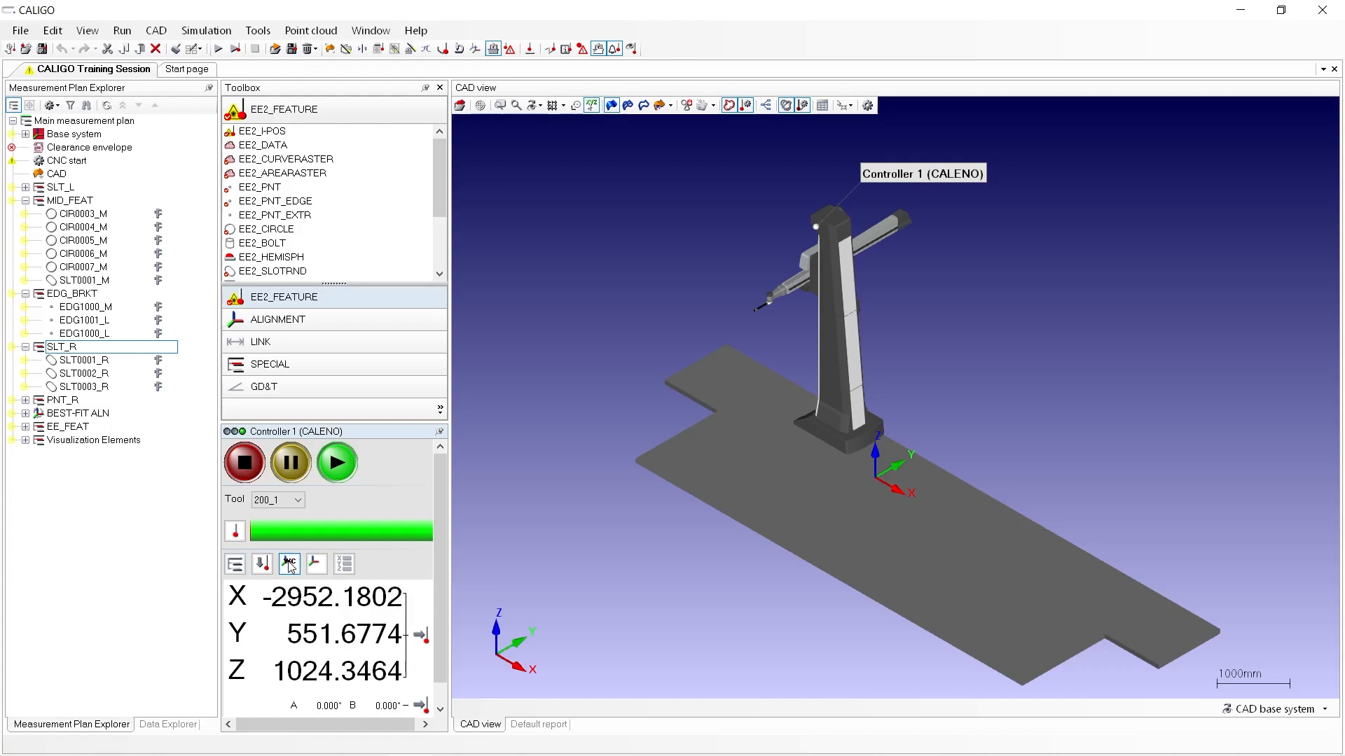
{"action": "mouse_move", "coordinate": [317, 563]}
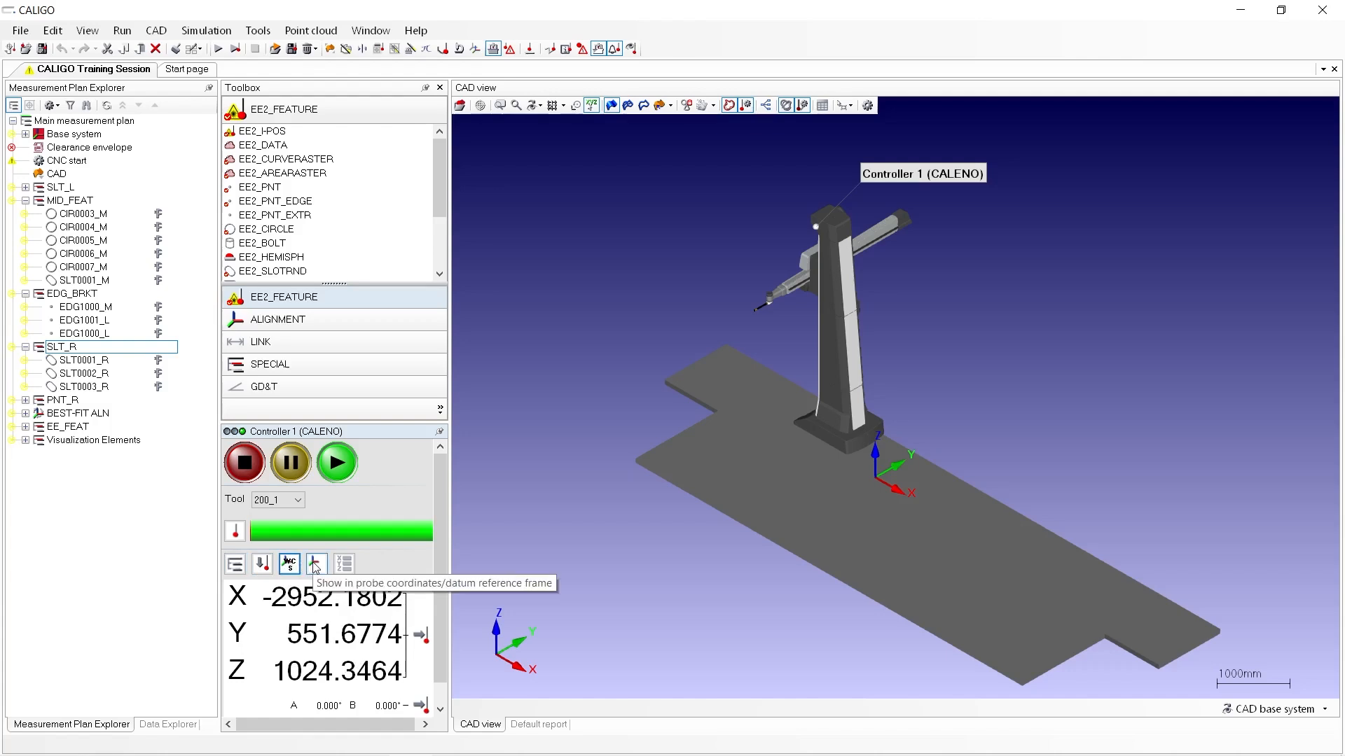
{"action": "left_click", "coordinate": [316, 564]}
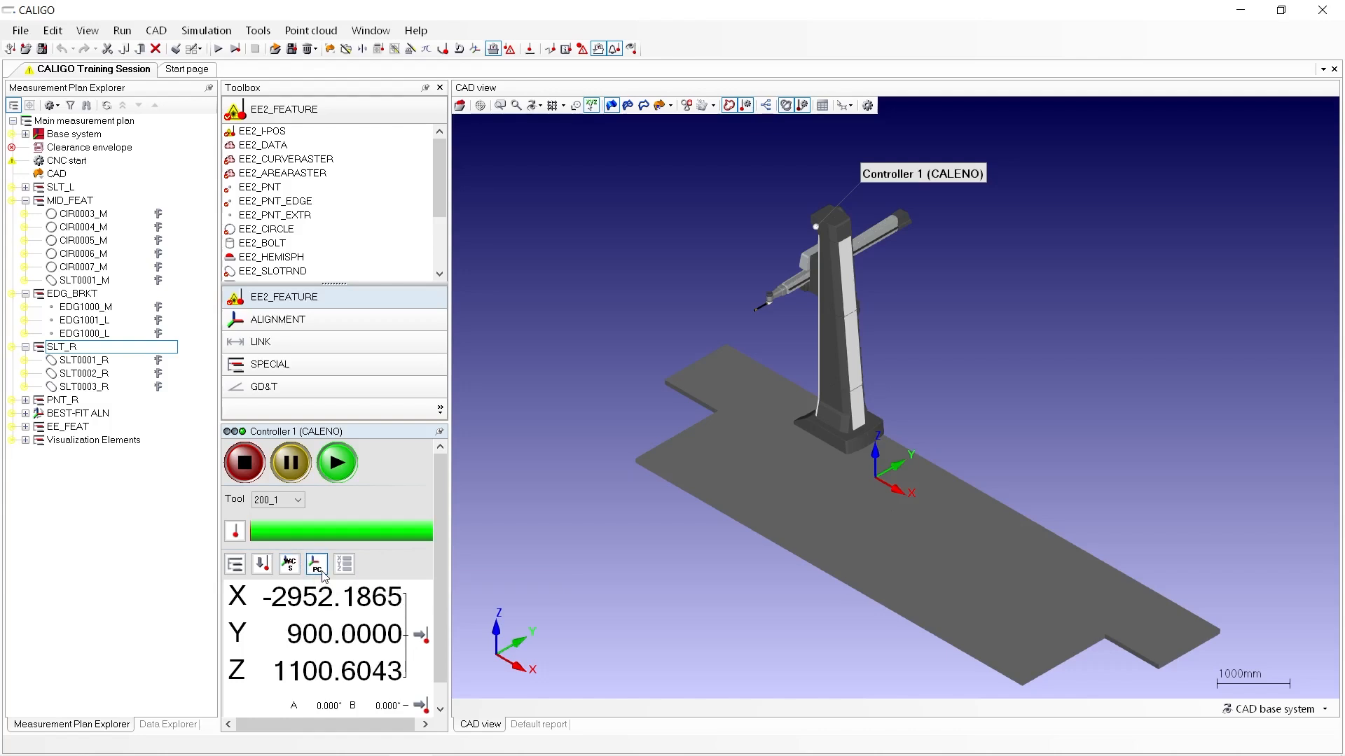
{"action": "left_click", "coordinate": [298, 500]}
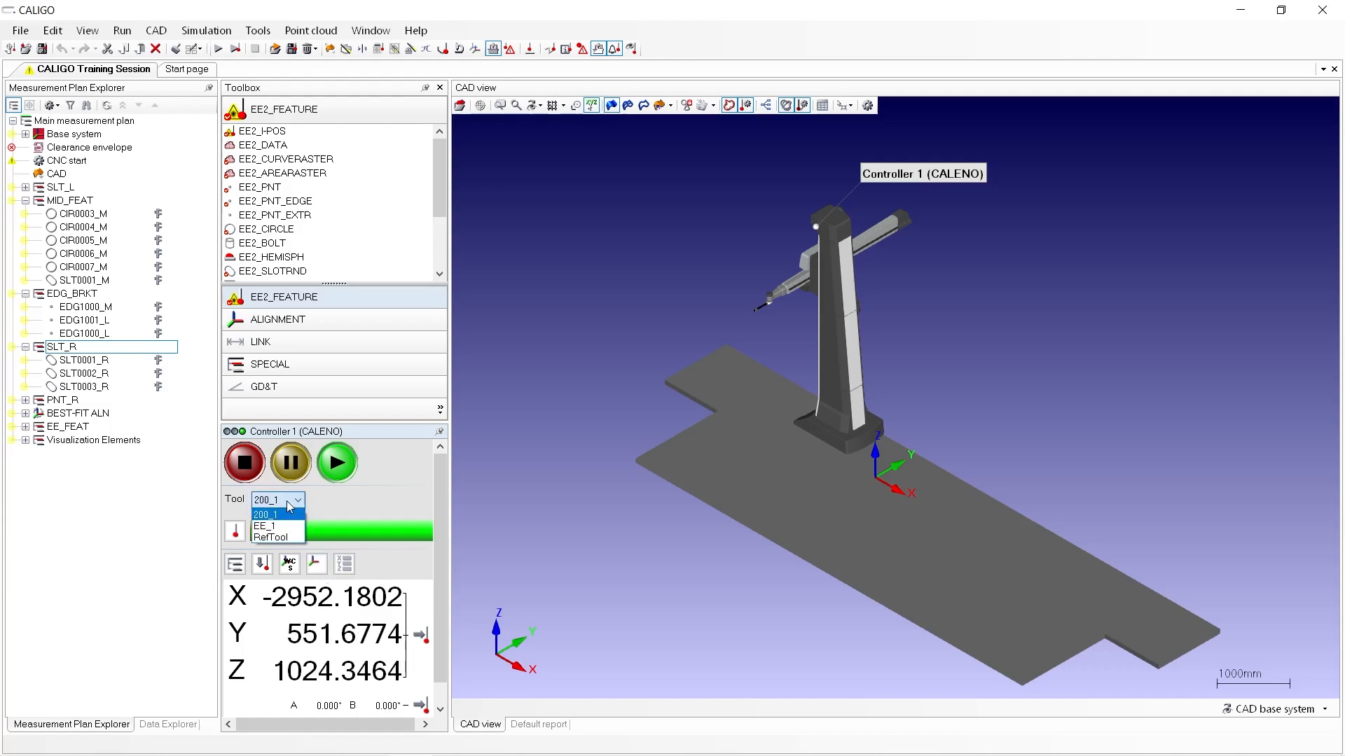
{"action": "left_click", "coordinate": [264, 526]}
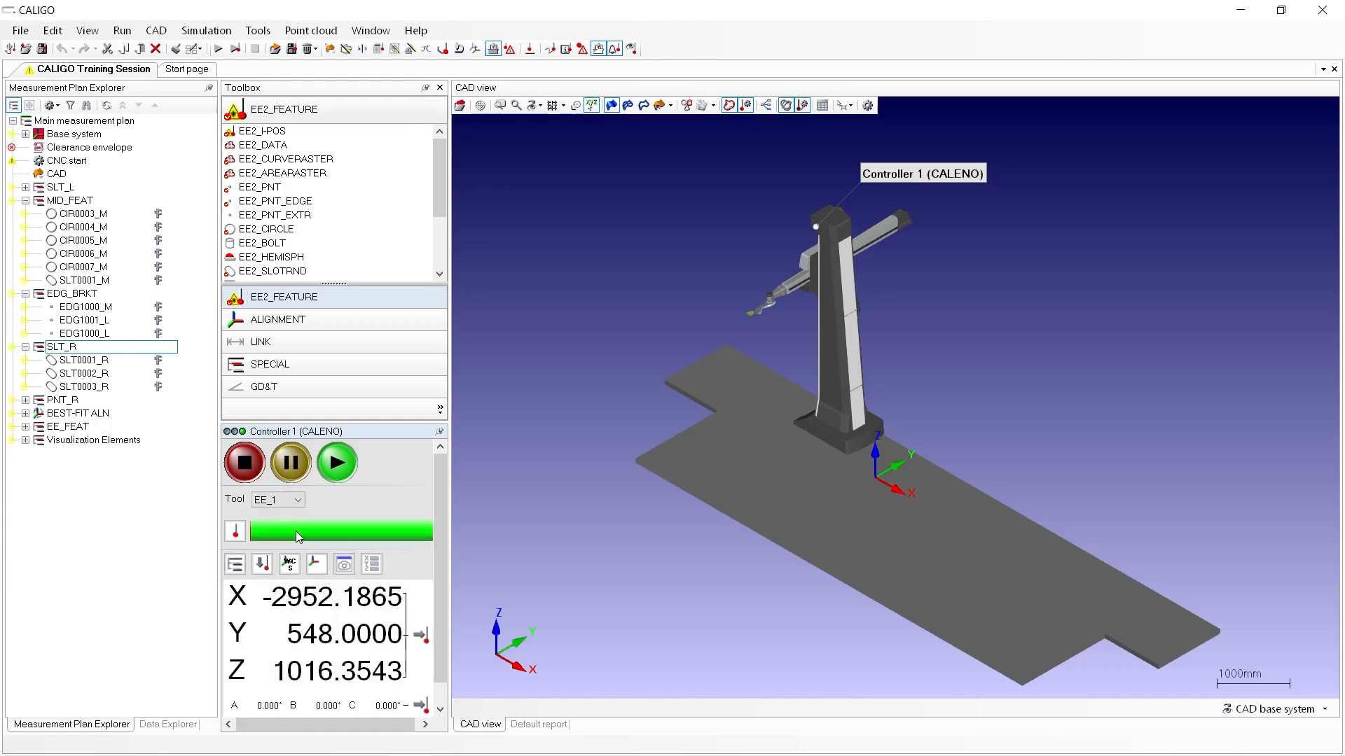
{"action": "mouse_move", "coordinate": [344, 563]}
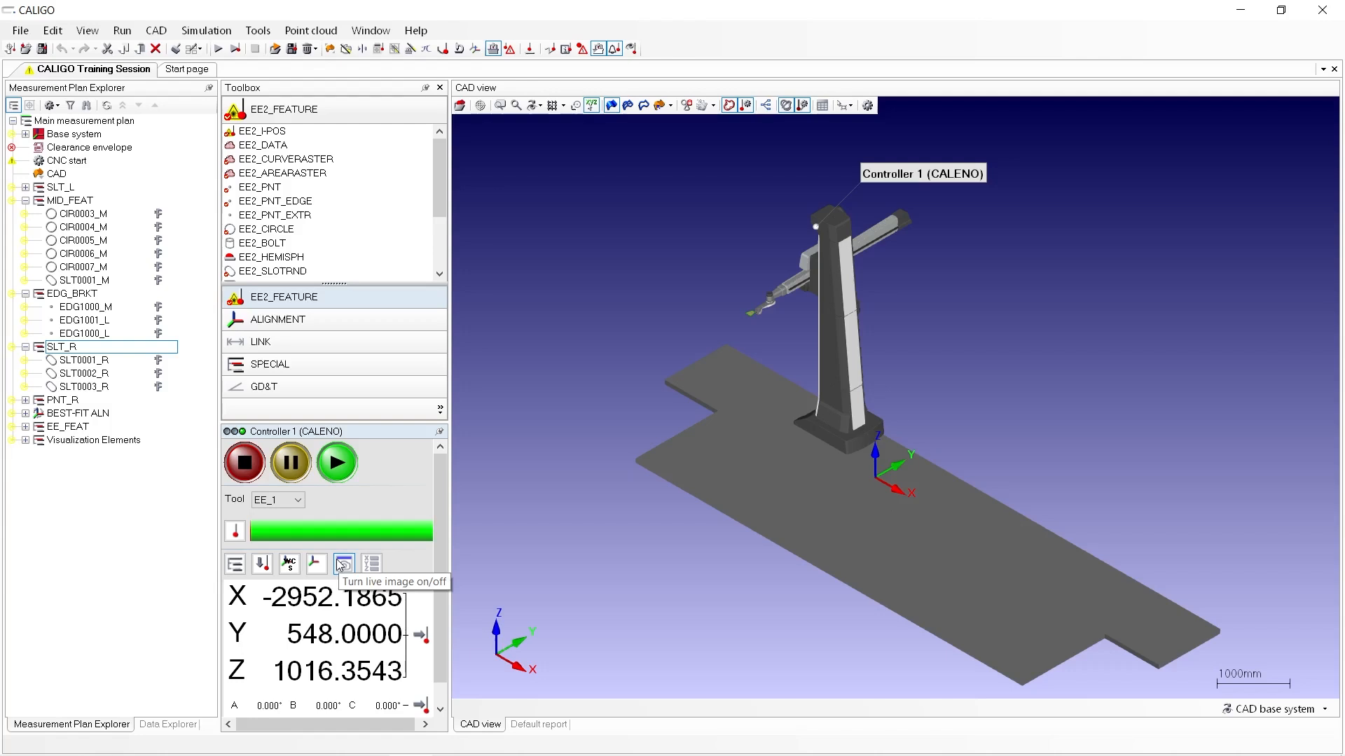
{"action": "mouse_move", "coordinate": [372, 565]}
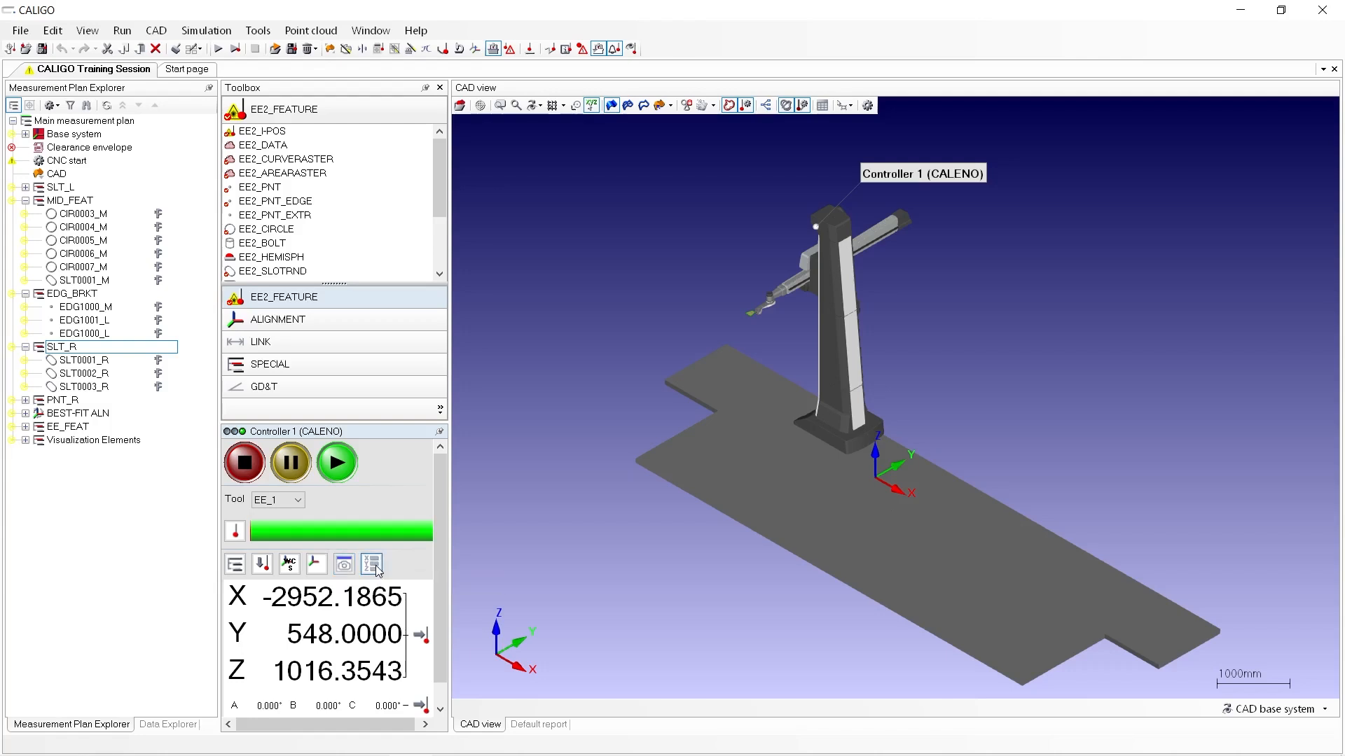
{"action": "left_click", "coordinate": [372, 563]}
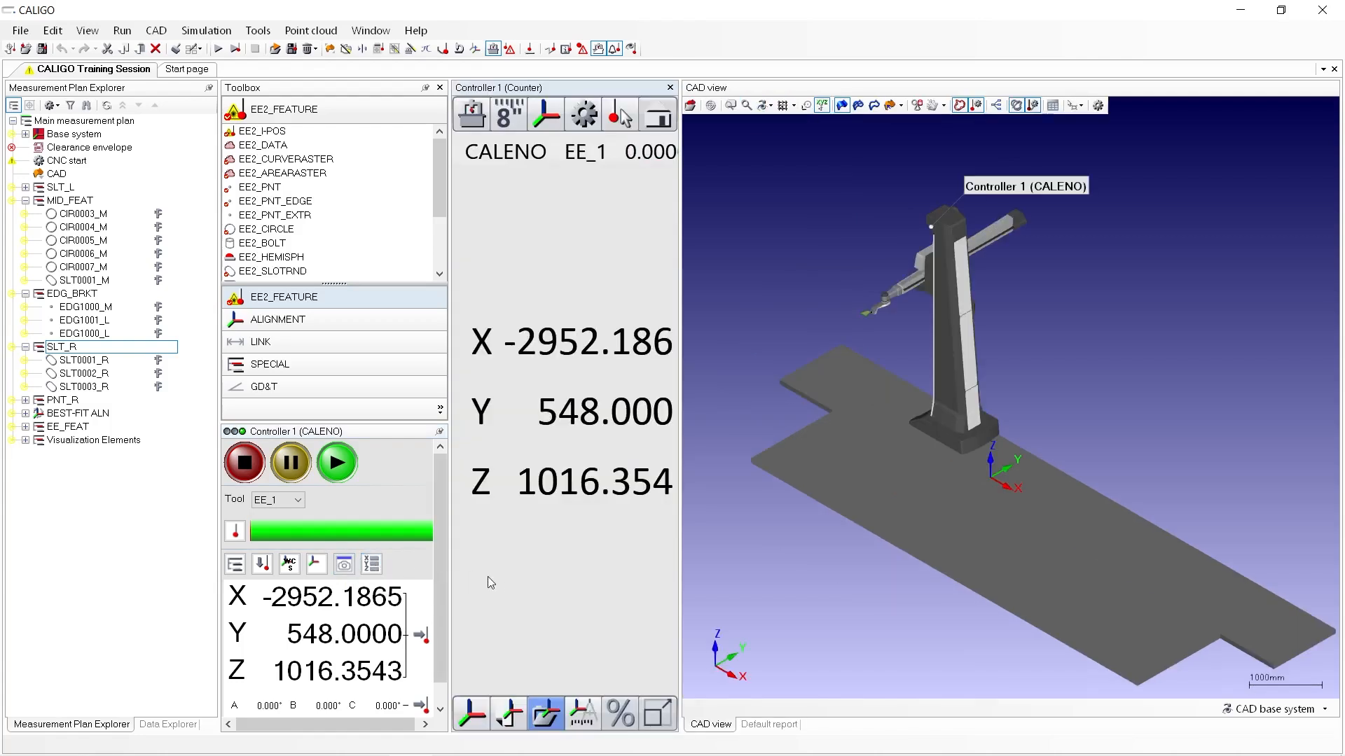
{"action": "mouse_move", "coordinate": [638, 381]}
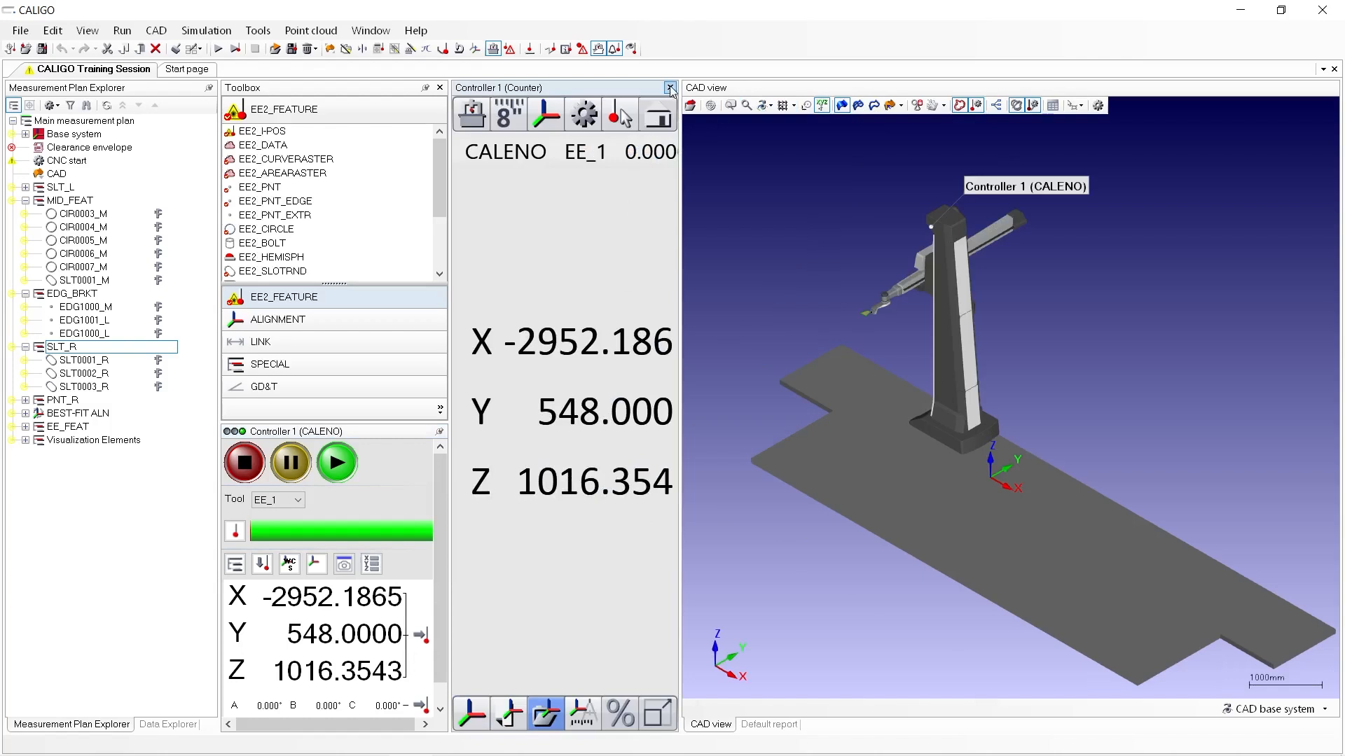
{"action": "left_click", "coordinate": [669, 88]}
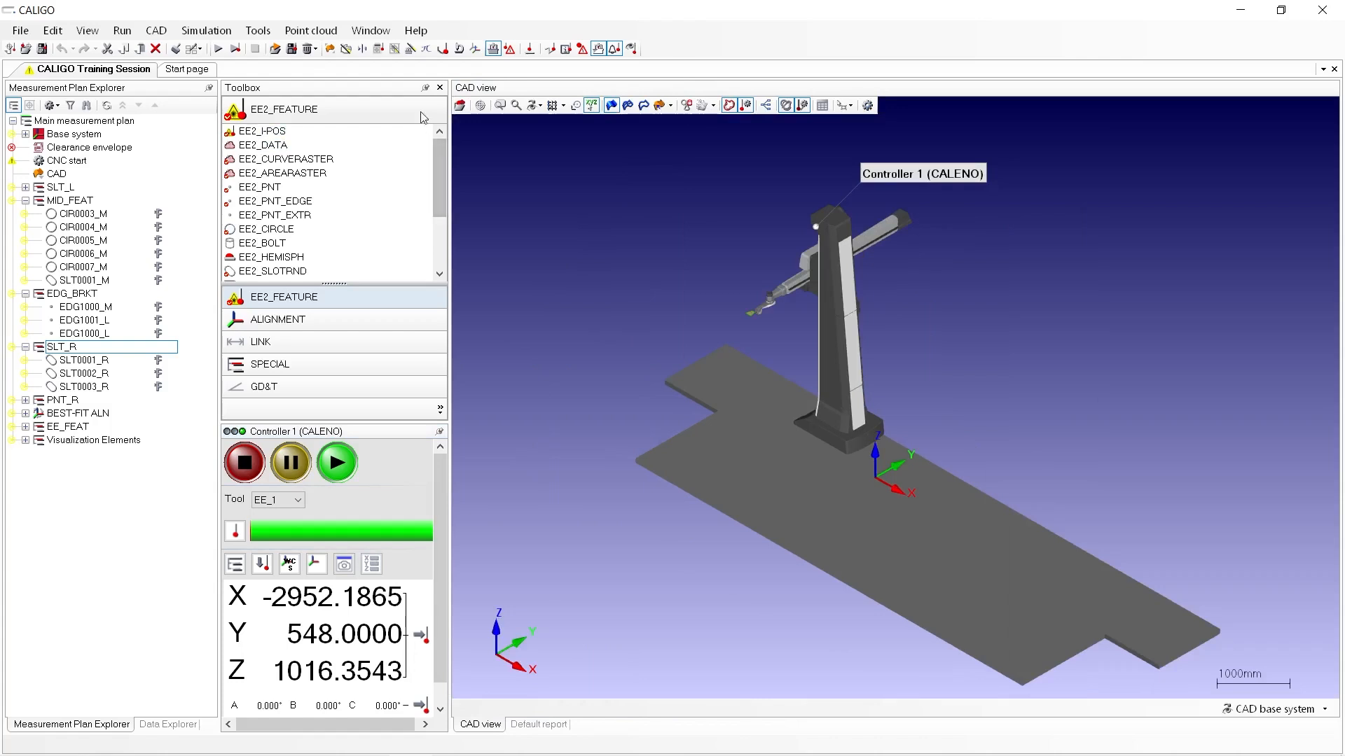
{"action": "left_click", "coordinate": [416, 30]}
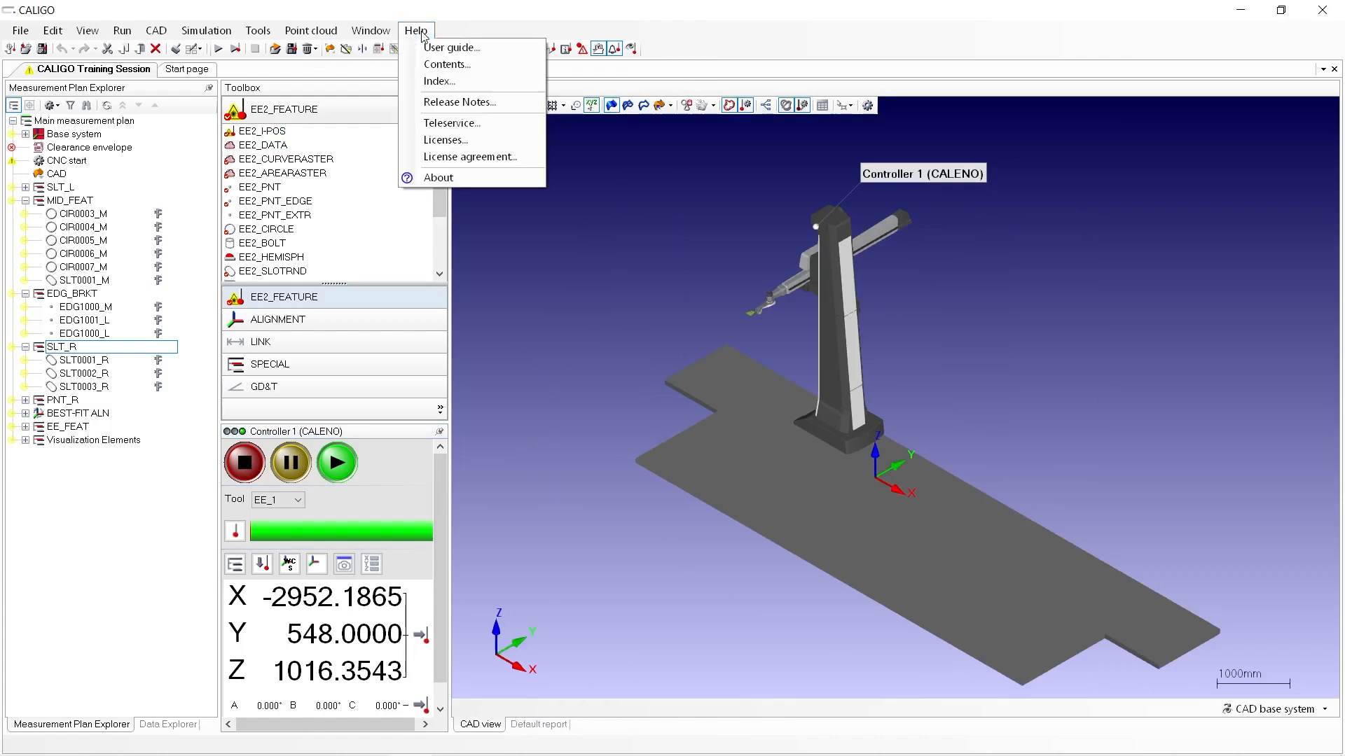
{"action": "mouse_move", "coordinate": [451, 47]}
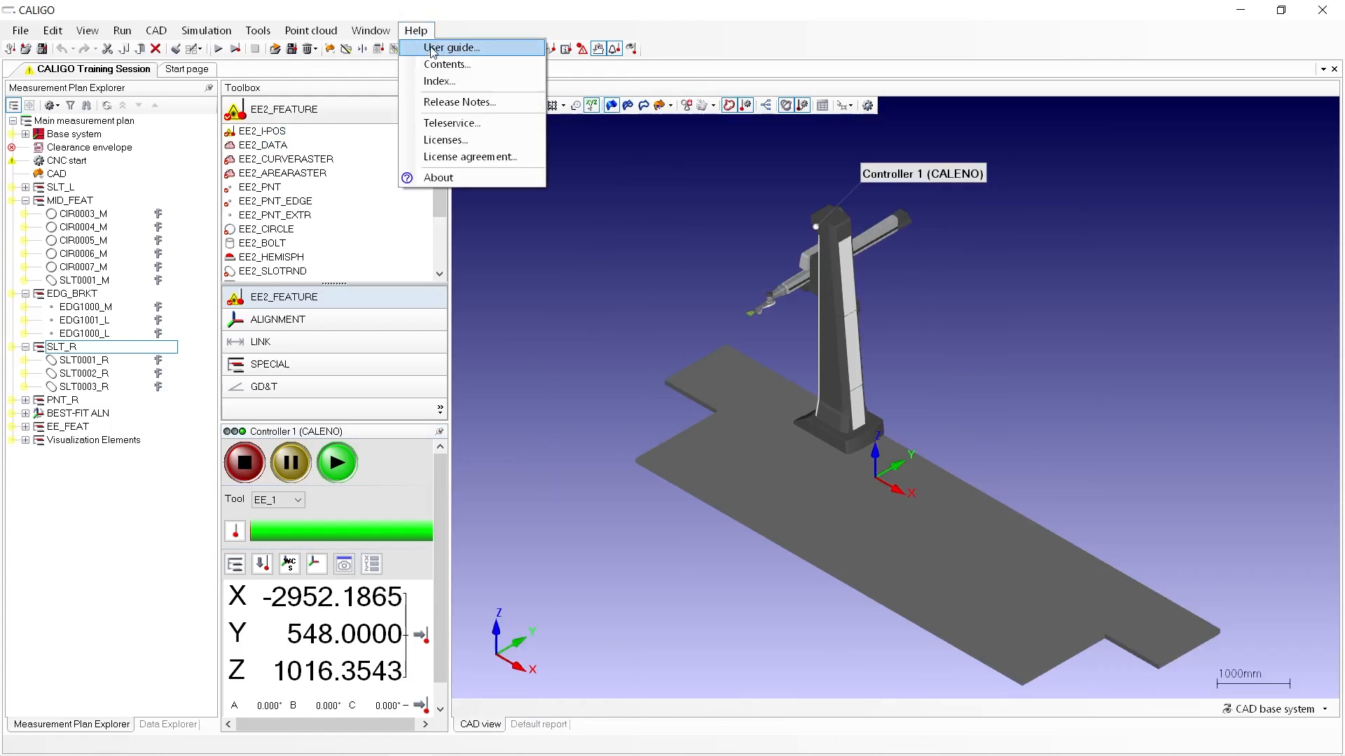
{"action": "left_click", "coordinate": [424, 66]}
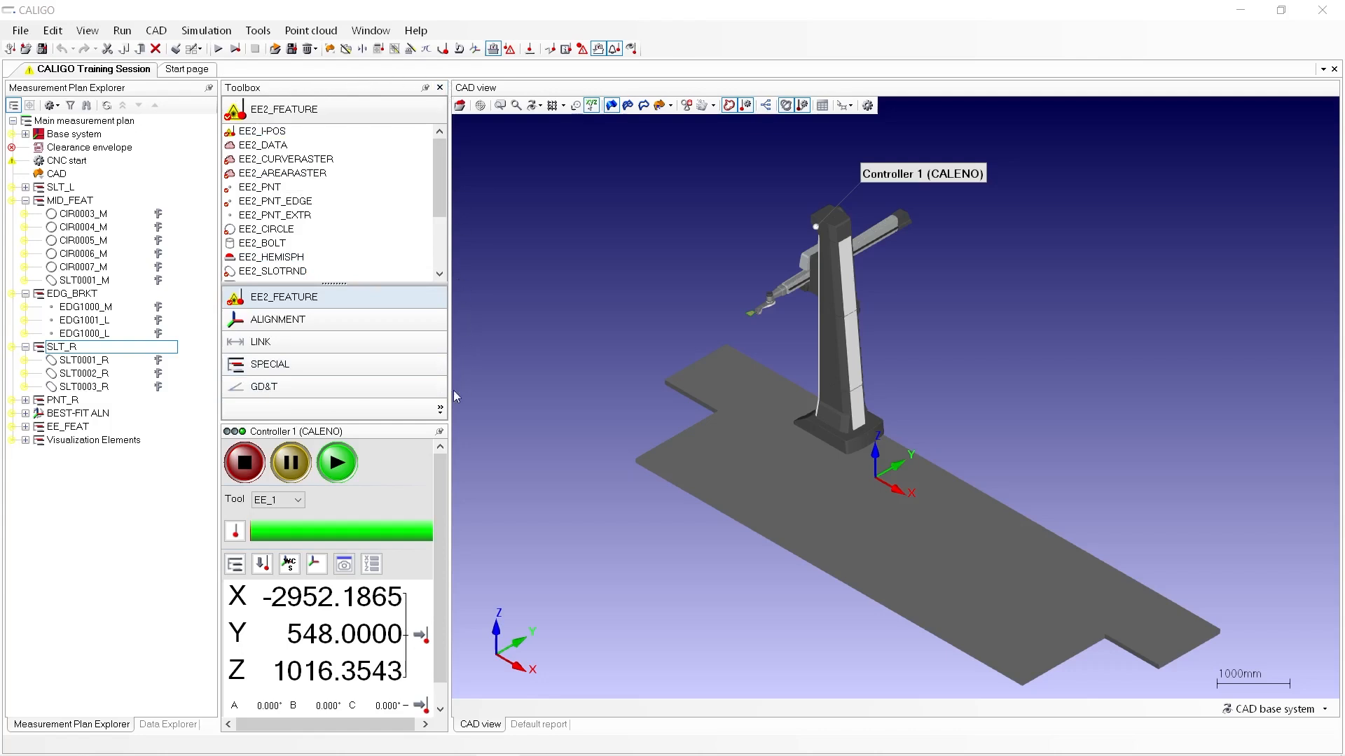
{"action": "mouse_move", "coordinate": [221, 421]}
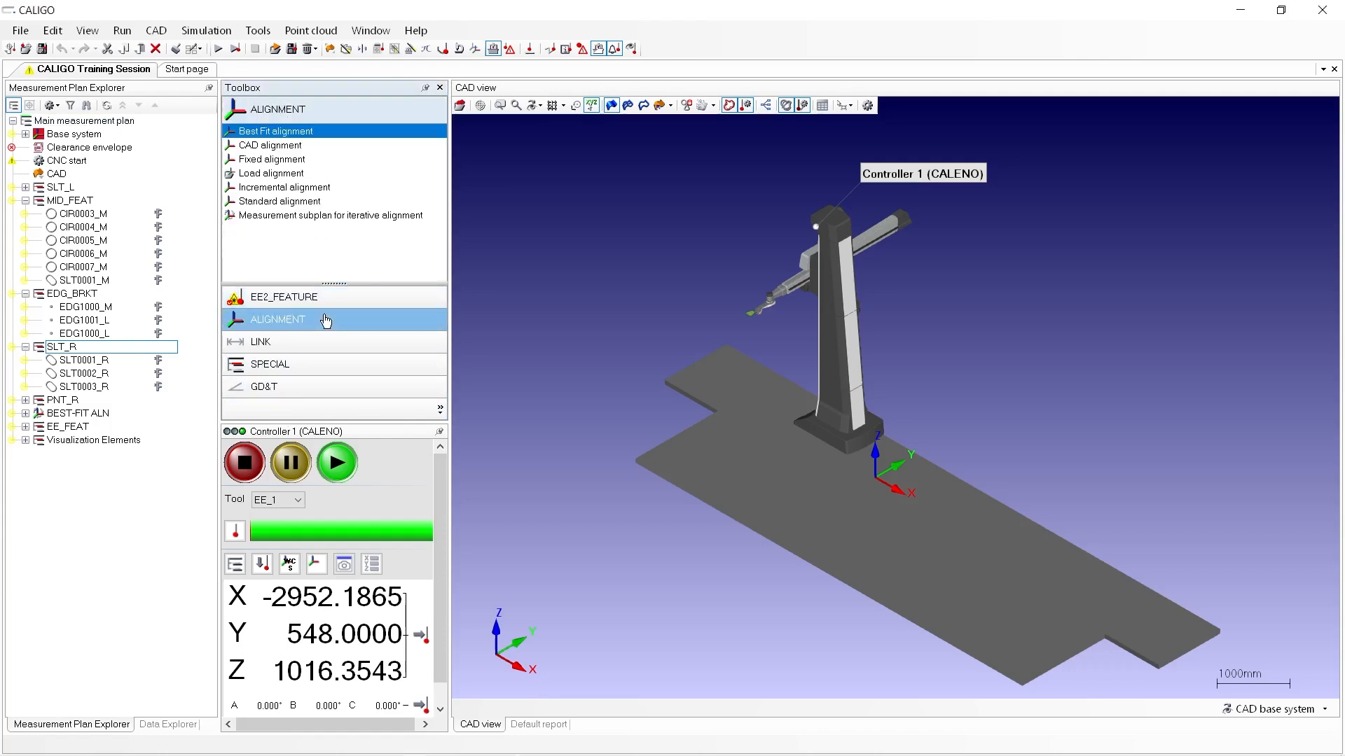
{"action": "left_click", "coordinate": [260, 341]}
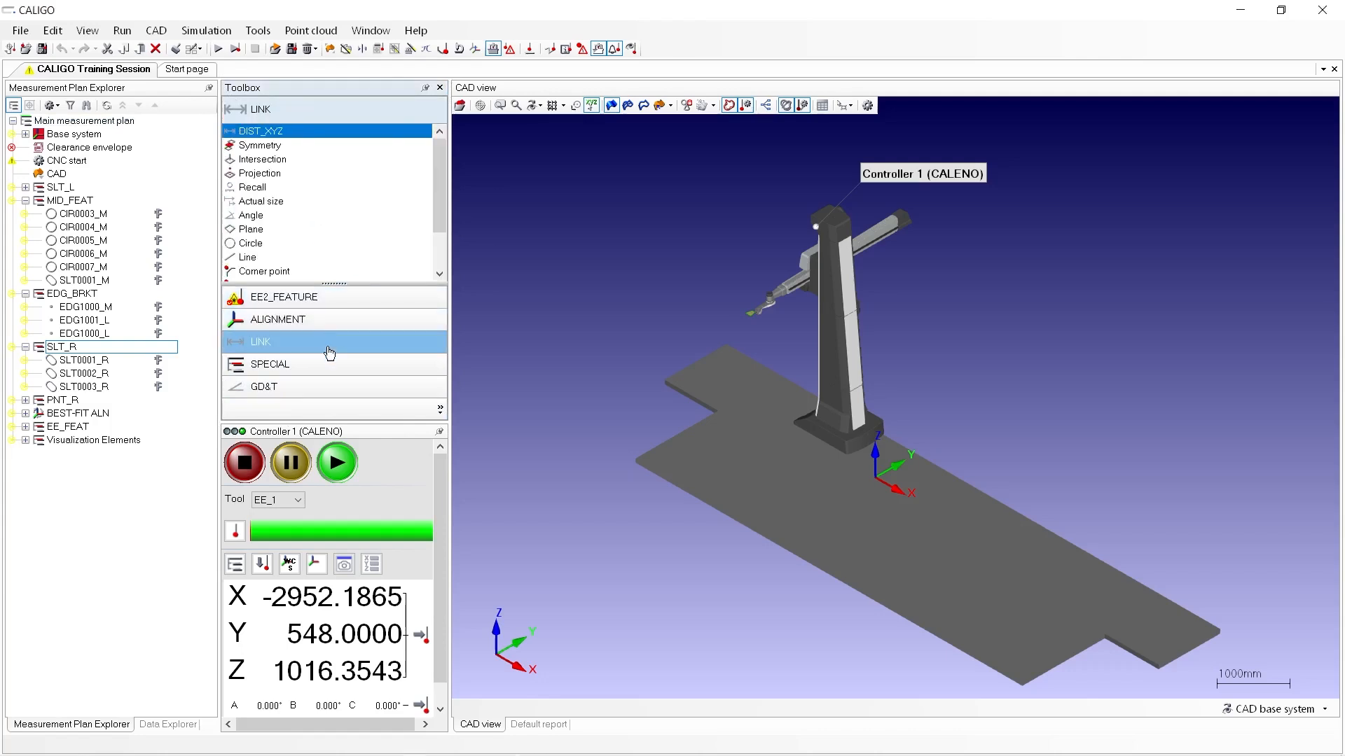
{"action": "left_click", "coordinate": [271, 363]}
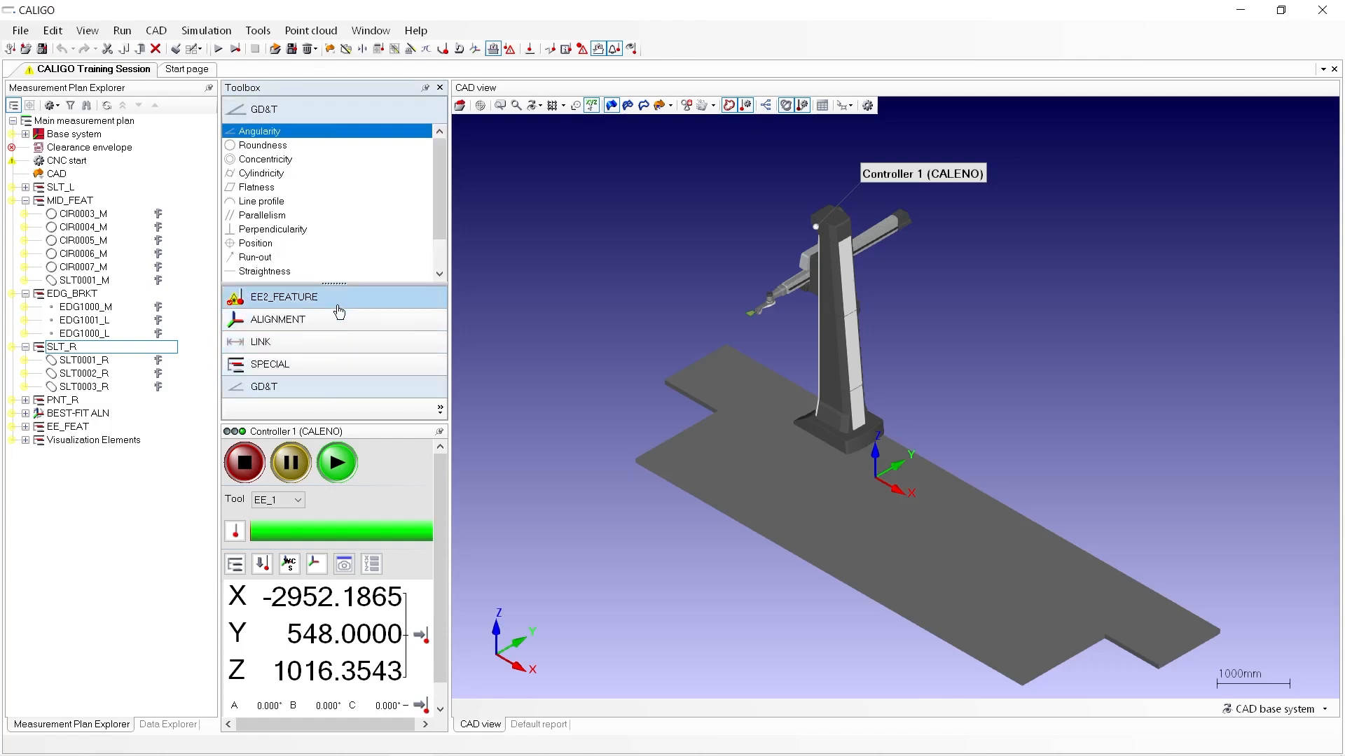
{"action": "left_click", "coordinate": [285, 295]}
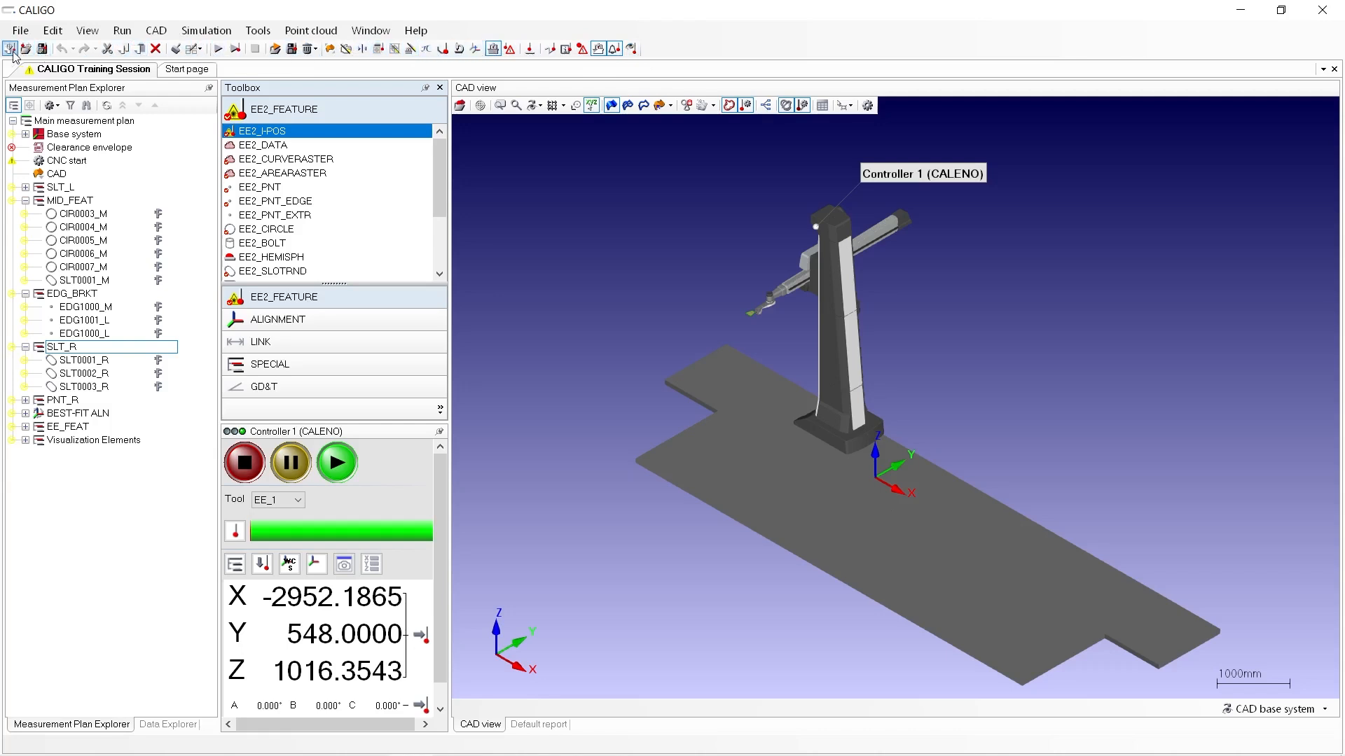
{"action": "mouse_move", "coordinate": [11, 49]}
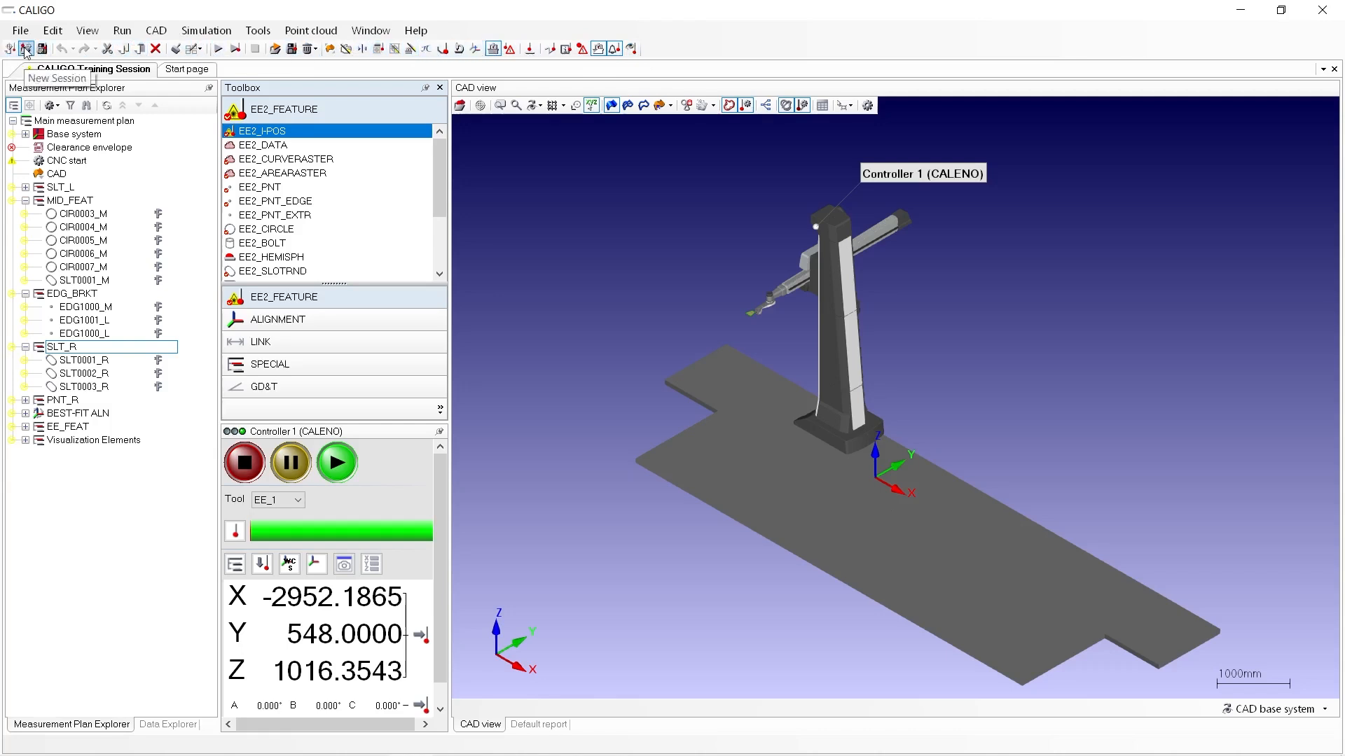
{"action": "mouse_move", "coordinate": [42, 48]}
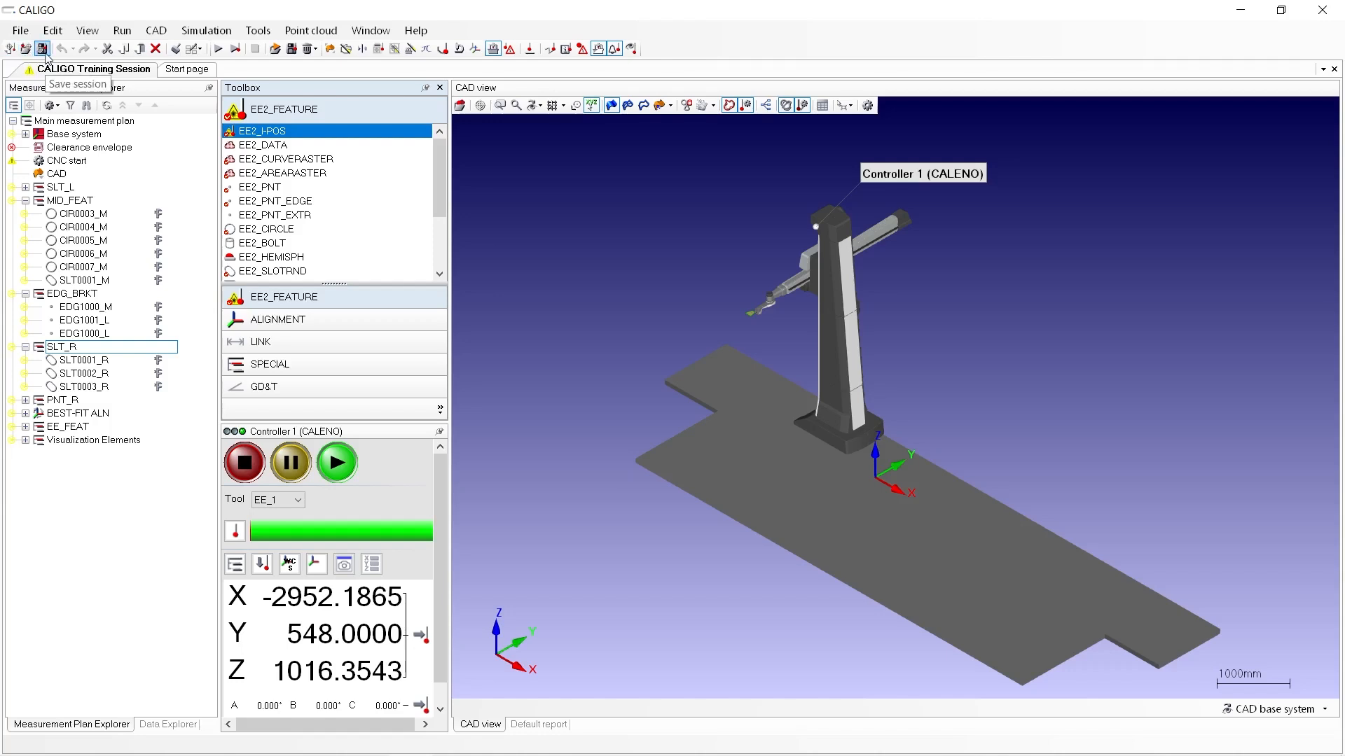
{"action": "mouse_move", "coordinate": [62, 48]}
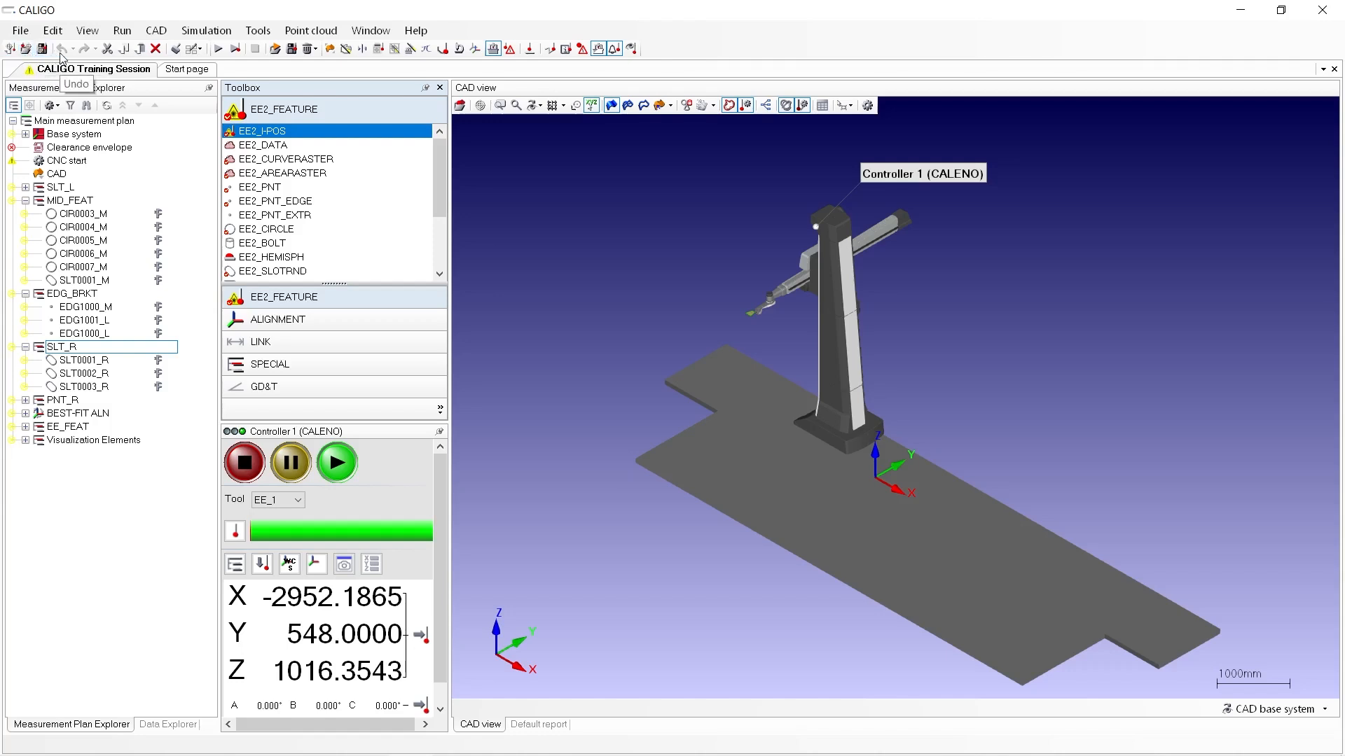
{"action": "mouse_move", "coordinate": [85, 58]}
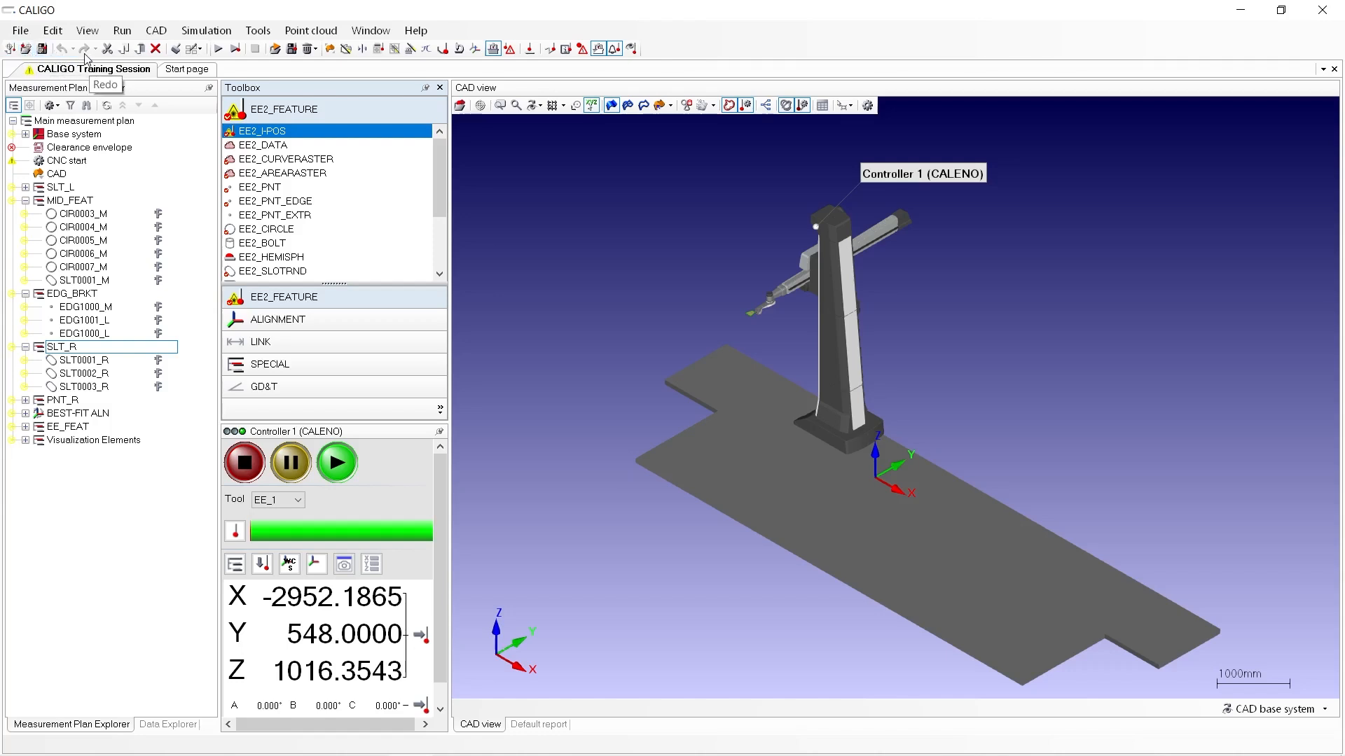
{"action": "mouse_move", "coordinate": [214, 49]}
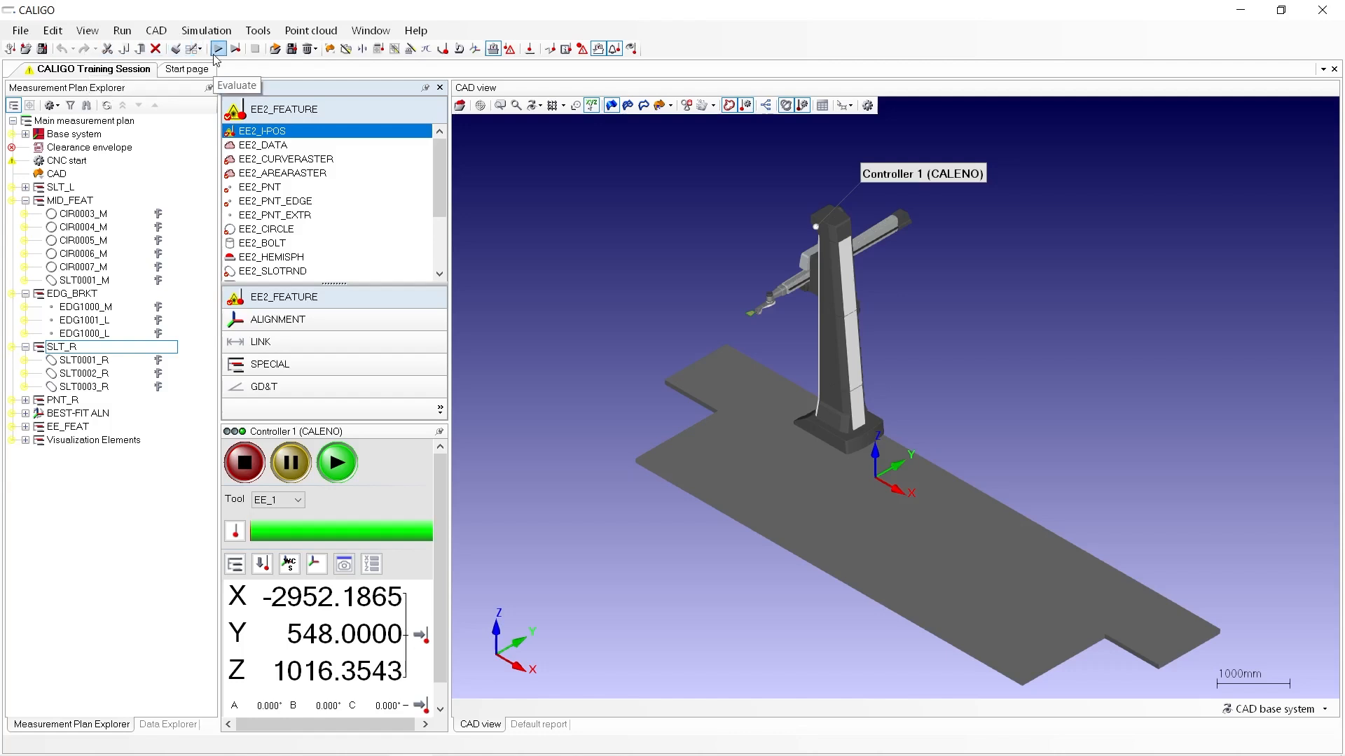
{"action": "mouse_move", "coordinate": [236, 49]}
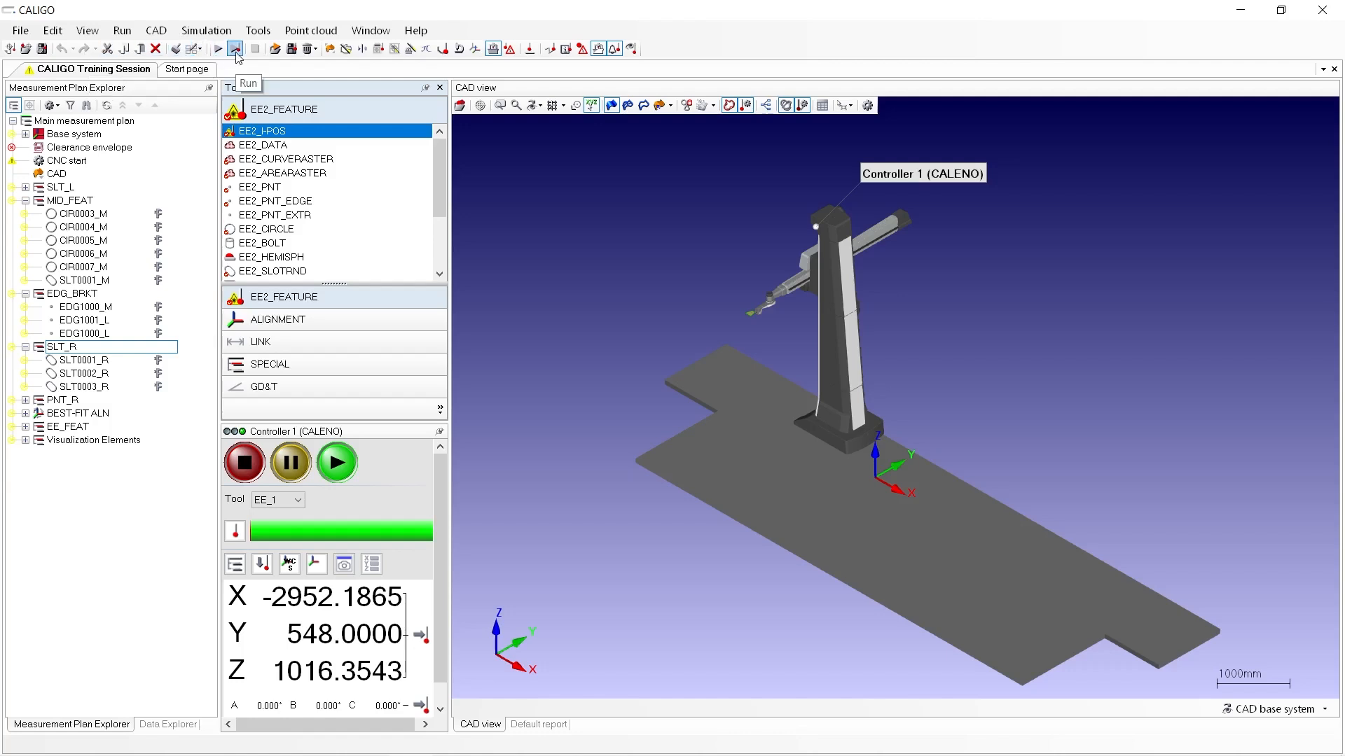
{"action": "mouse_move", "coordinate": [326, 54]}
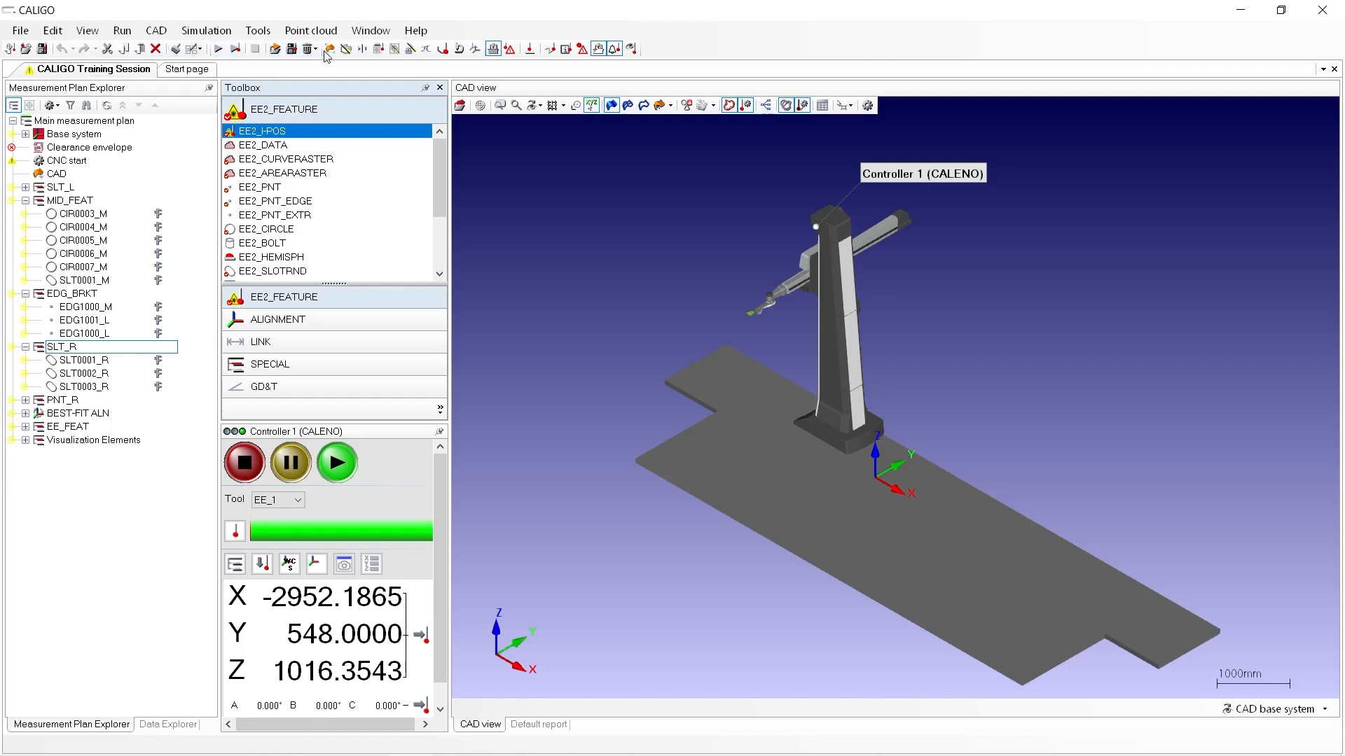
{"action": "mouse_move", "coordinate": [364, 49]}
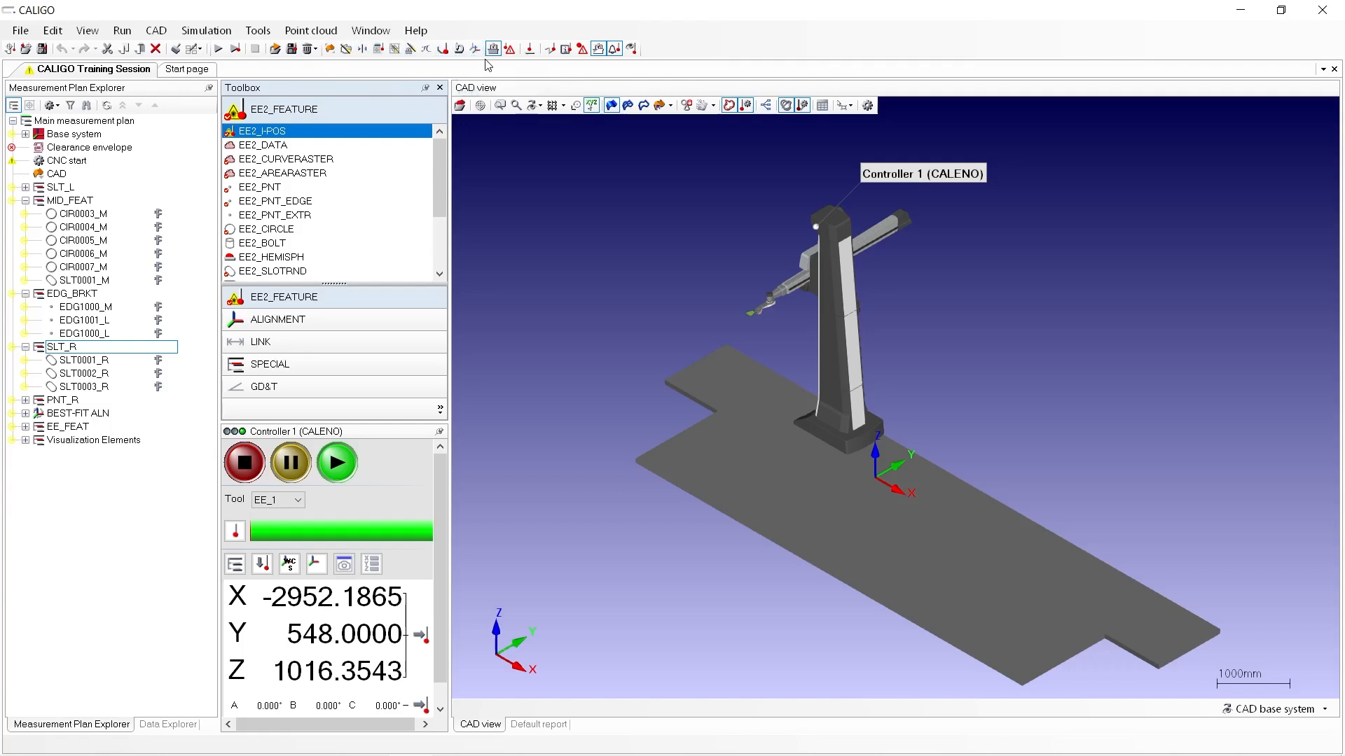
{"action": "mouse_move", "coordinate": [493, 48]}
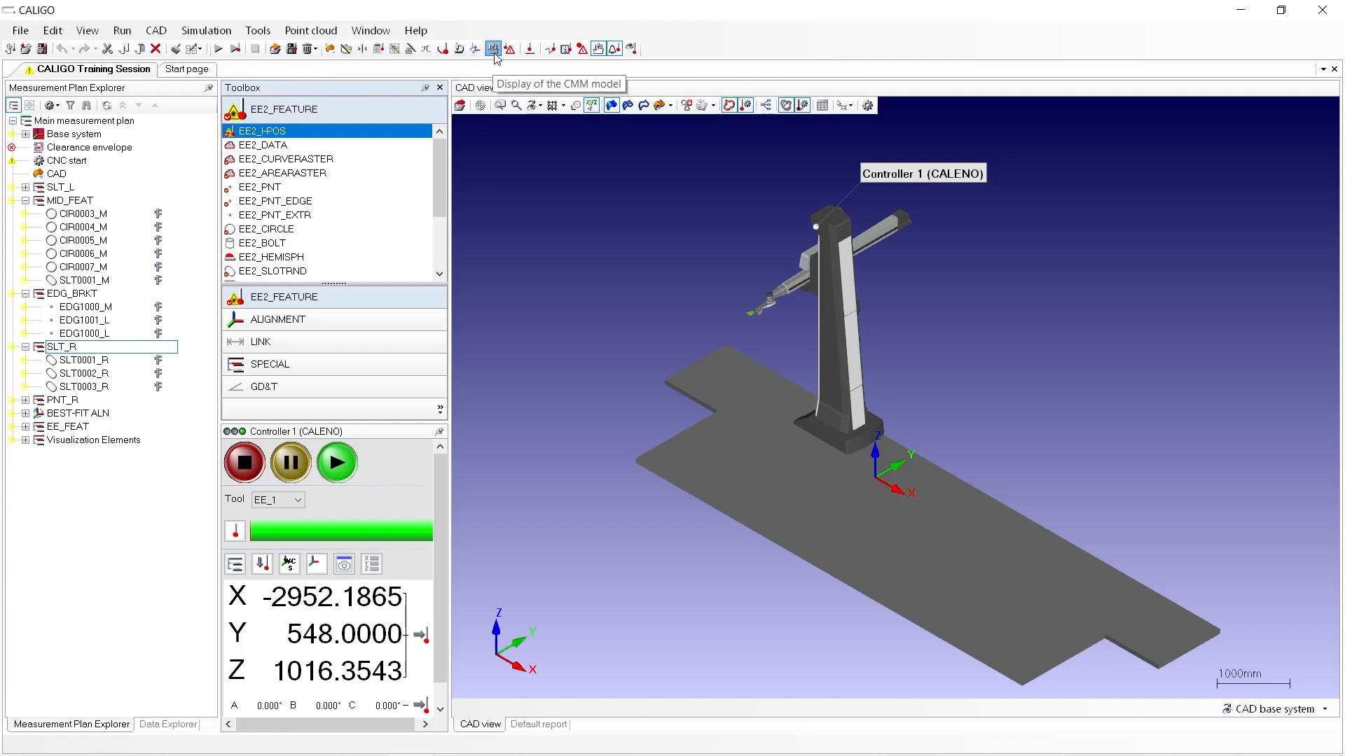
{"action": "mouse_move", "coordinate": [519, 86]}
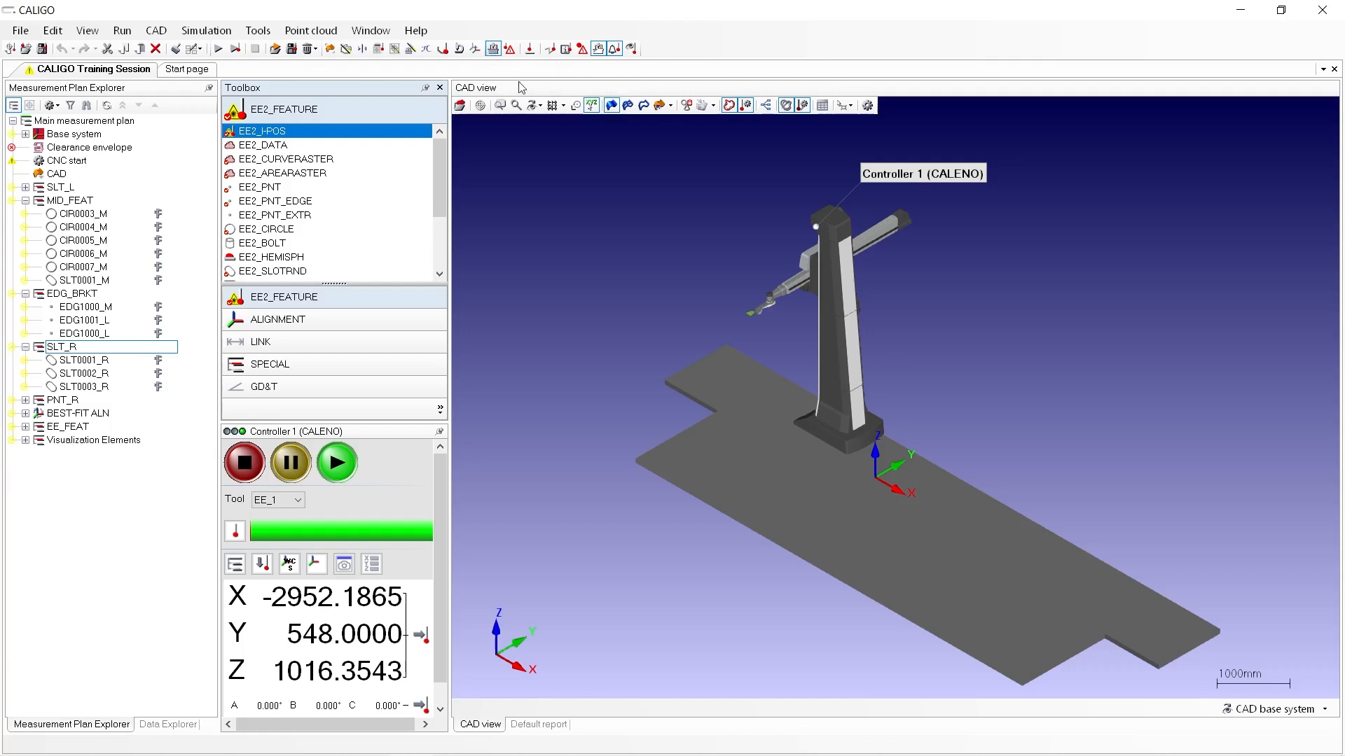
{"action": "mouse_move", "coordinate": [458, 74]}
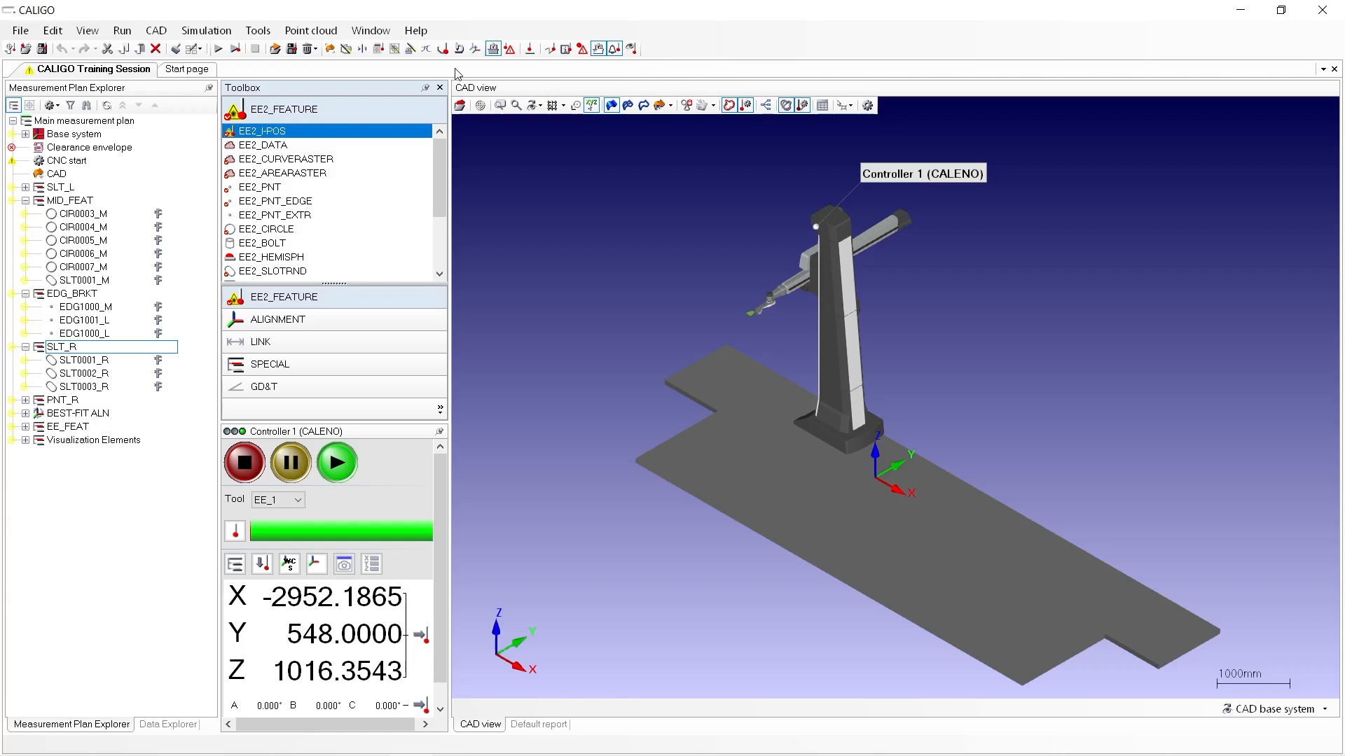
{"action": "mouse_move", "coordinate": [493, 48]}
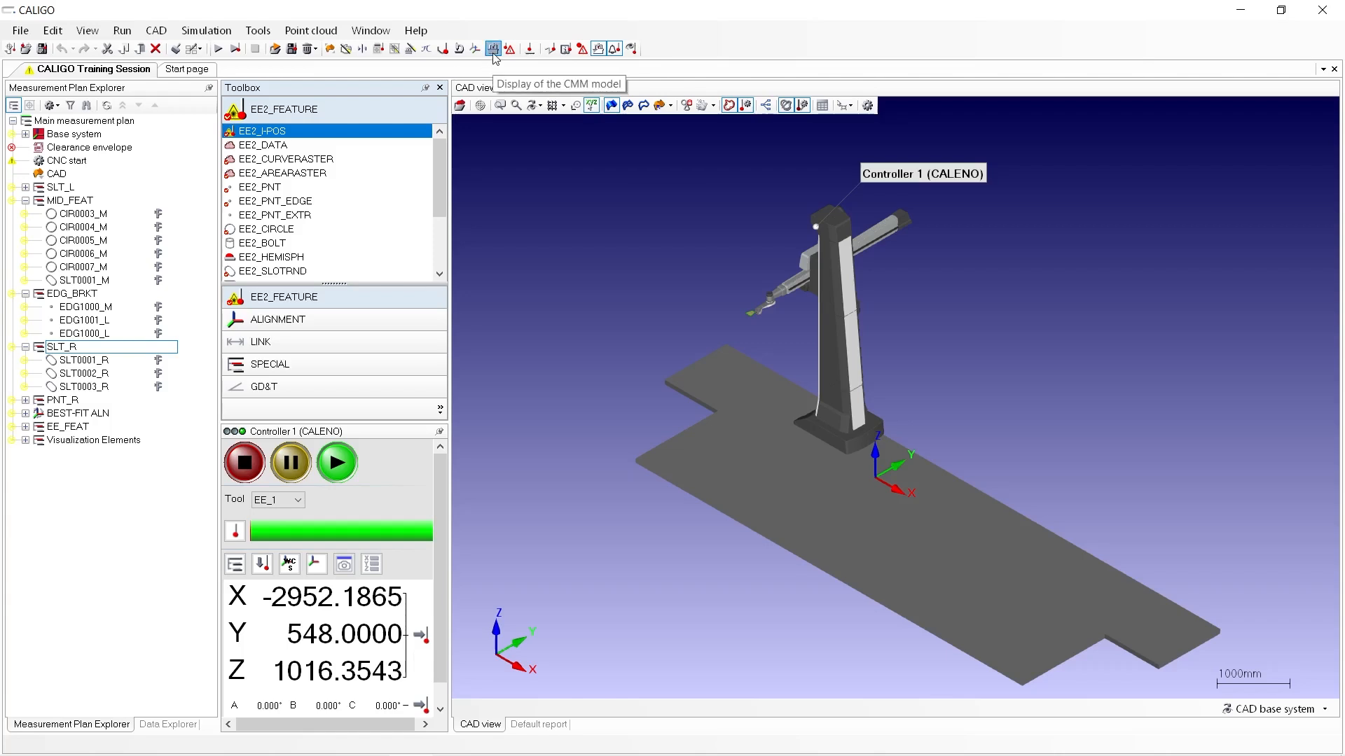
{"action": "mouse_move", "coordinate": [19, 31]}
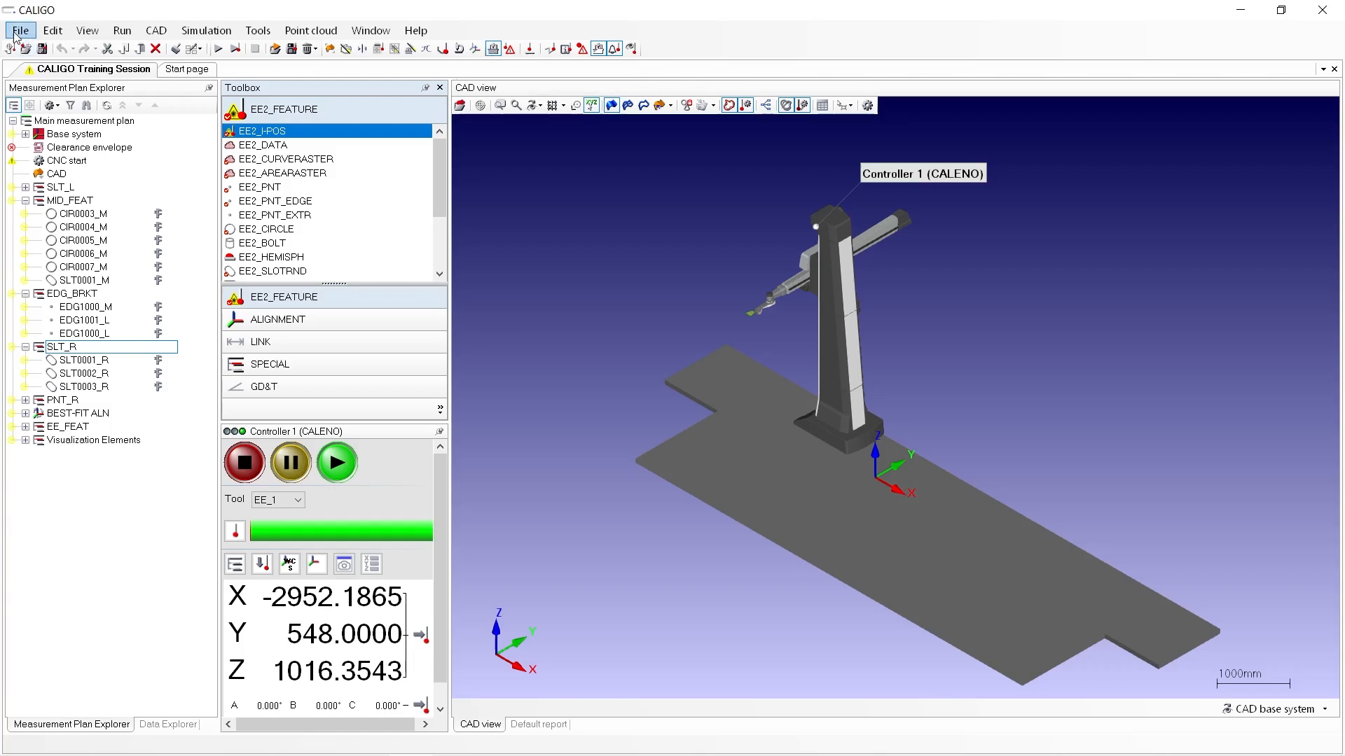
{"action": "left_click", "coordinate": [87, 31]}
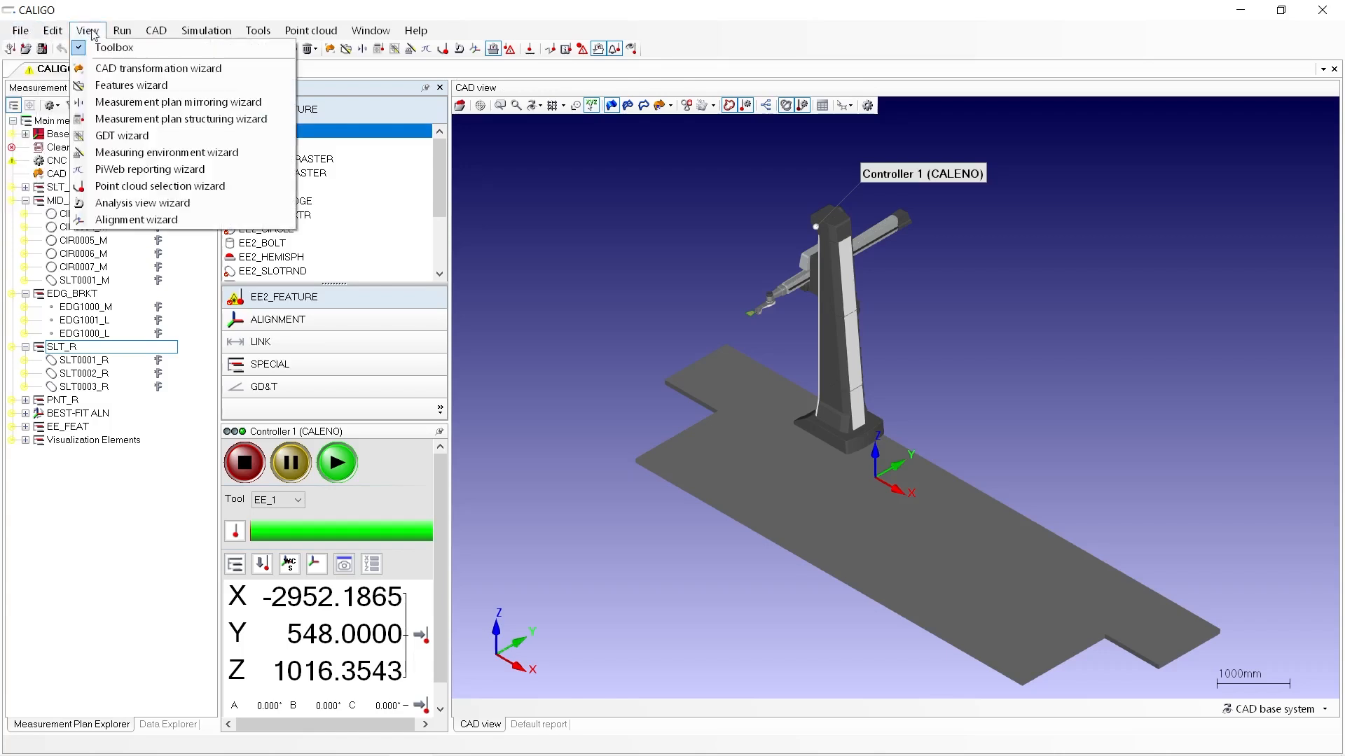
{"action": "left_click", "coordinate": [205, 30]}
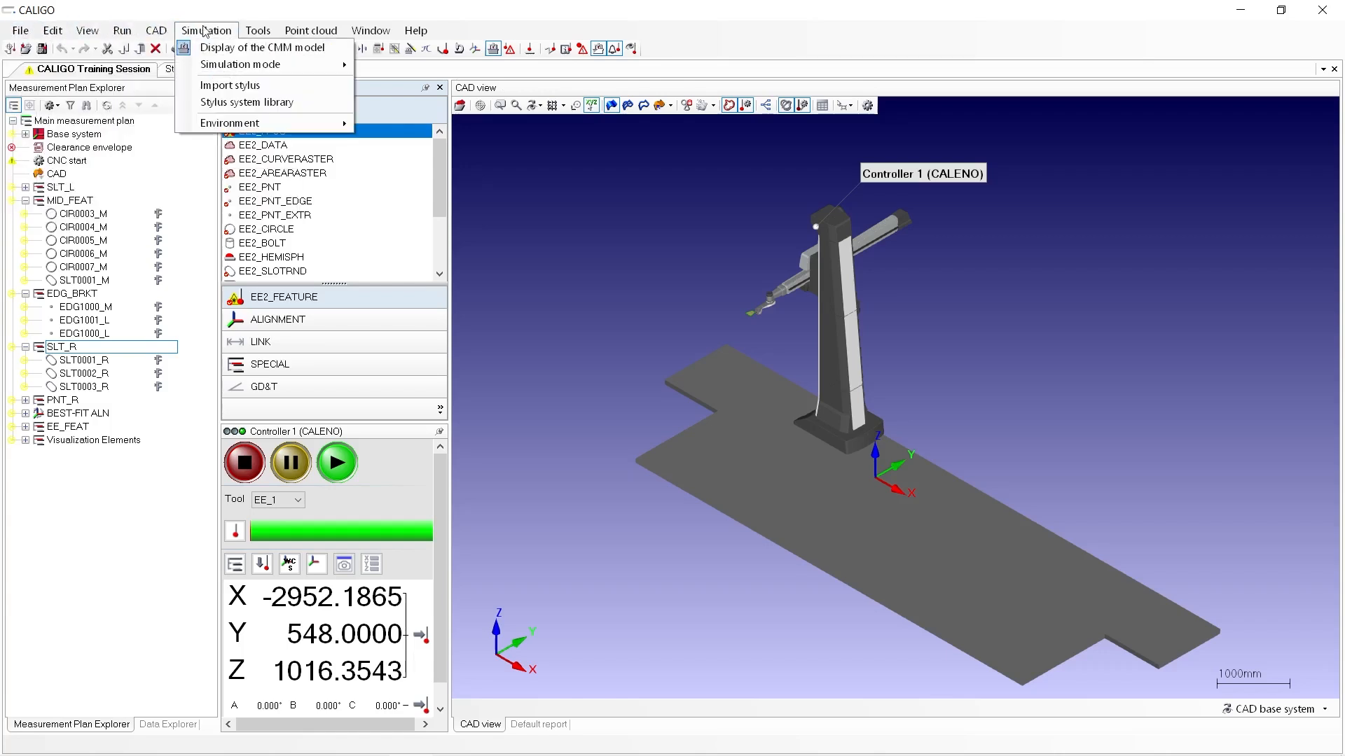
{"action": "left_click", "coordinate": [309, 30]}
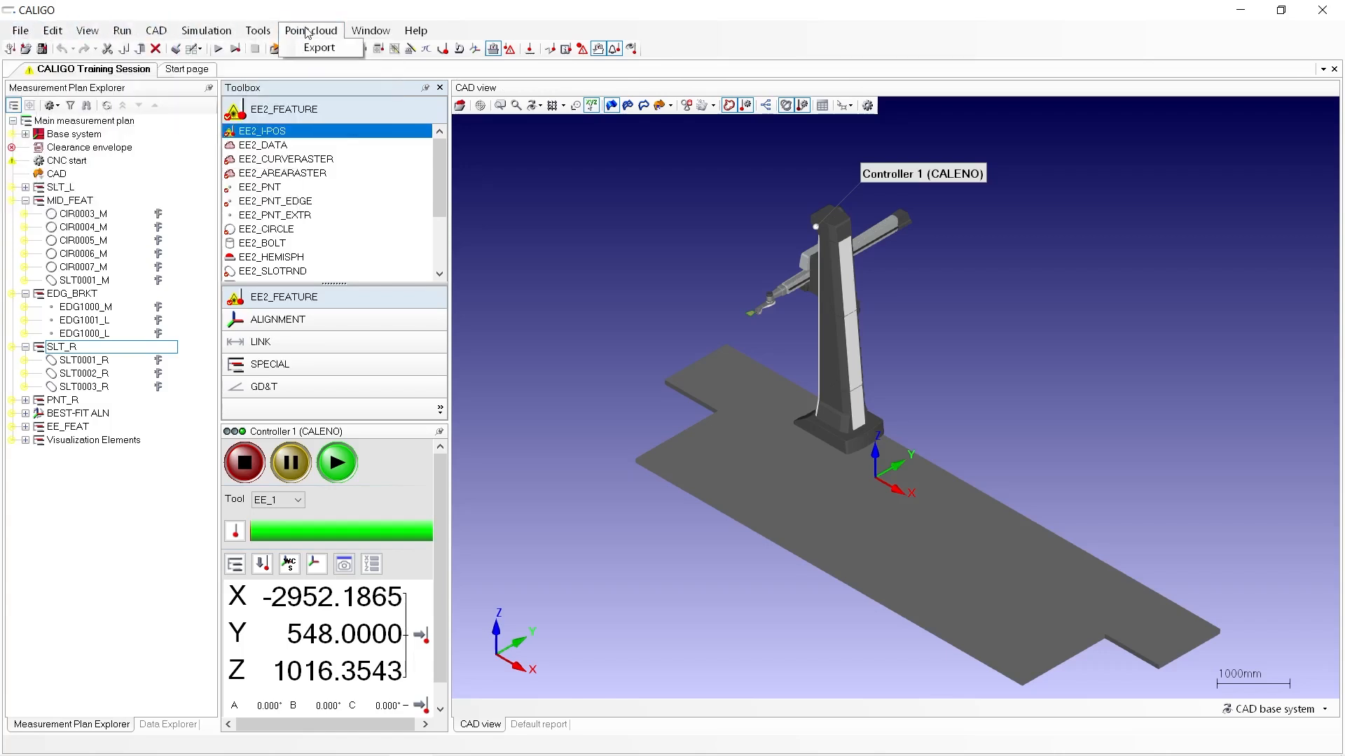
{"action": "left_click", "coordinate": [481, 156]}
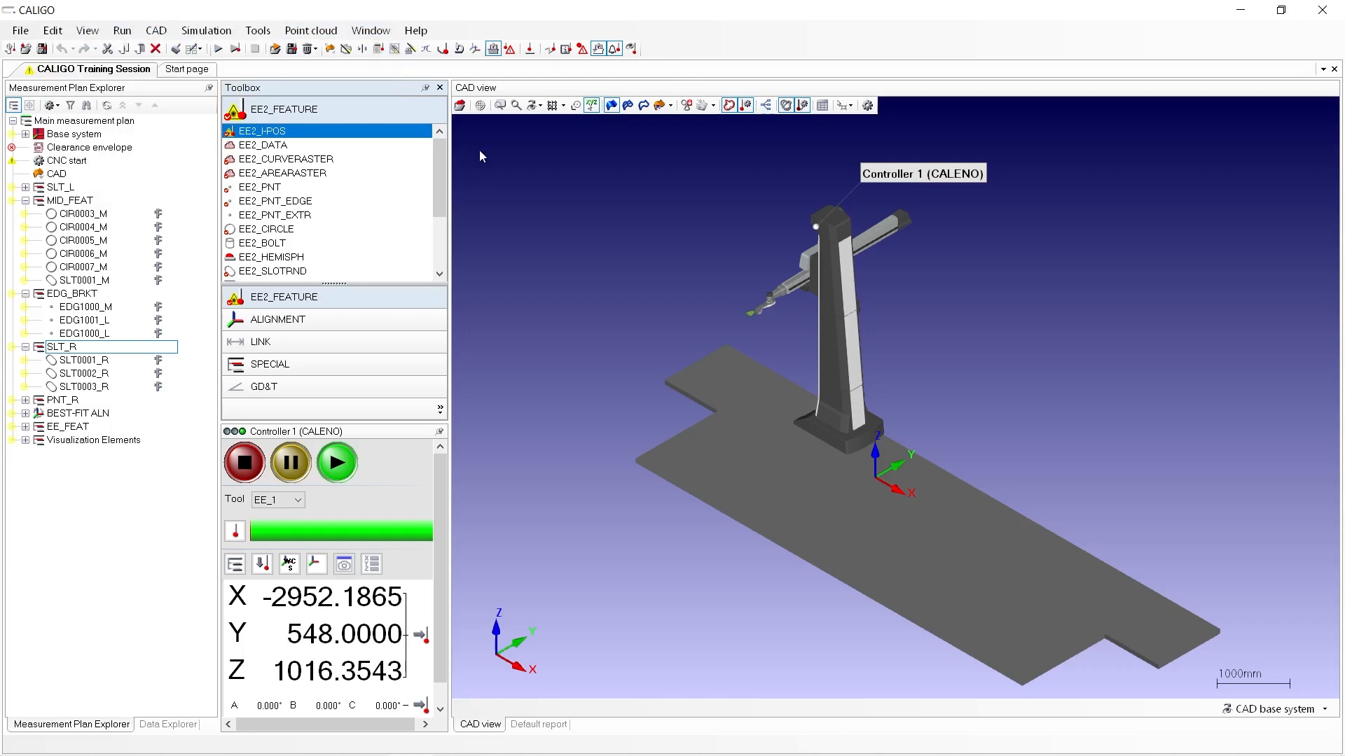
{"action": "mouse_move", "coordinate": [476, 152]}
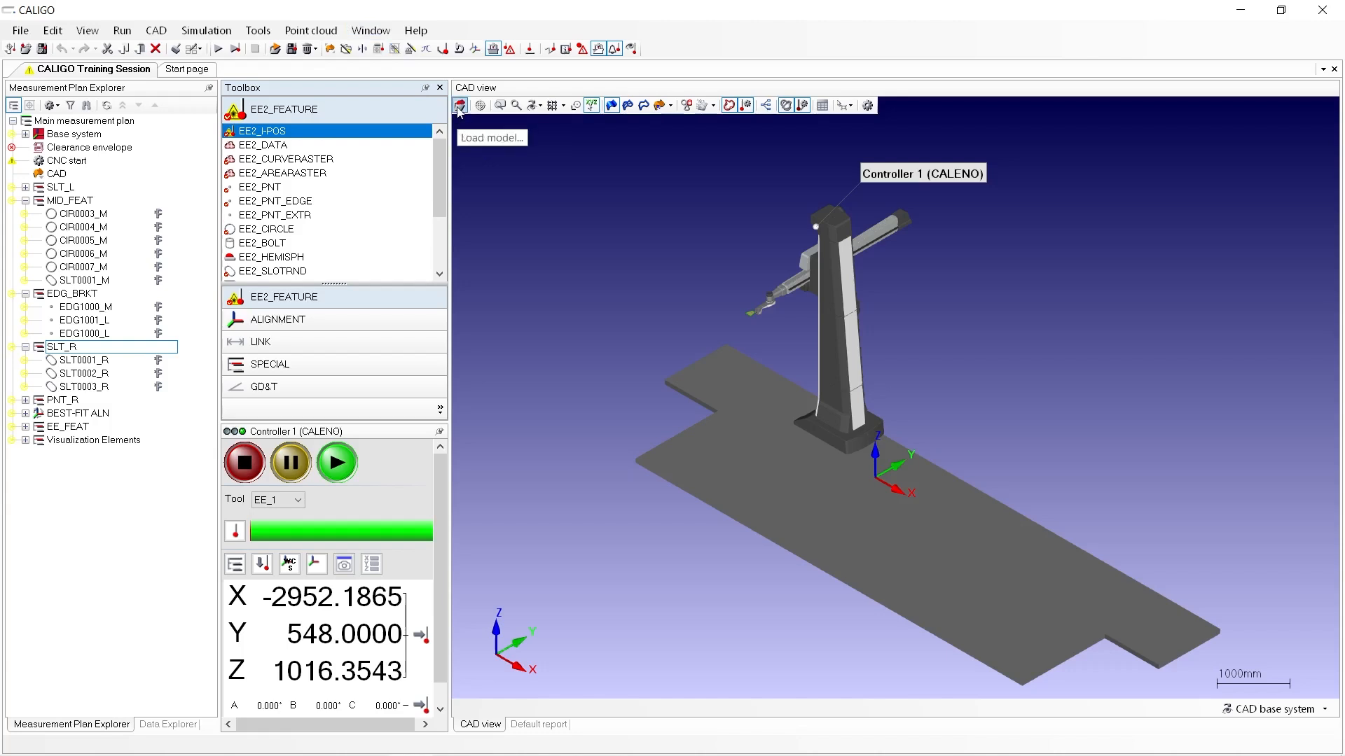
{"action": "mouse_move", "coordinate": [283, 84]}
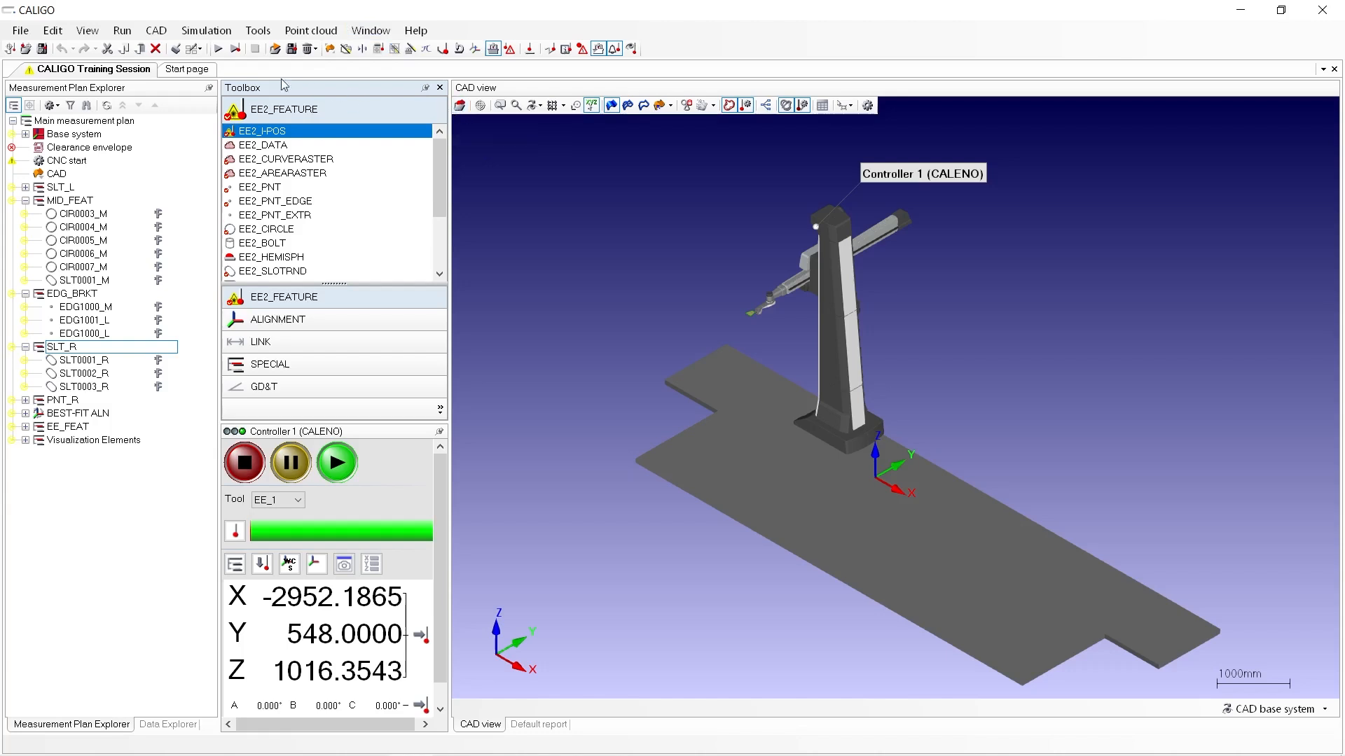
Step: Start Load model from the CAD menu to bring up the Import CAD file dialog
{"action": "left_click", "coordinate": [156, 30]}
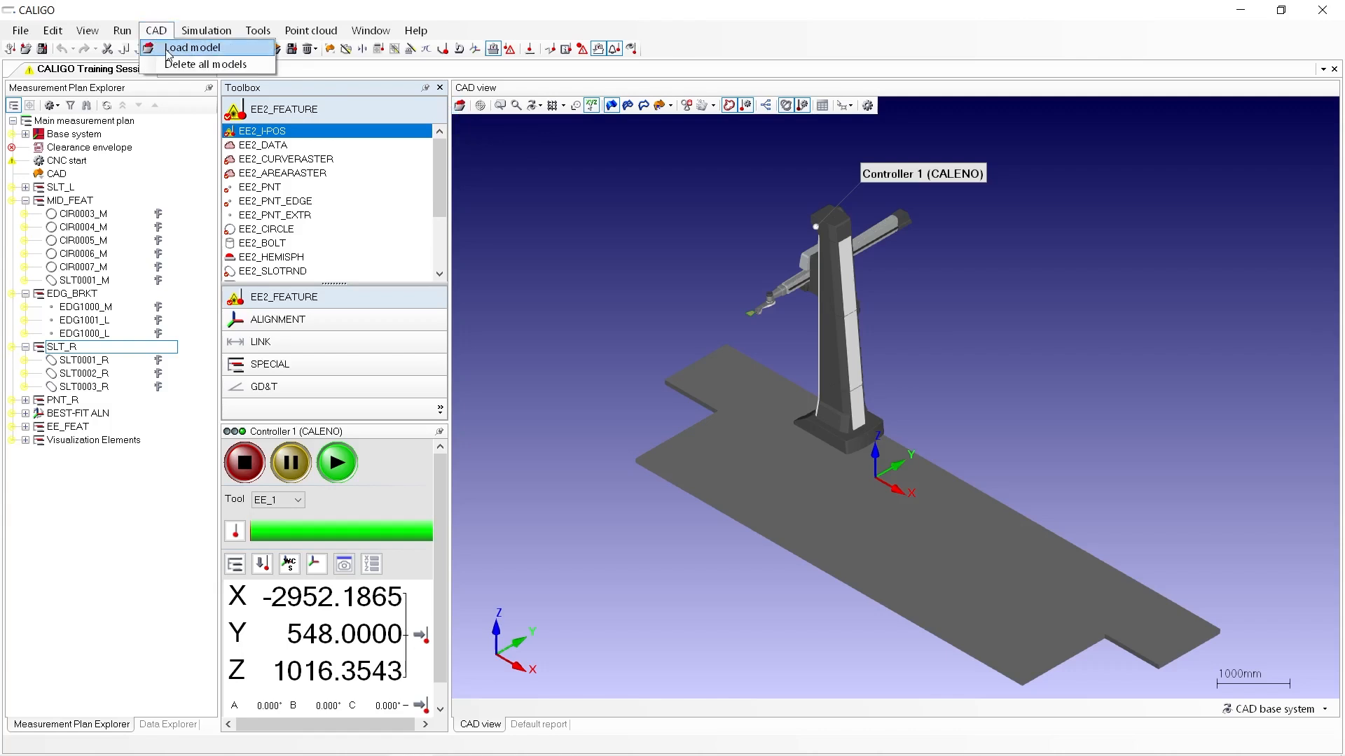
{"action": "left_click", "coordinate": [196, 47]}
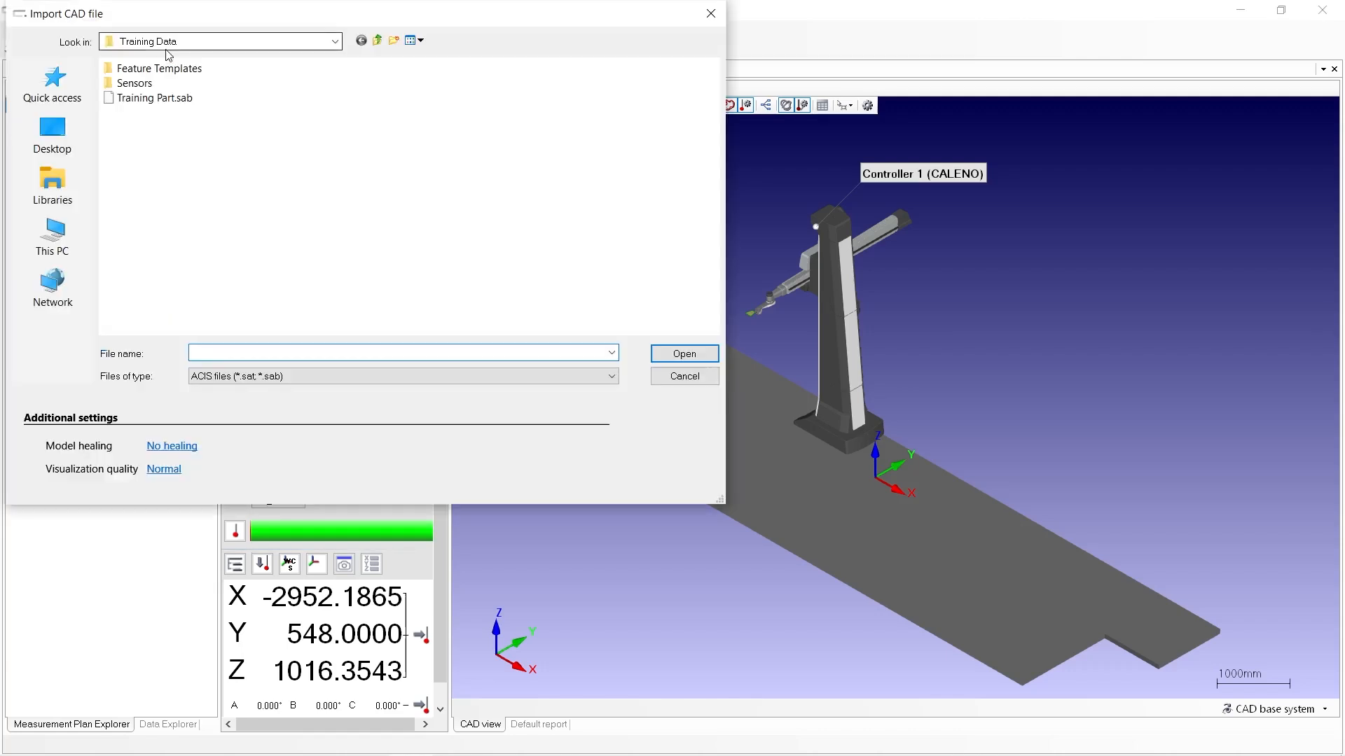
Step: Choose Training Part.sab in the Training Data folder as the file to import
{"action": "left_click", "coordinate": [134, 83]}
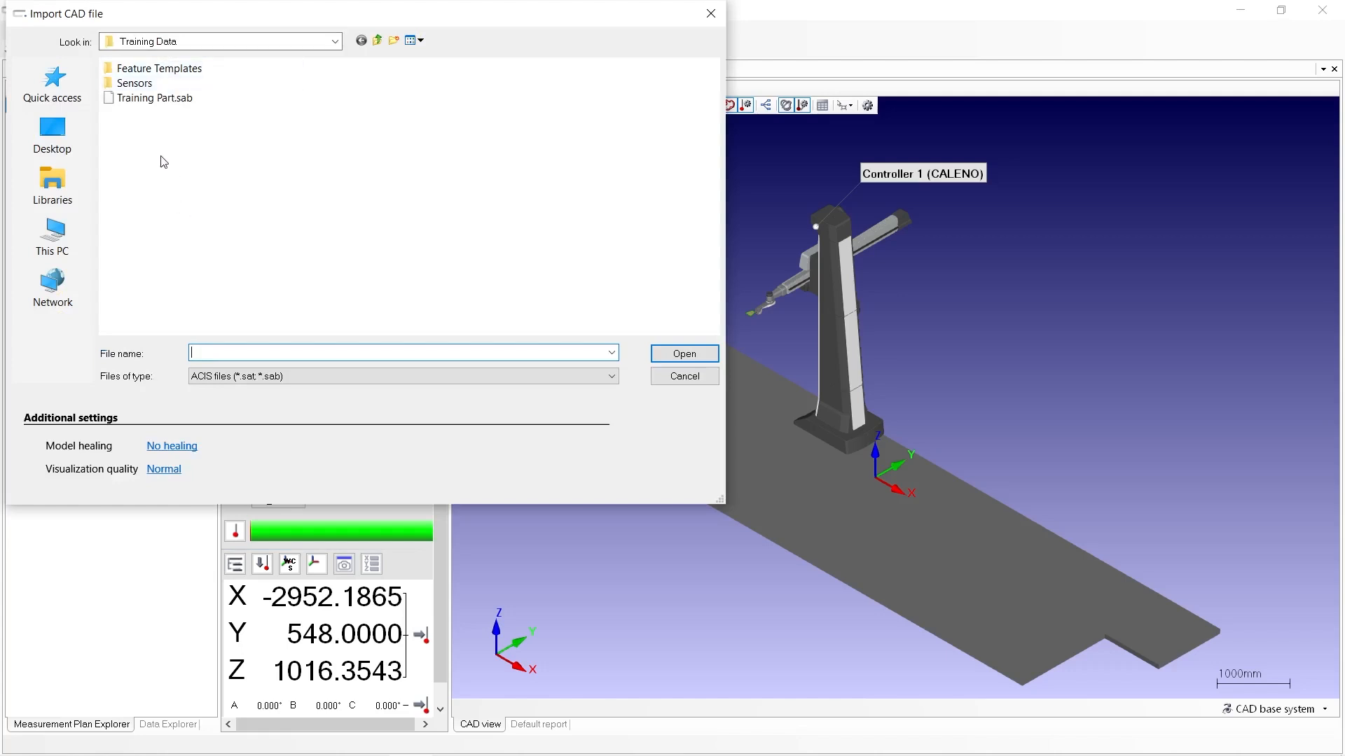
{"action": "mouse_move", "coordinate": [177, 403]}
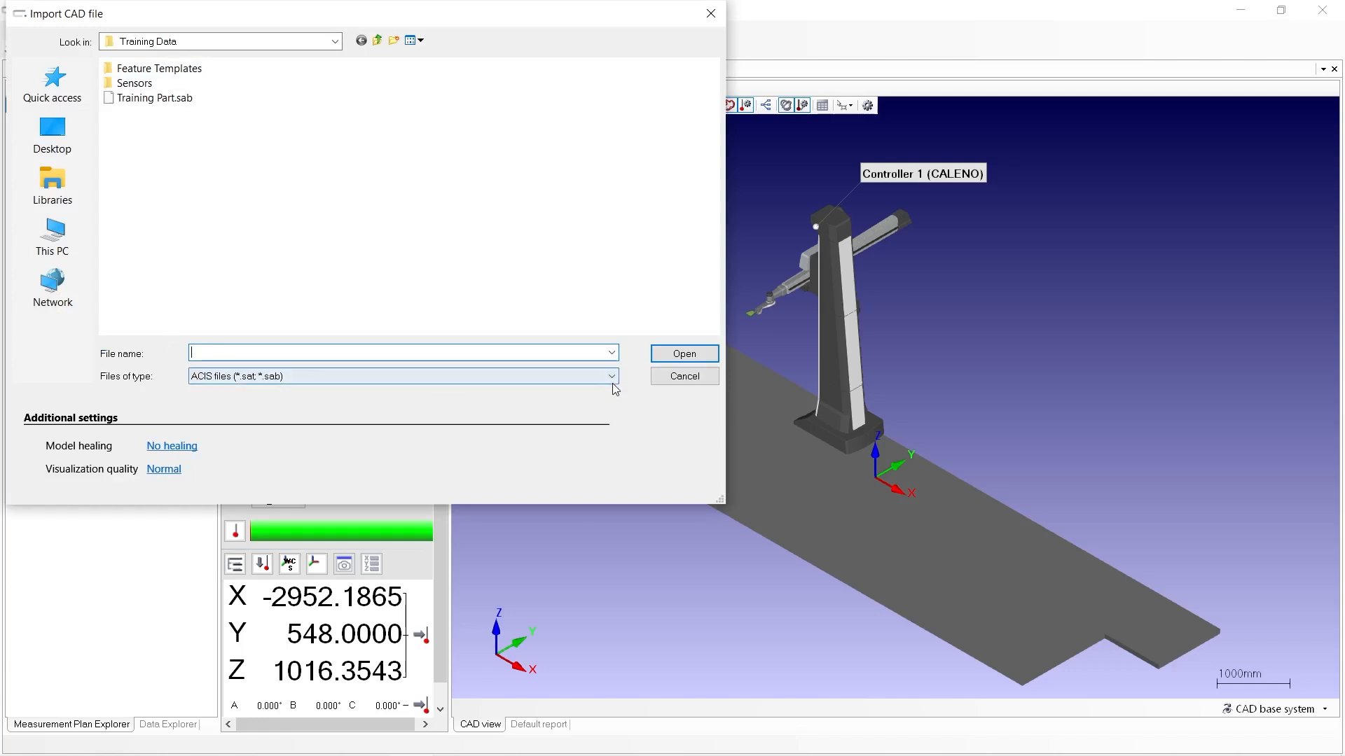
{"action": "left_click", "coordinate": [610, 375]}
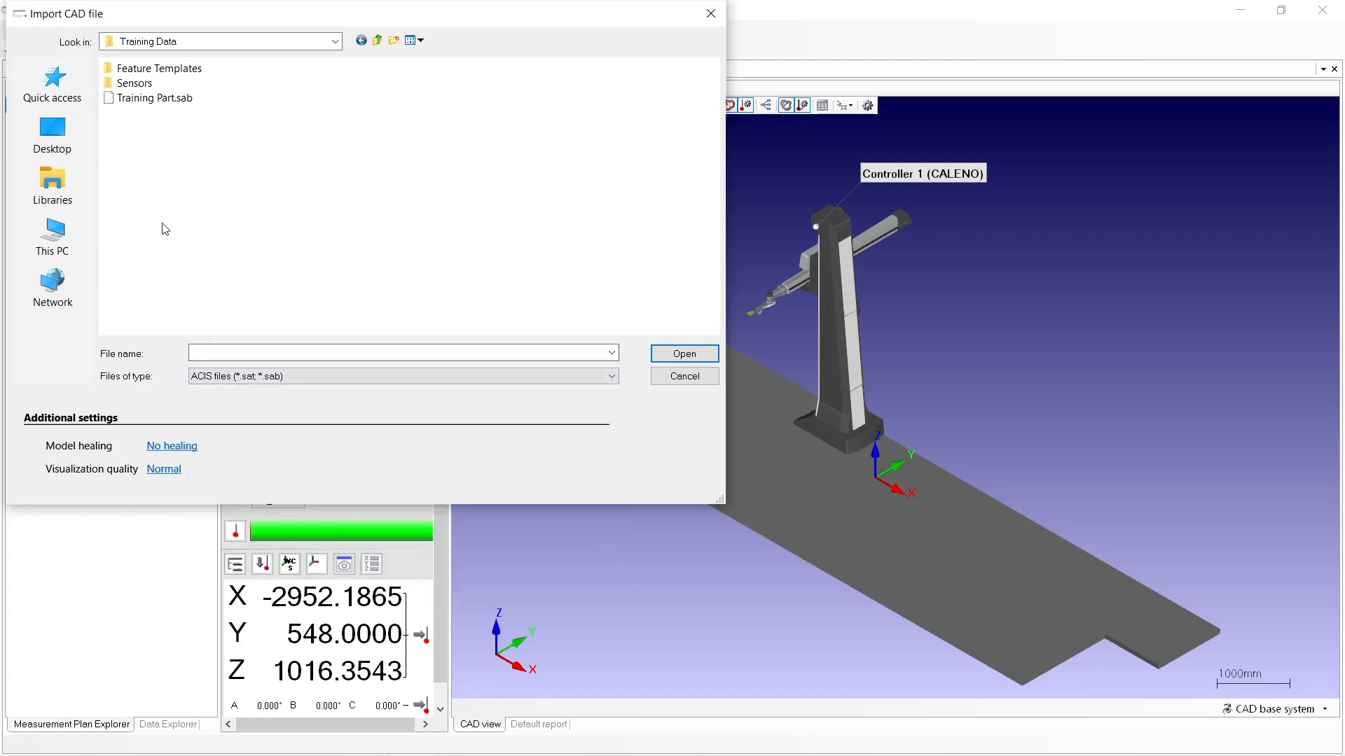
{"action": "left_click", "coordinate": [154, 98]}
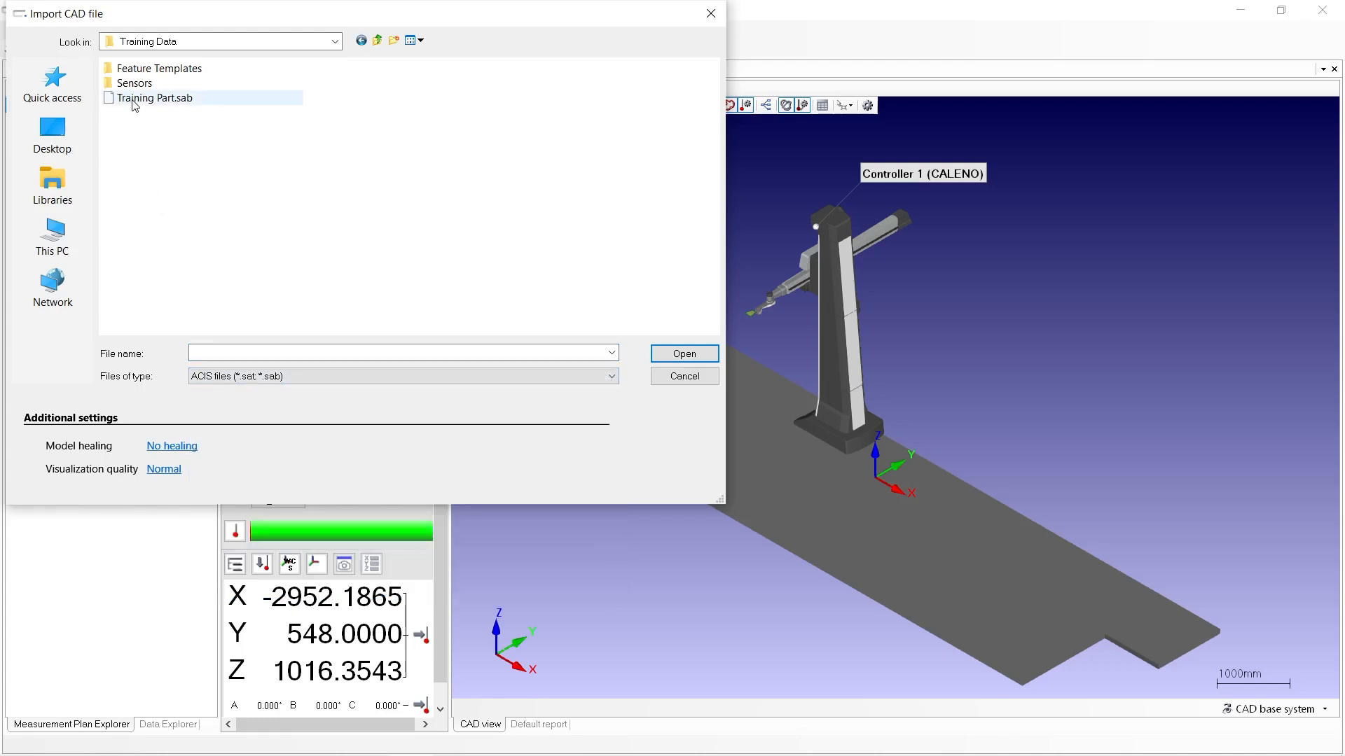
{"action": "left_click", "coordinate": [155, 96]}
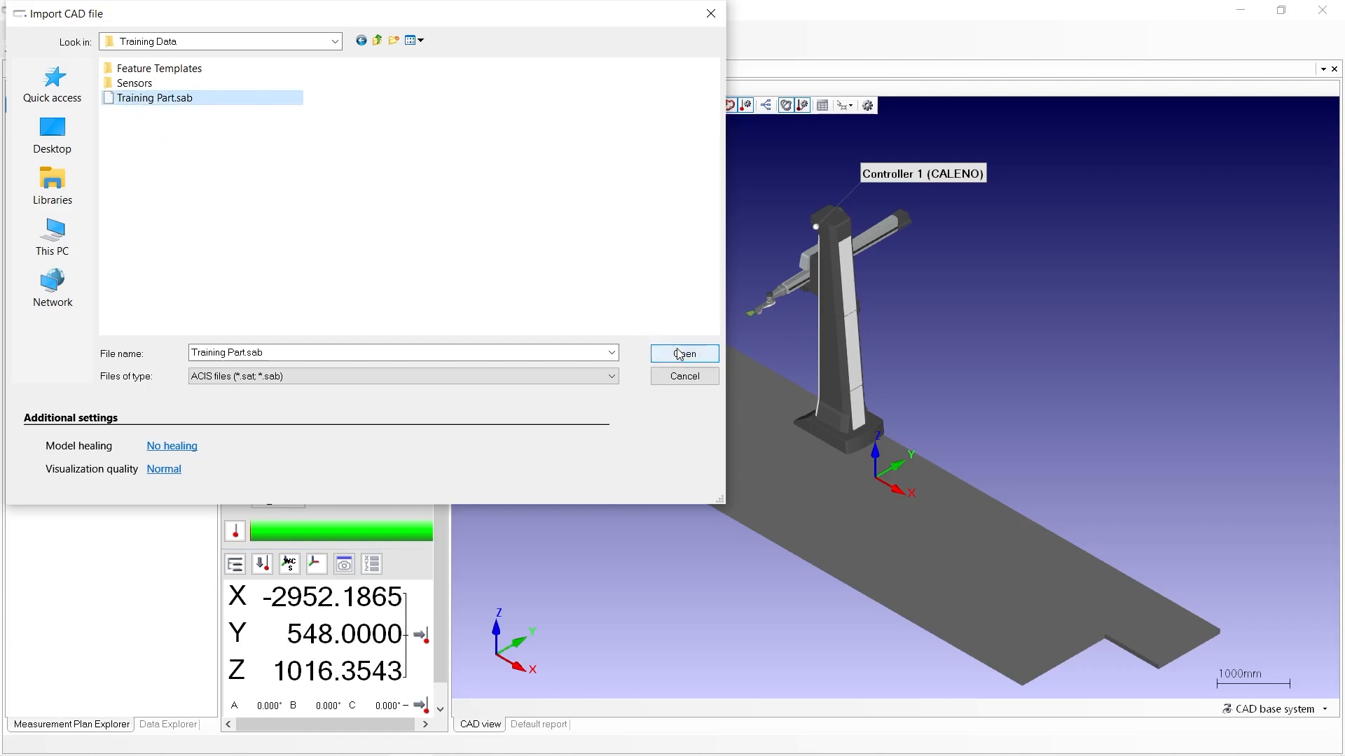
Step: Import Training Part.sab and return to the machine scene
{"action": "left_click", "coordinate": [683, 353]}
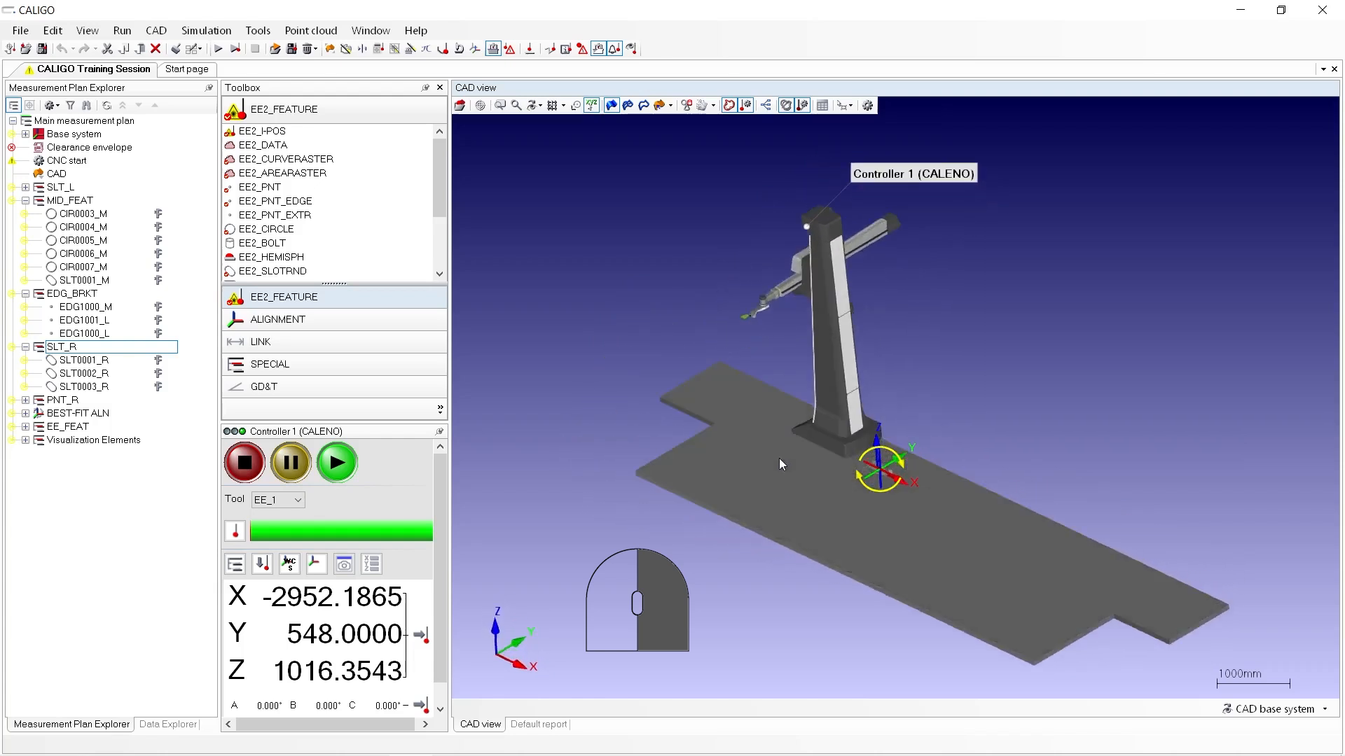
{"action": "scroll", "scroll_direction": "up", "scroll_amount": 3}
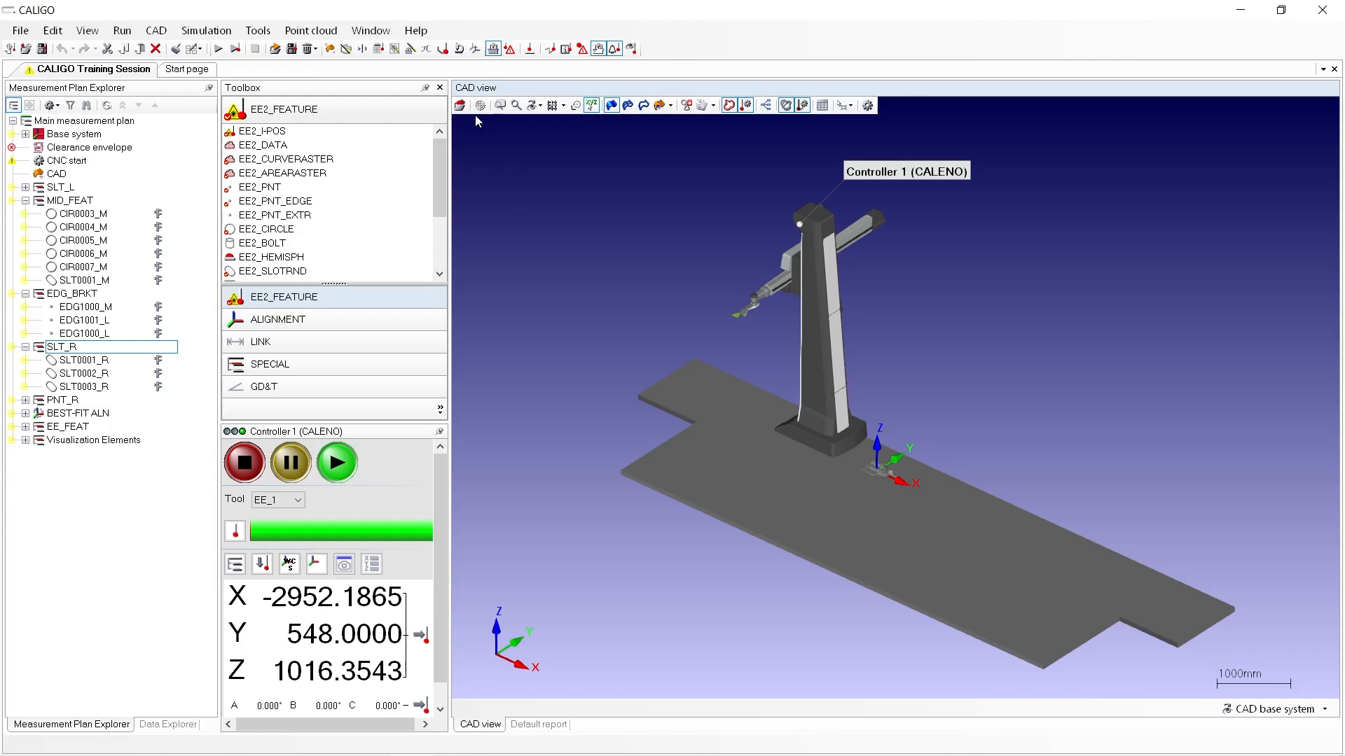
{"action": "mouse_move", "coordinate": [481, 104]}
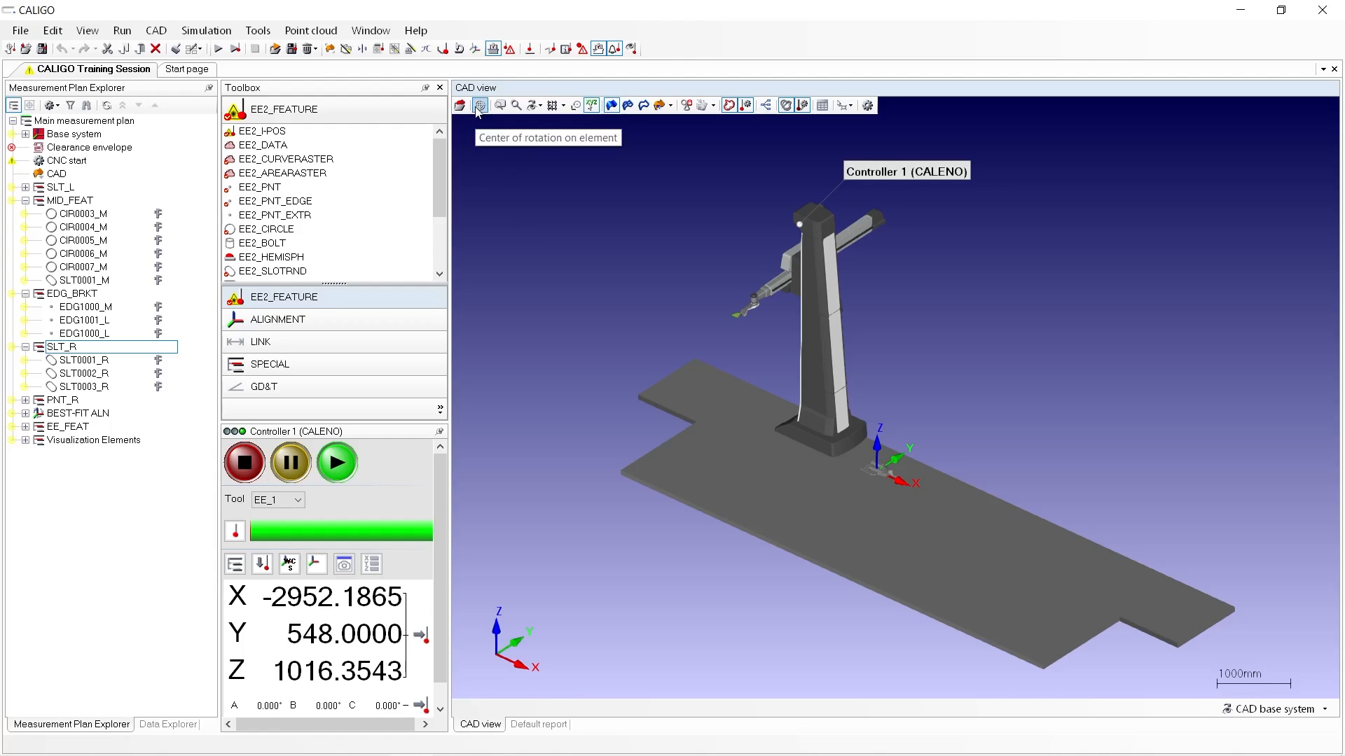
{"action": "mouse_move", "coordinate": [913, 563]}
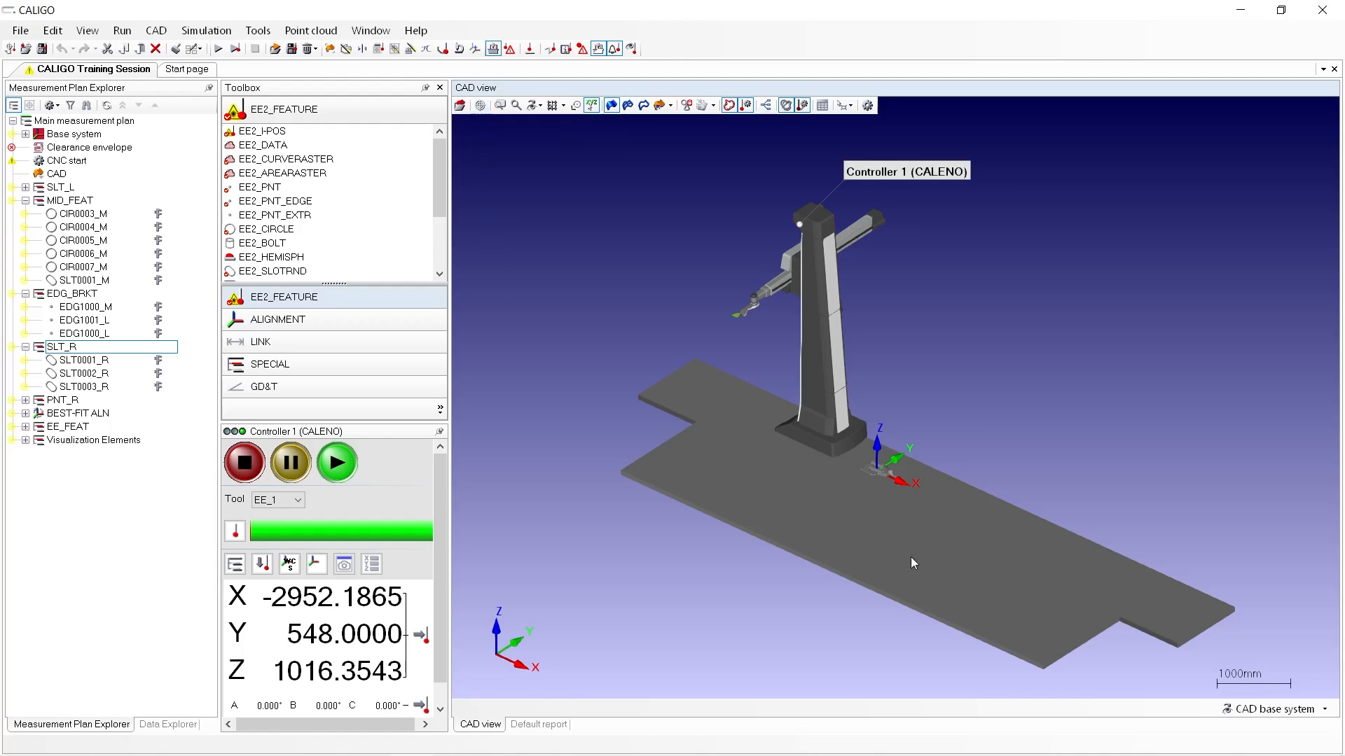
Step: Show the loaded part model and switch the CAD view to Isometric
{"action": "left_click", "coordinate": [531, 105]}
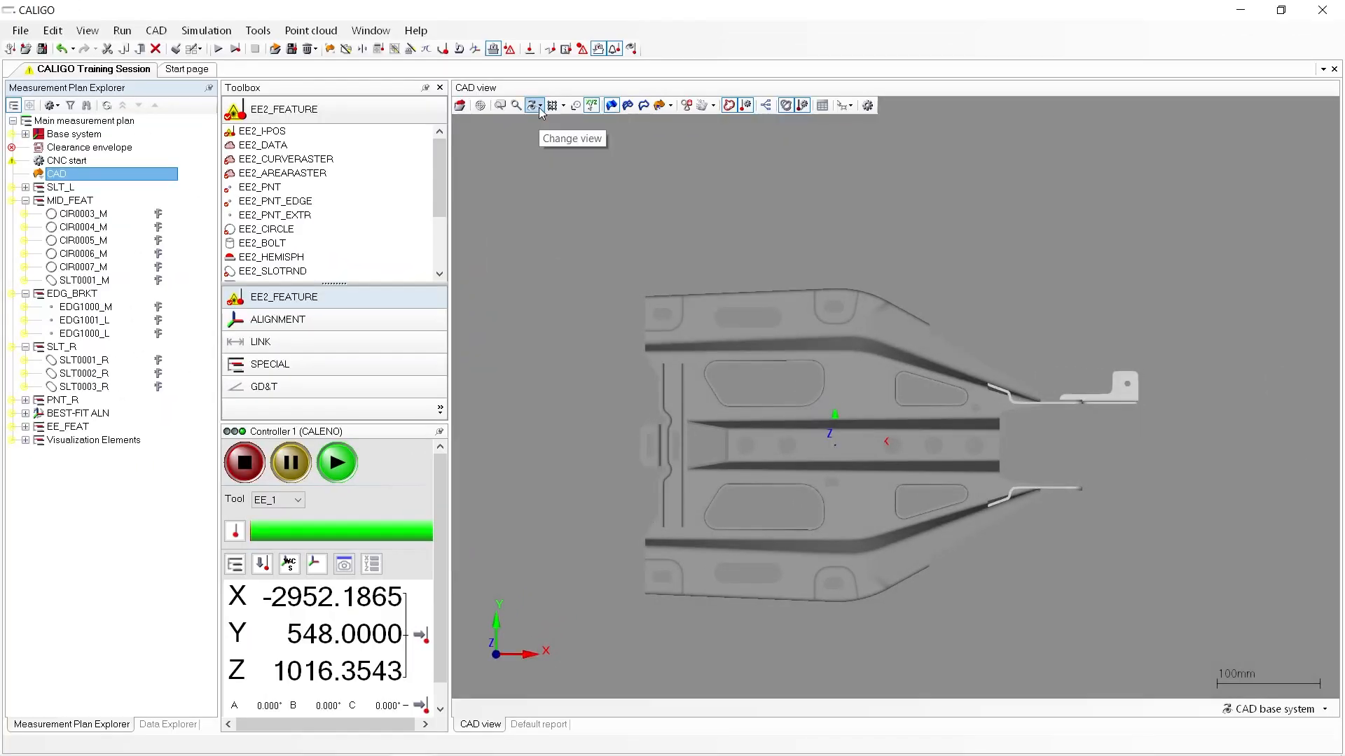
{"action": "left_click", "coordinate": [532, 104]}
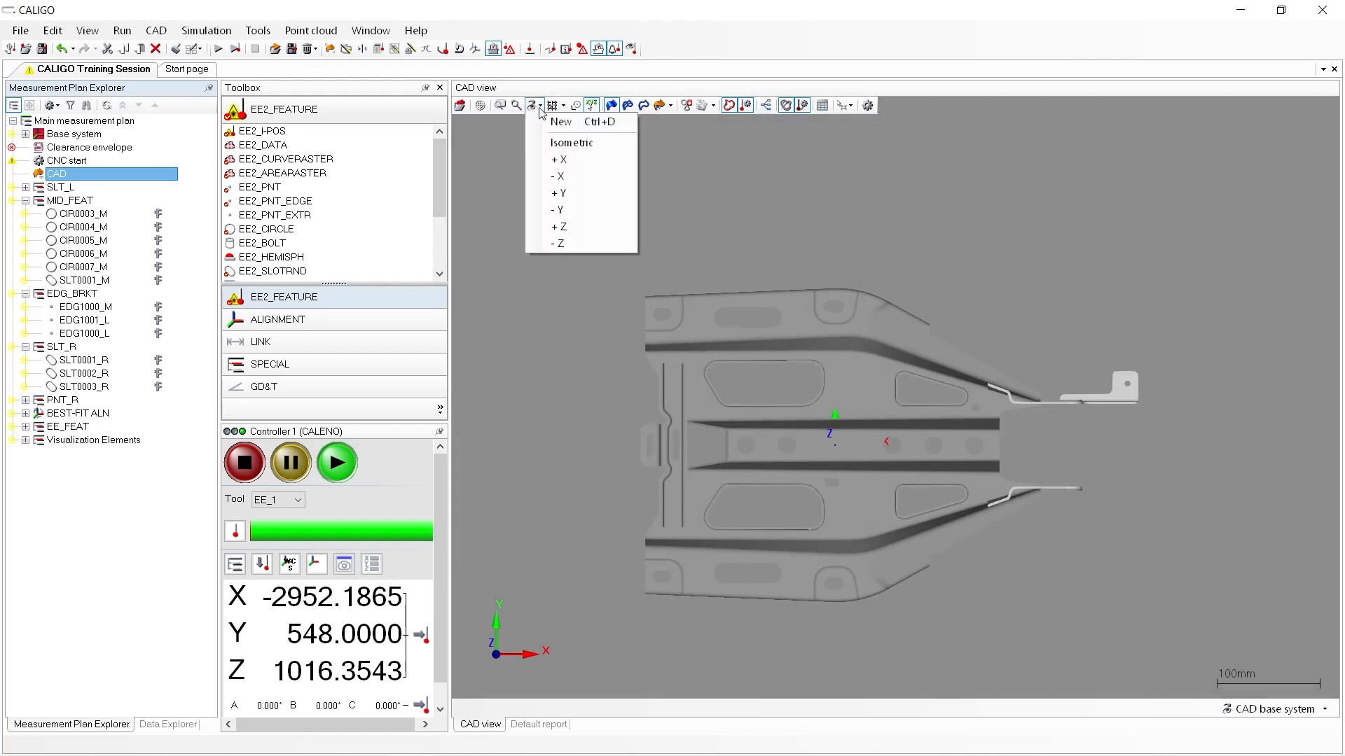
{"action": "mouse_move", "coordinate": [570, 142]}
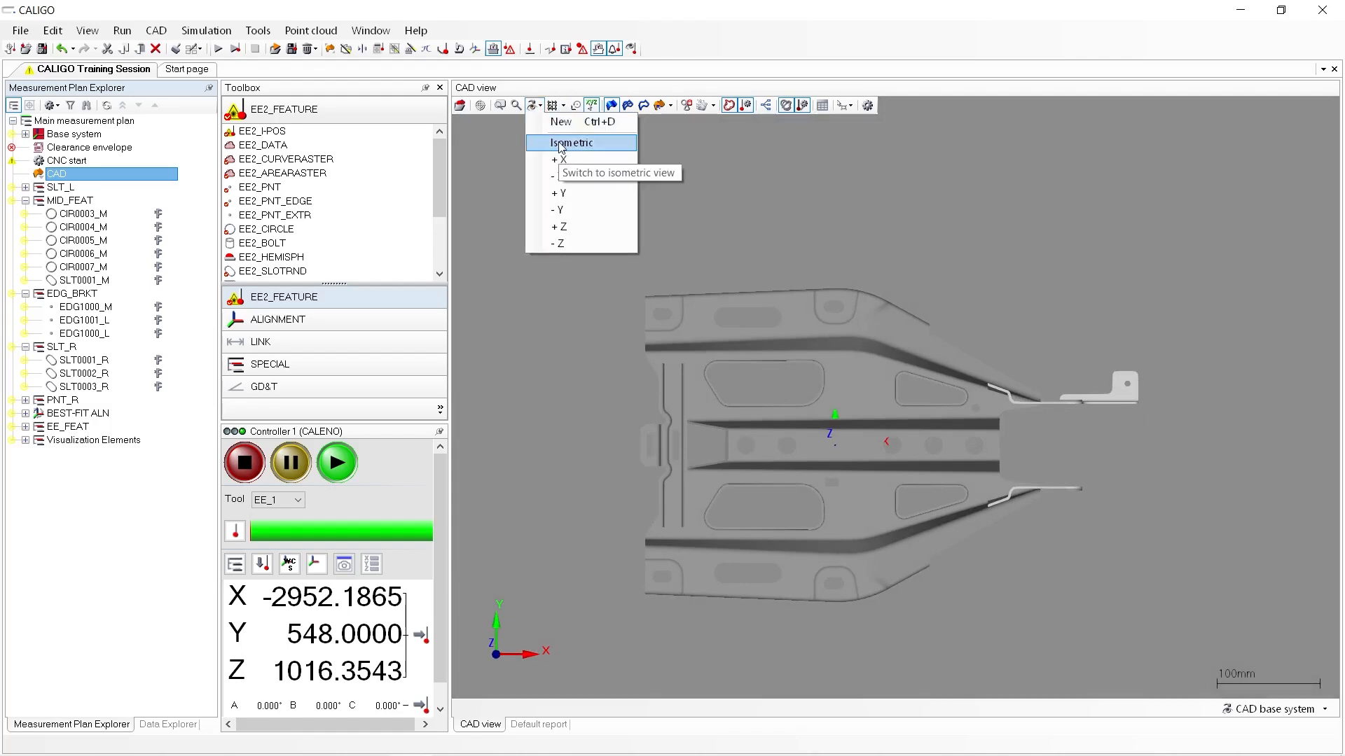
{"action": "left_click", "coordinate": [576, 142]}
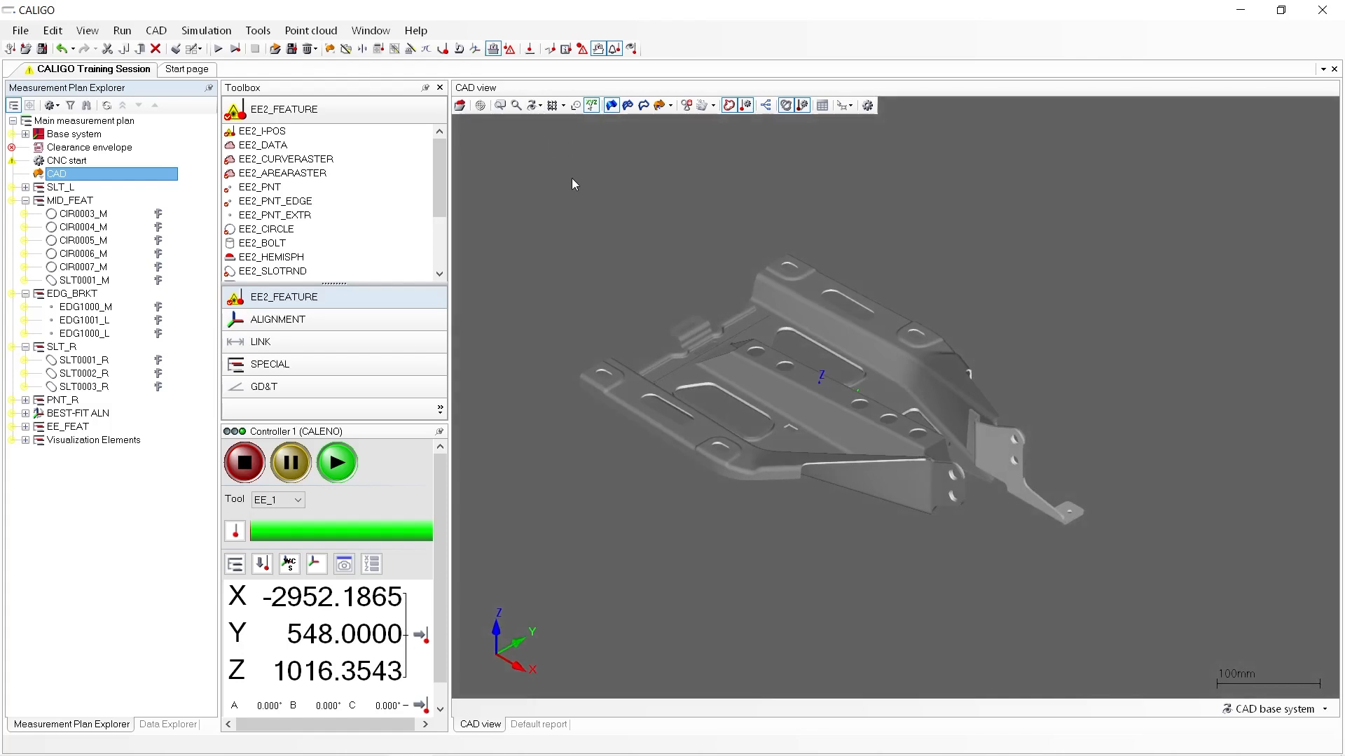
{"action": "mouse_move", "coordinate": [611, 125]}
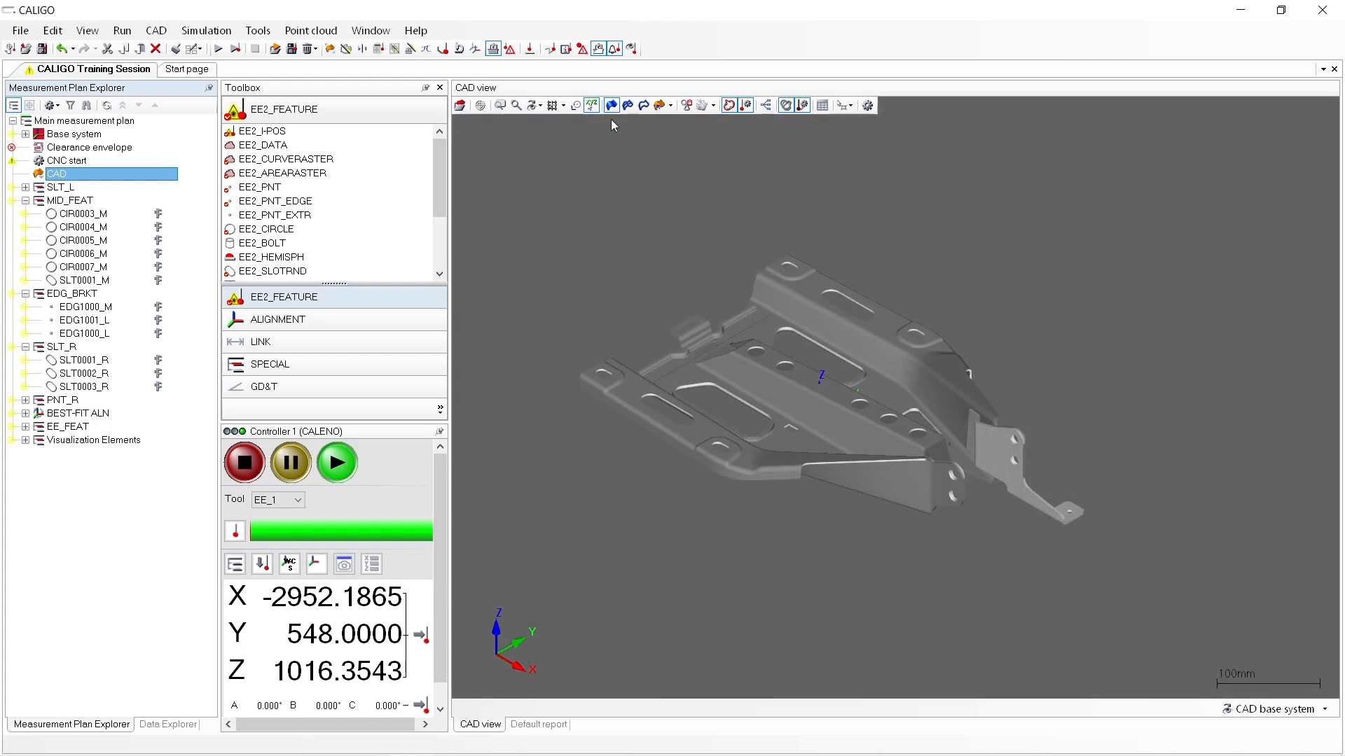
Step: Toggle surface and edge display so the part shows as an edge-only wireframe
{"action": "left_click", "coordinate": [611, 105]}
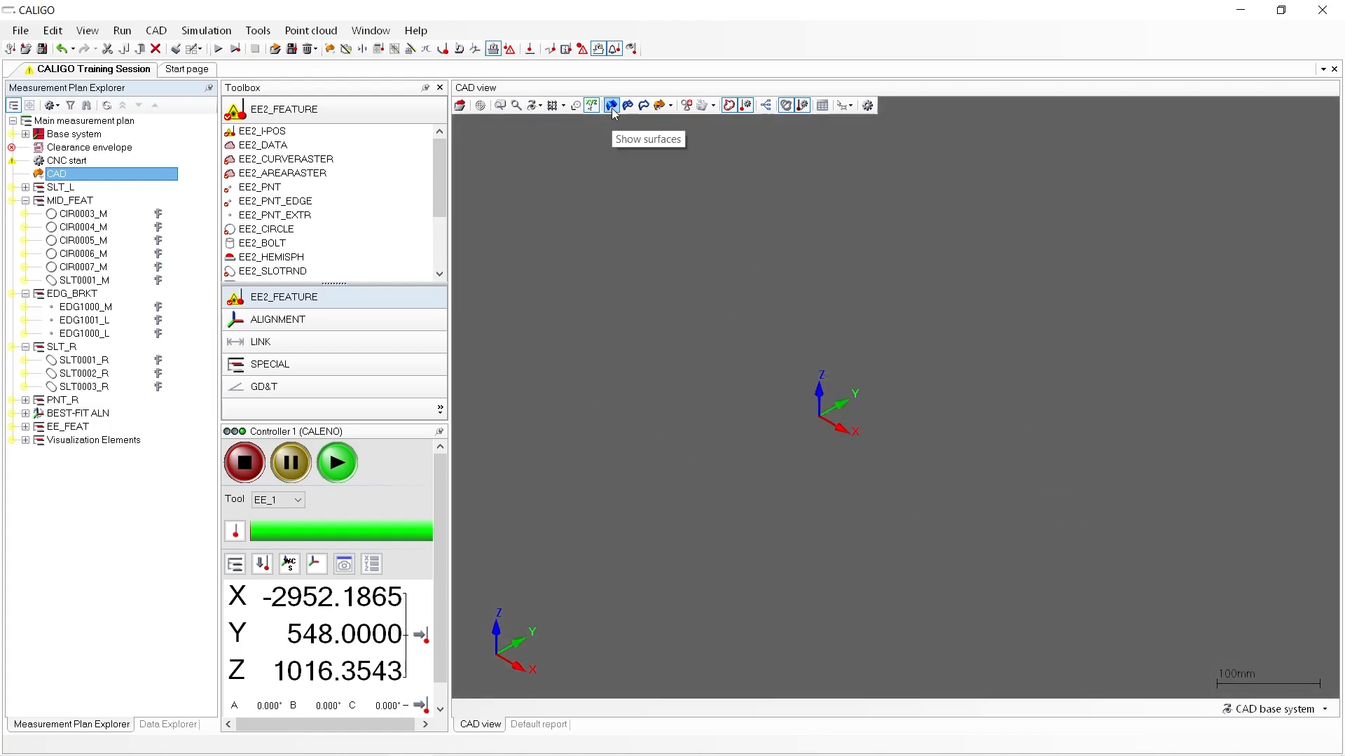
{"action": "left_click", "coordinate": [611, 104]}
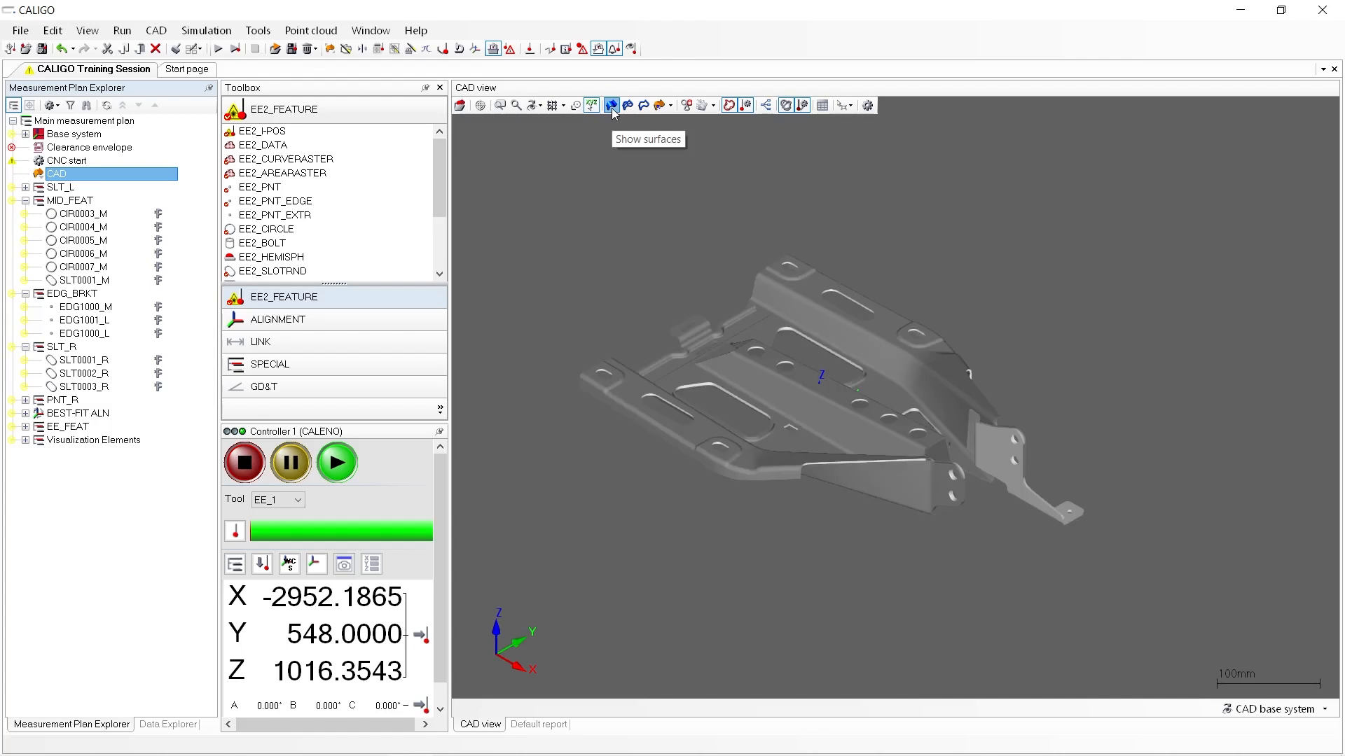
{"action": "left_click", "coordinate": [643, 105]}
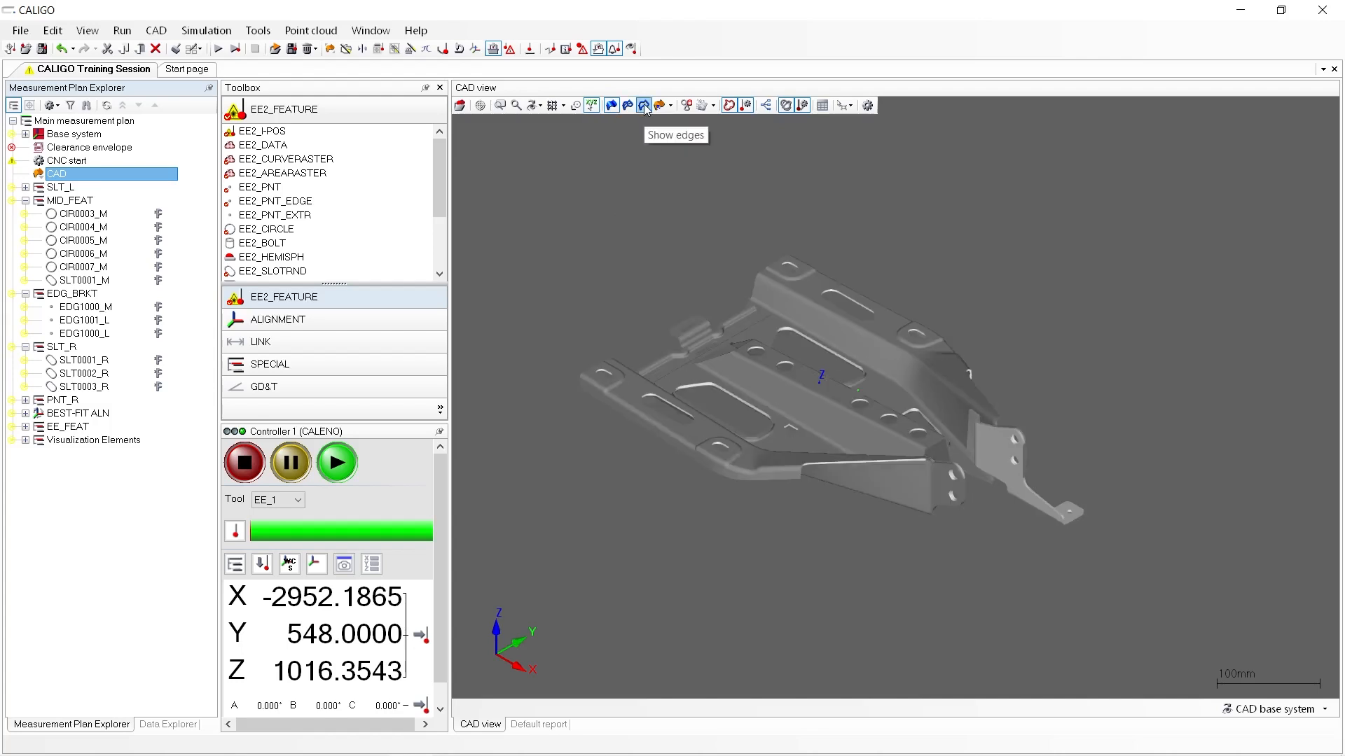
{"action": "left_click", "coordinate": [643, 104]}
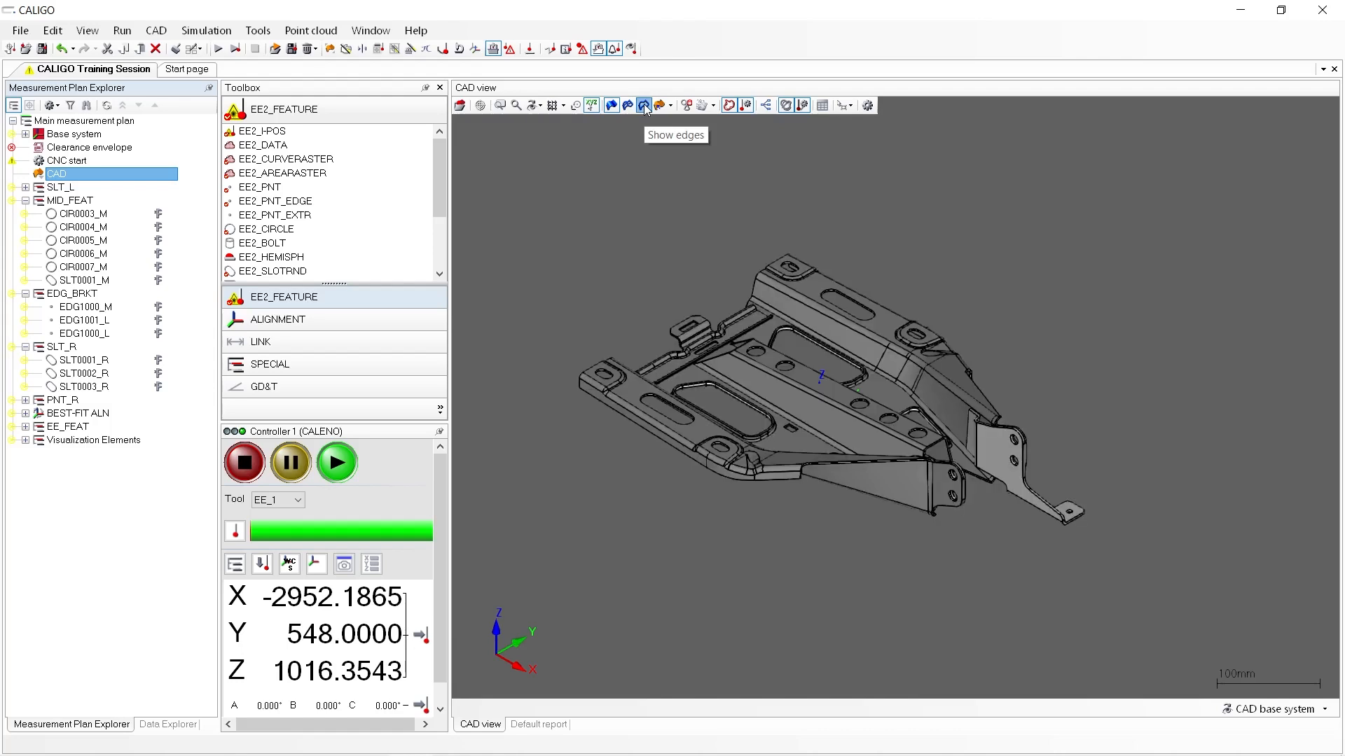
{"action": "mouse_move", "coordinate": [612, 115]}
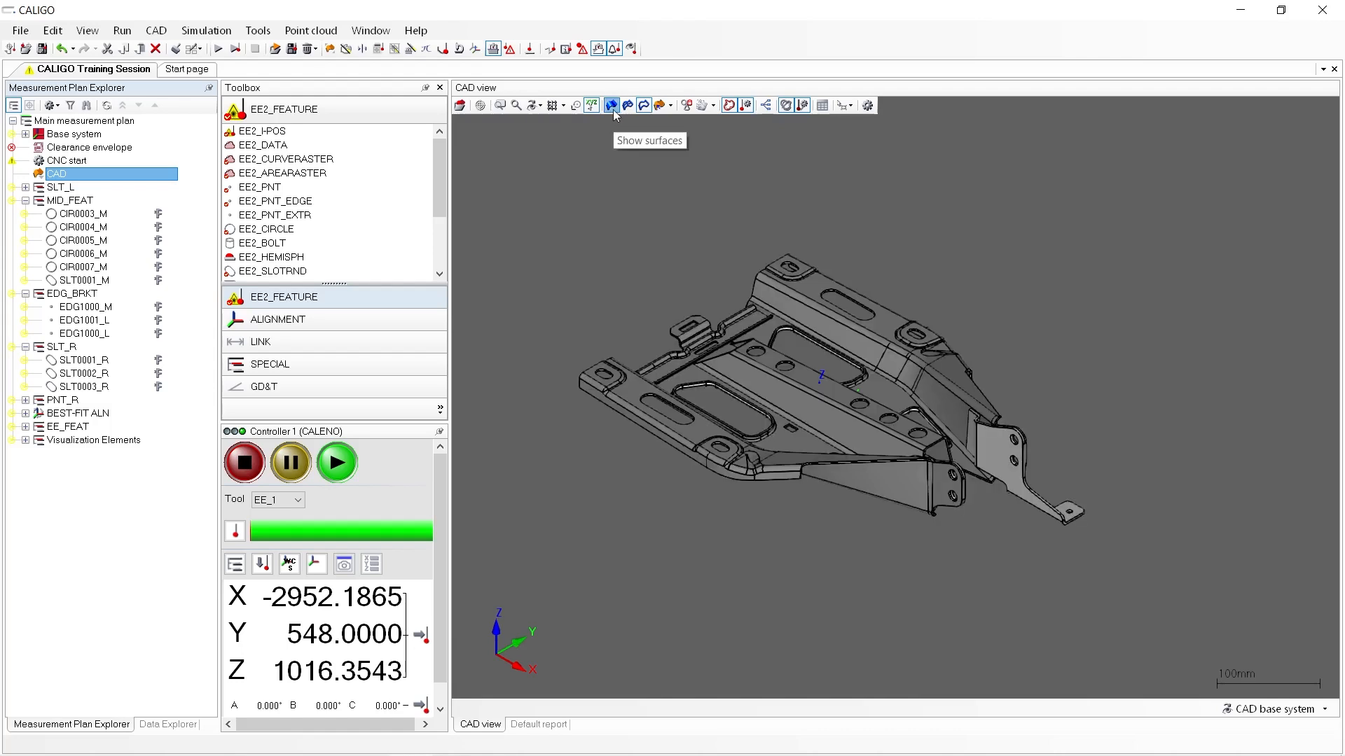
{"action": "left_click", "coordinate": [611, 104]}
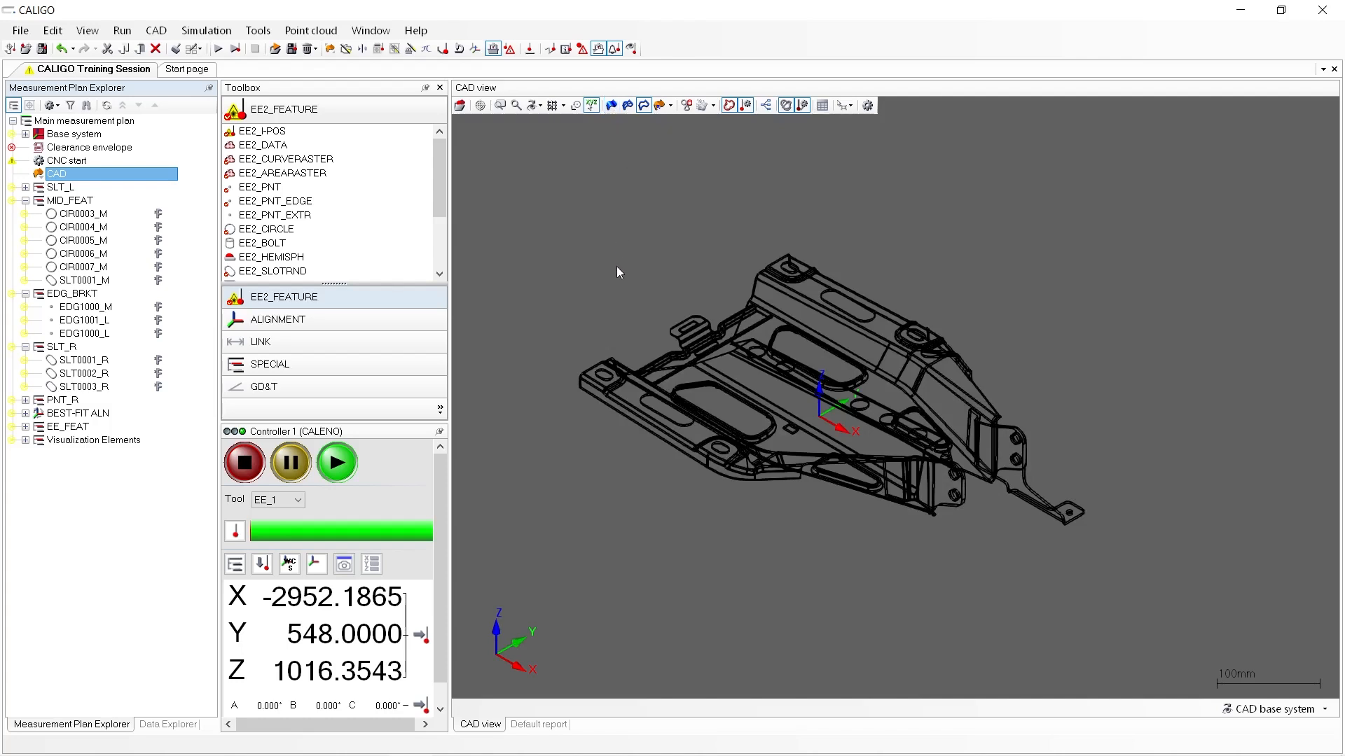
{"action": "mouse_move", "coordinate": [626, 127]}
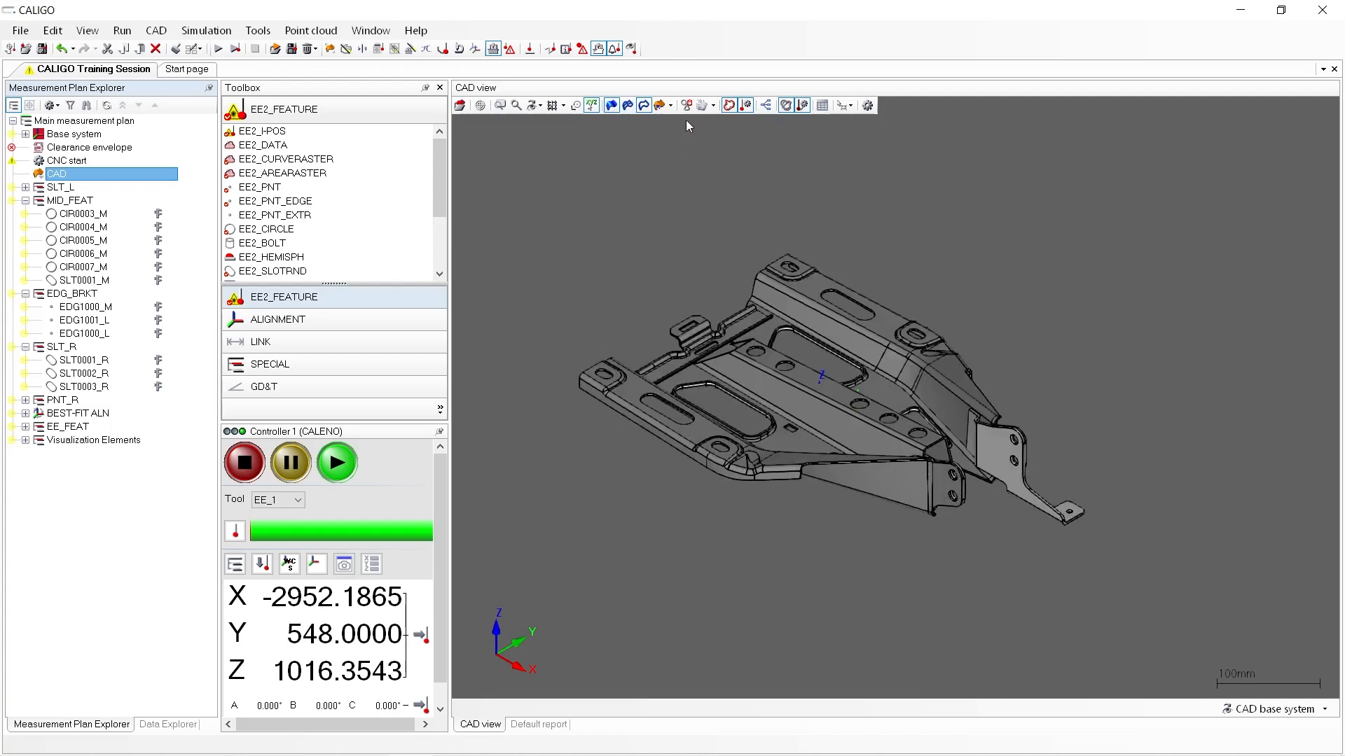
{"action": "mouse_move", "coordinate": [687, 105]}
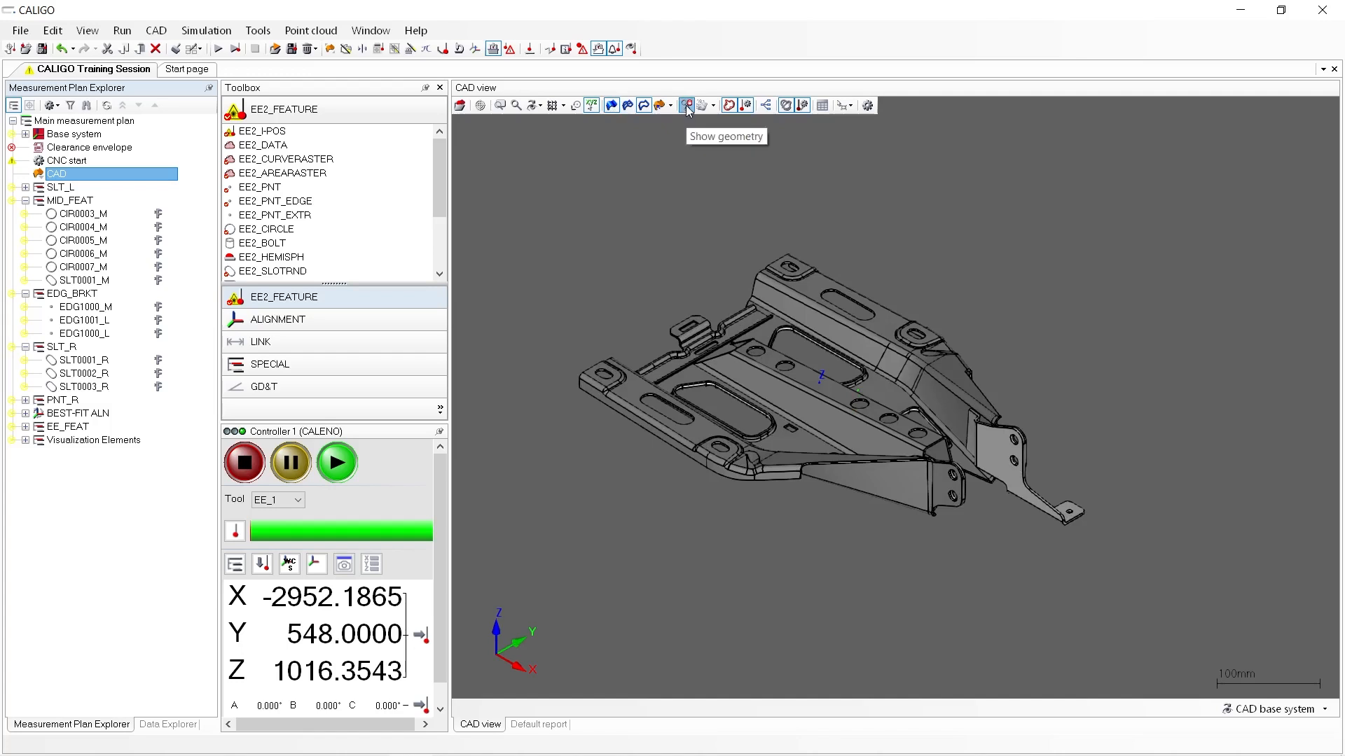
Step: Turn on Show geometry so measurement features appear as white arrows on the part
{"action": "left_click", "coordinate": [687, 104]}
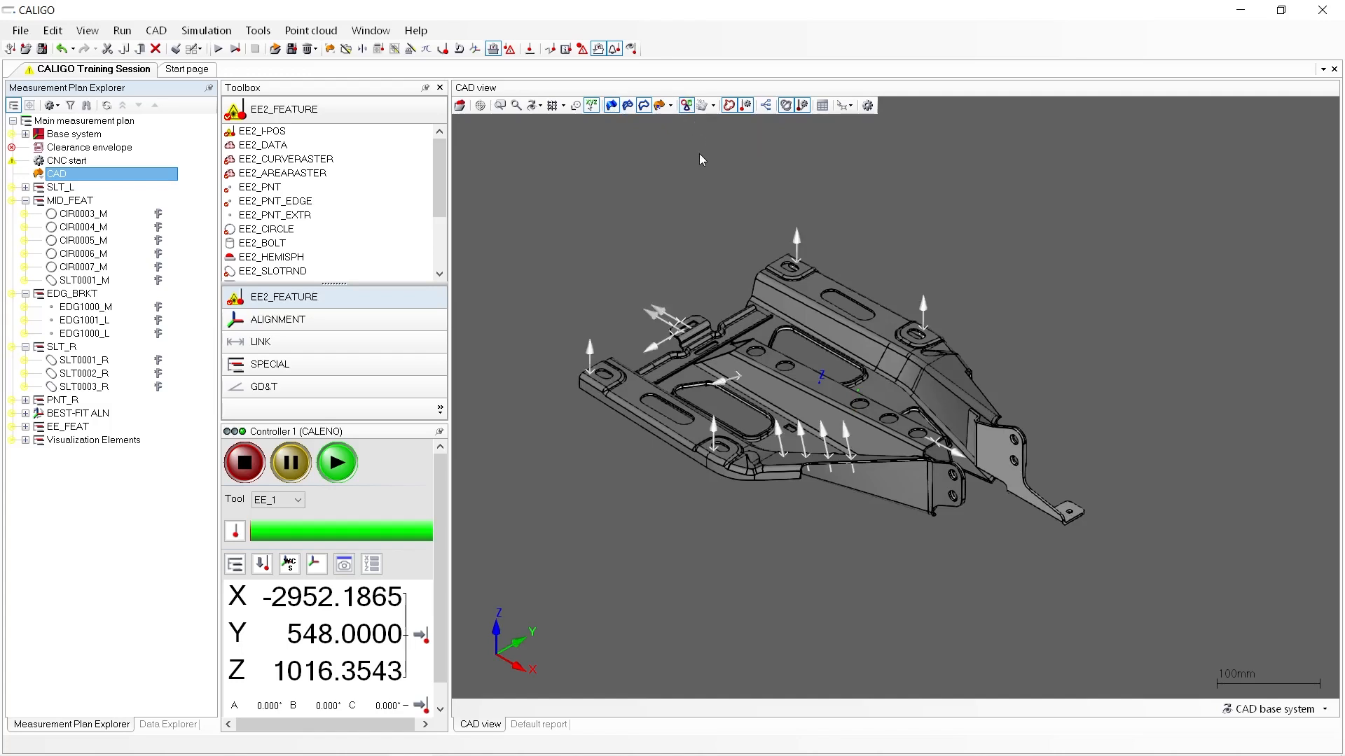
{"action": "mouse_move", "coordinate": [701, 203]}
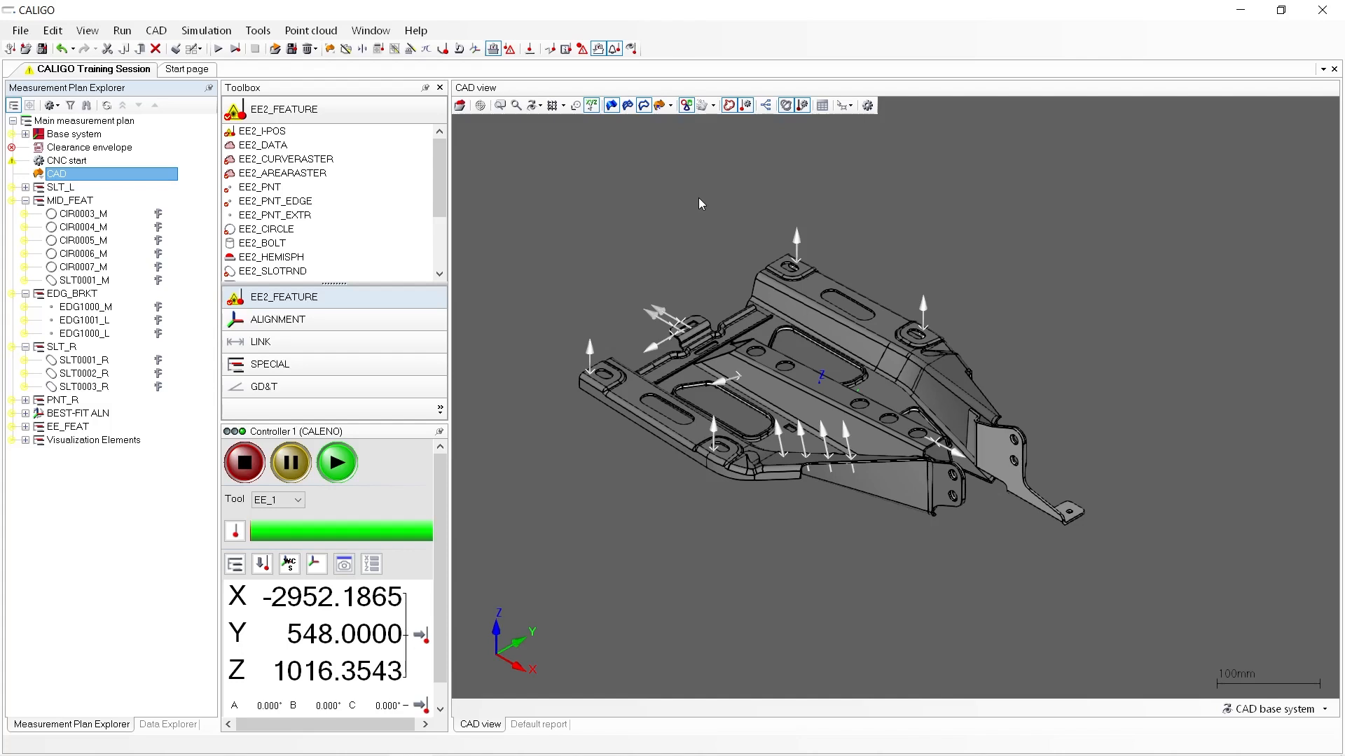
{"action": "mouse_move", "coordinate": [316, 488]}
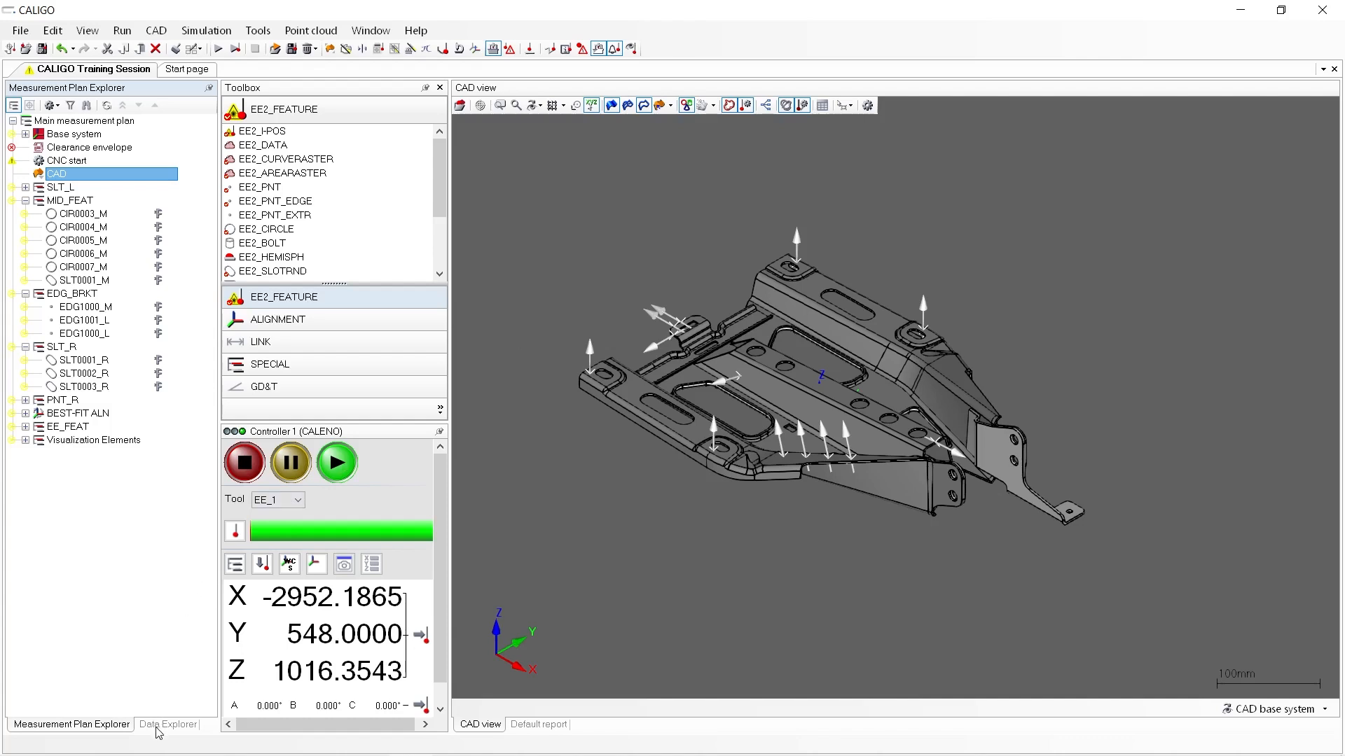
Step: In Data Explorer, expand CAD models and Training Part.sab to its Surfaces and Curves
{"action": "left_click", "coordinate": [168, 724]}
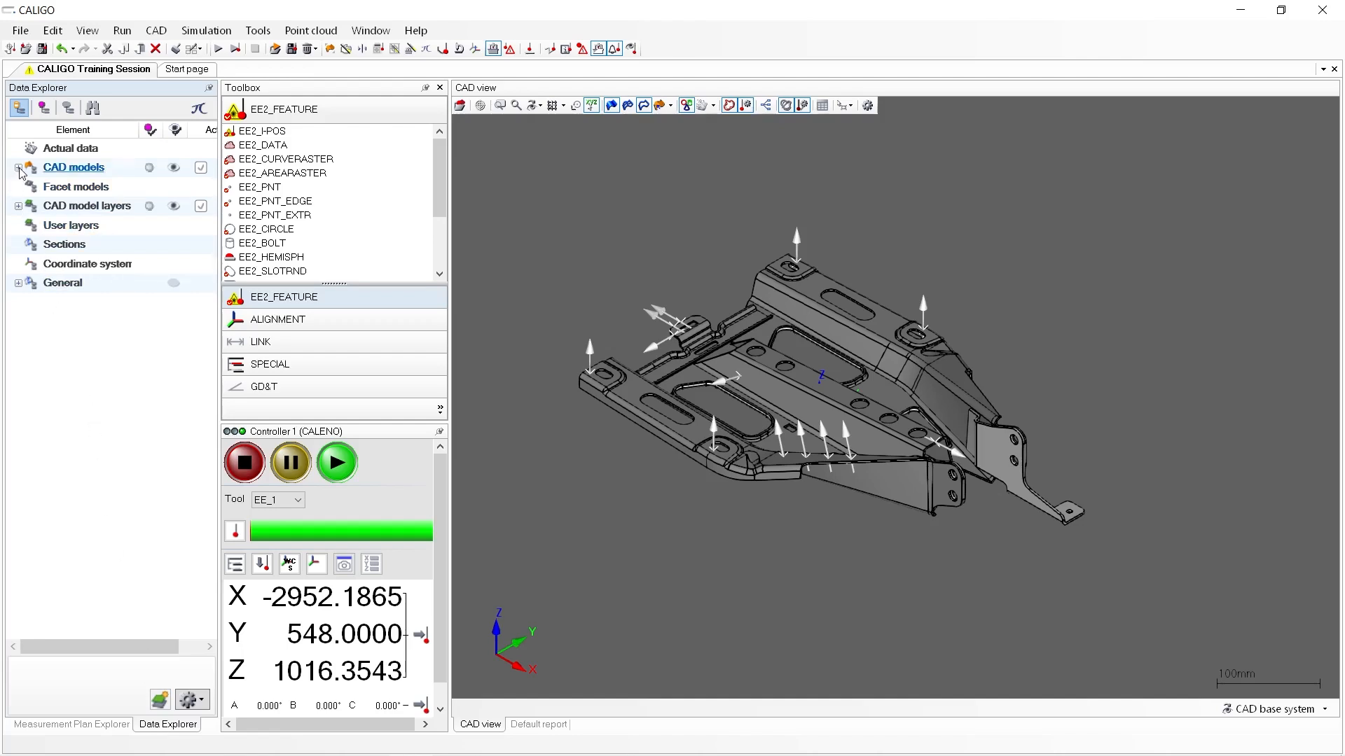
{"action": "left_click", "coordinate": [19, 167]}
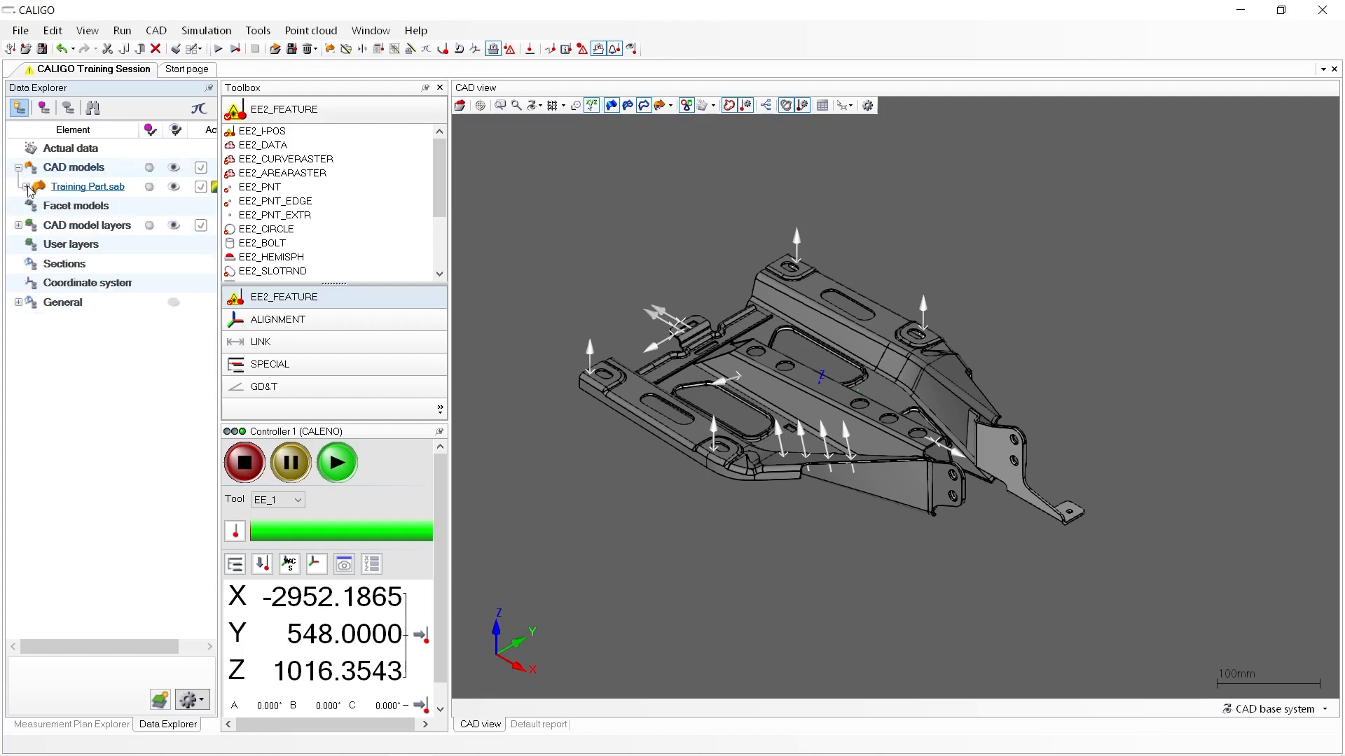
{"action": "left_click", "coordinate": [28, 187]}
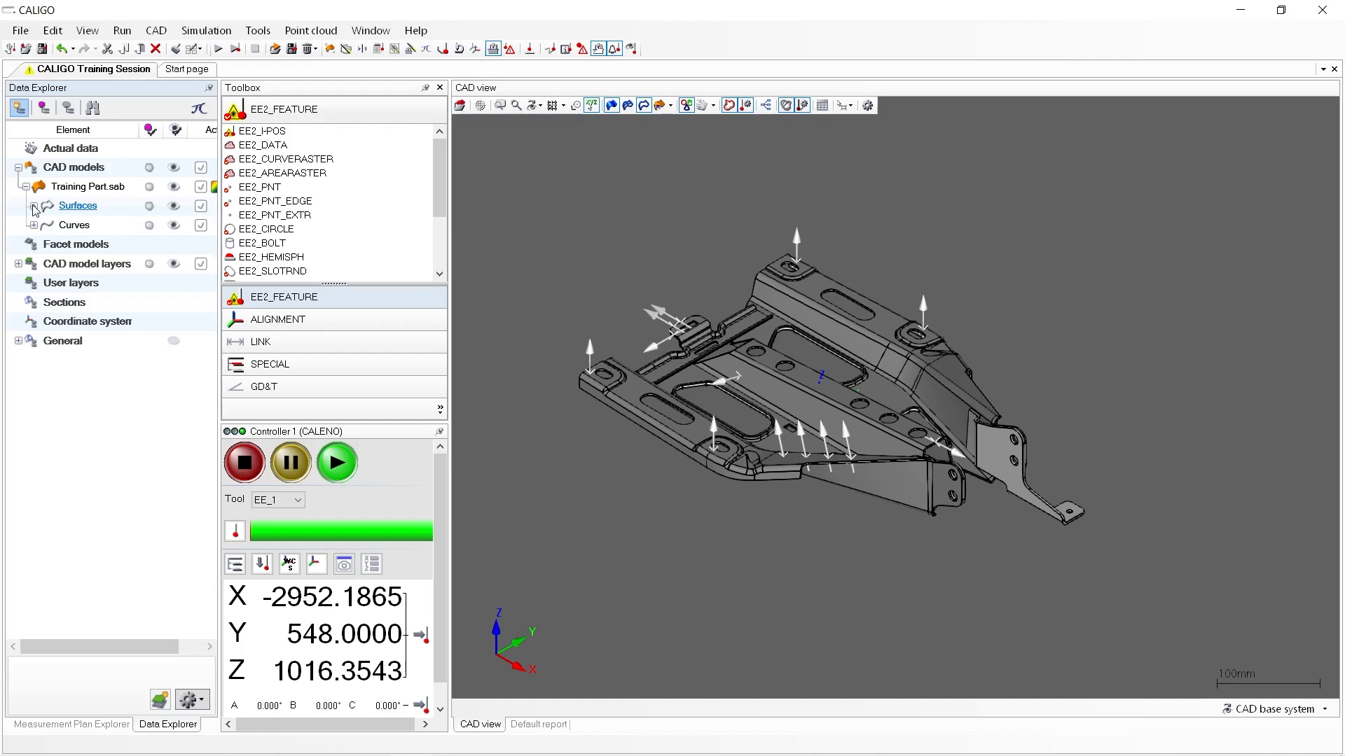
{"action": "left_click", "coordinate": [35, 205]}
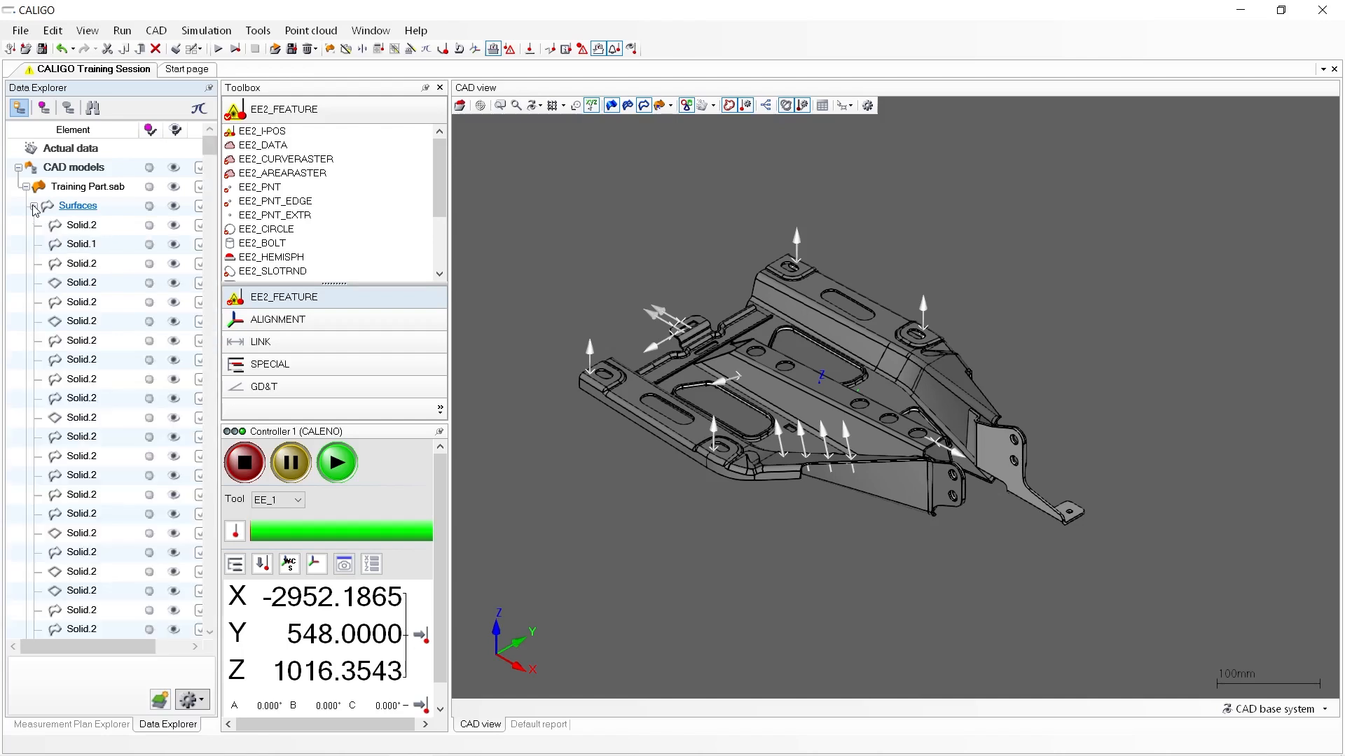
{"action": "left_click", "coordinate": [33, 206]}
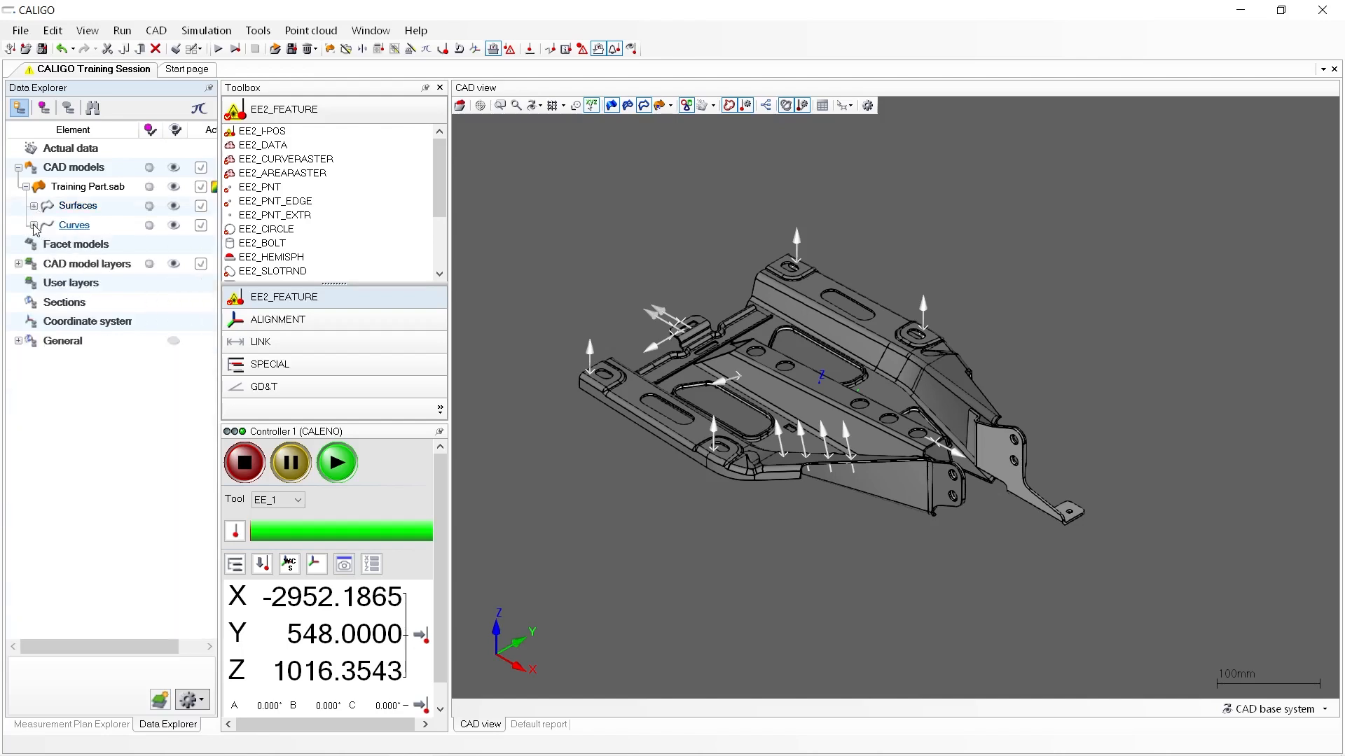
{"action": "left_click", "coordinate": [33, 225]}
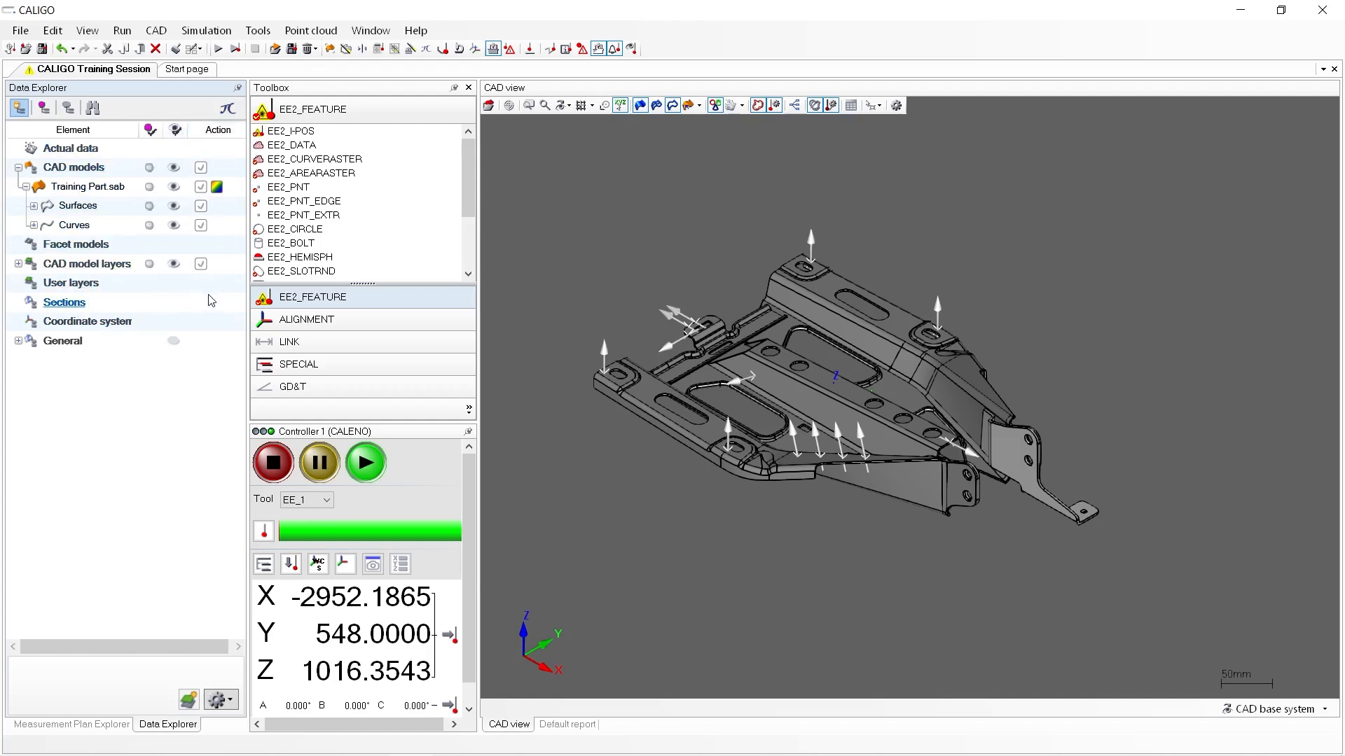
{"action": "mouse_move", "coordinate": [142, 229]}
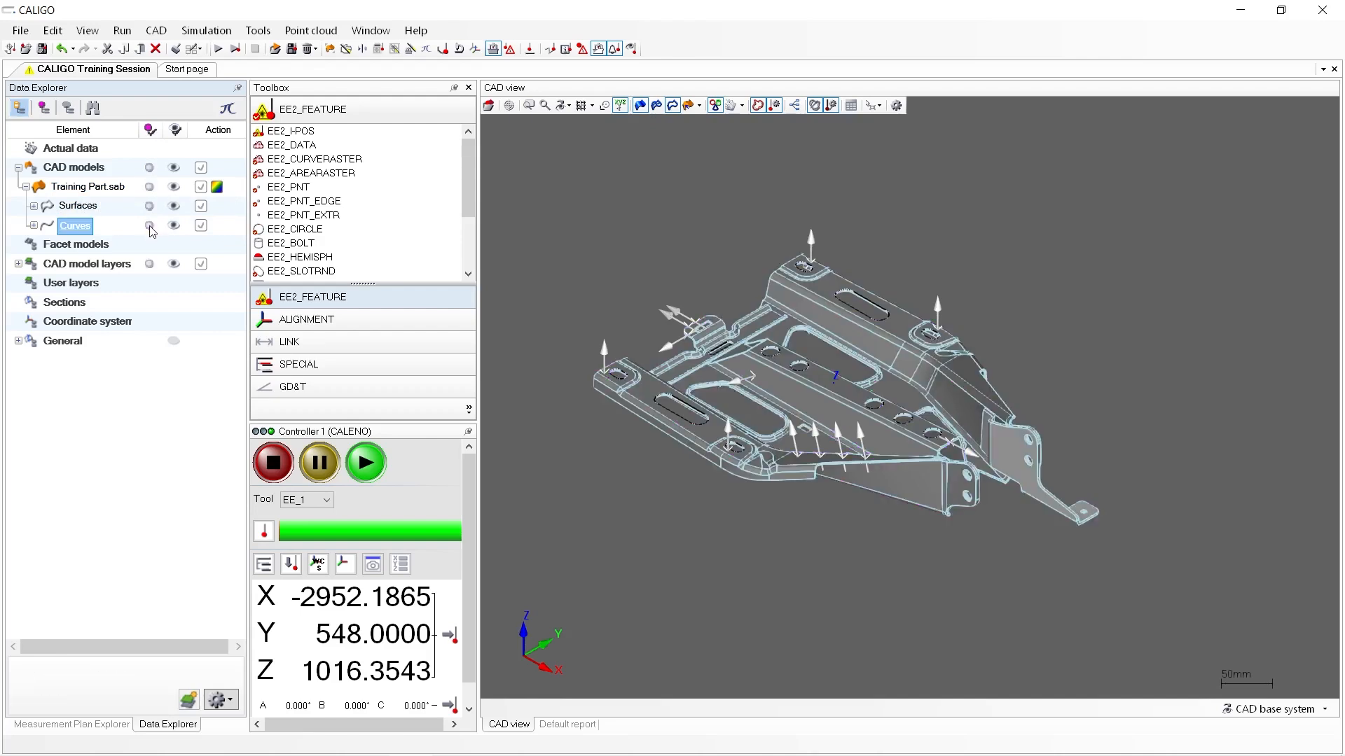
Step: Hide the Training Part's curves, then turn its surfaces back on to compare the display
{"action": "left_click", "coordinate": [77, 206]}
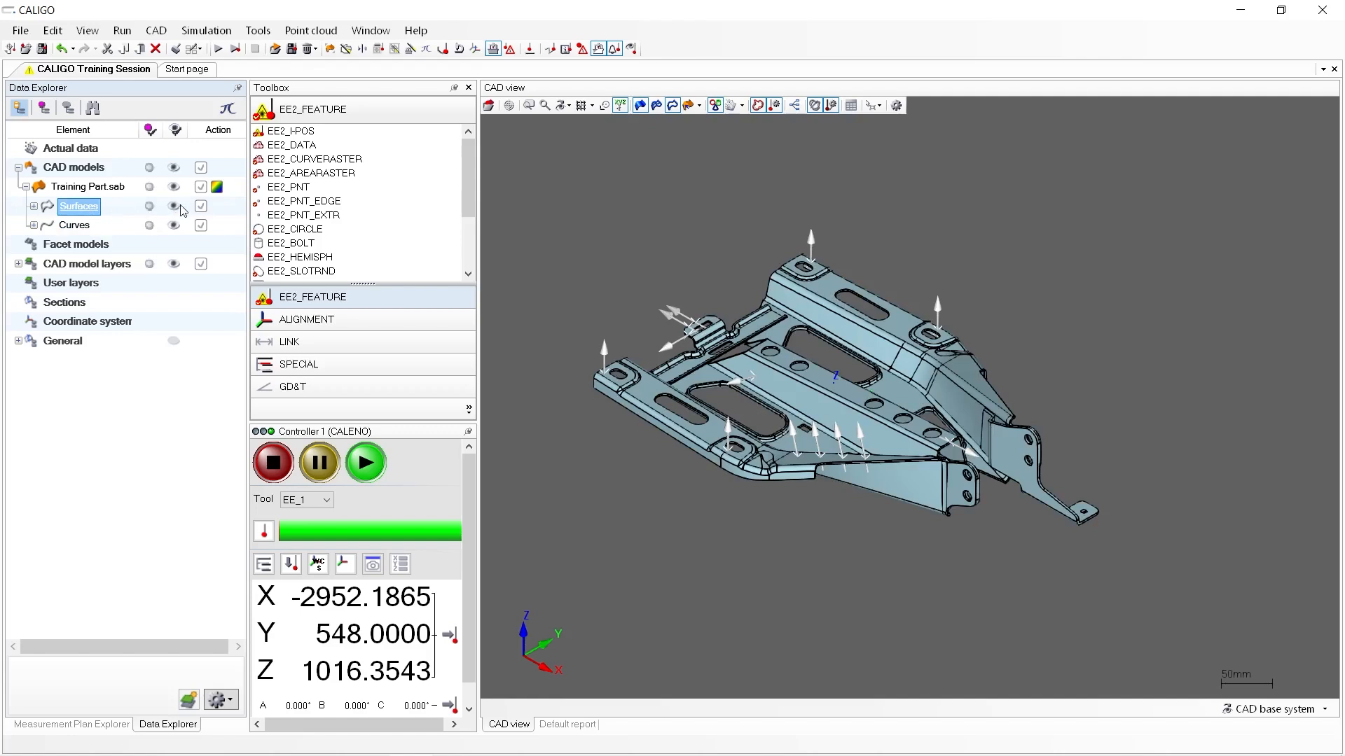
{"action": "mouse_move", "coordinate": [200, 211]}
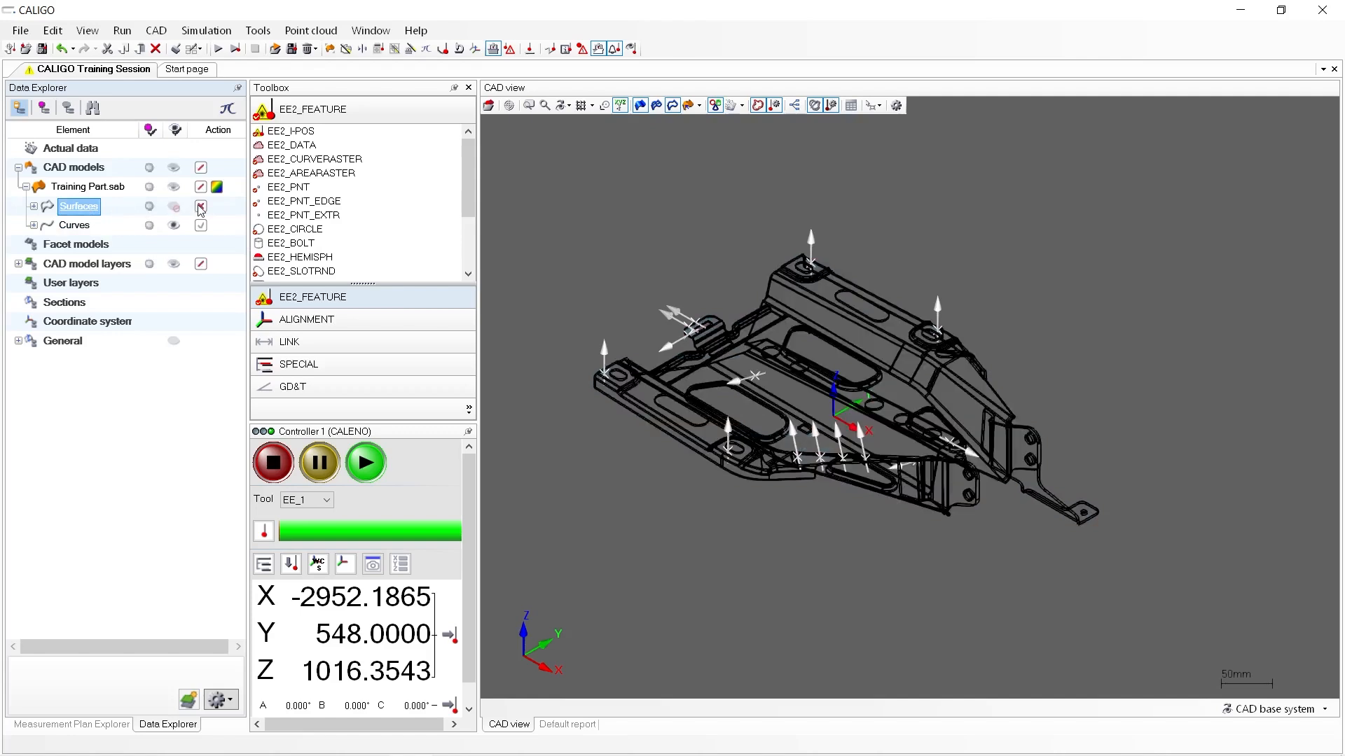
{"action": "left_click", "coordinate": [199, 205]}
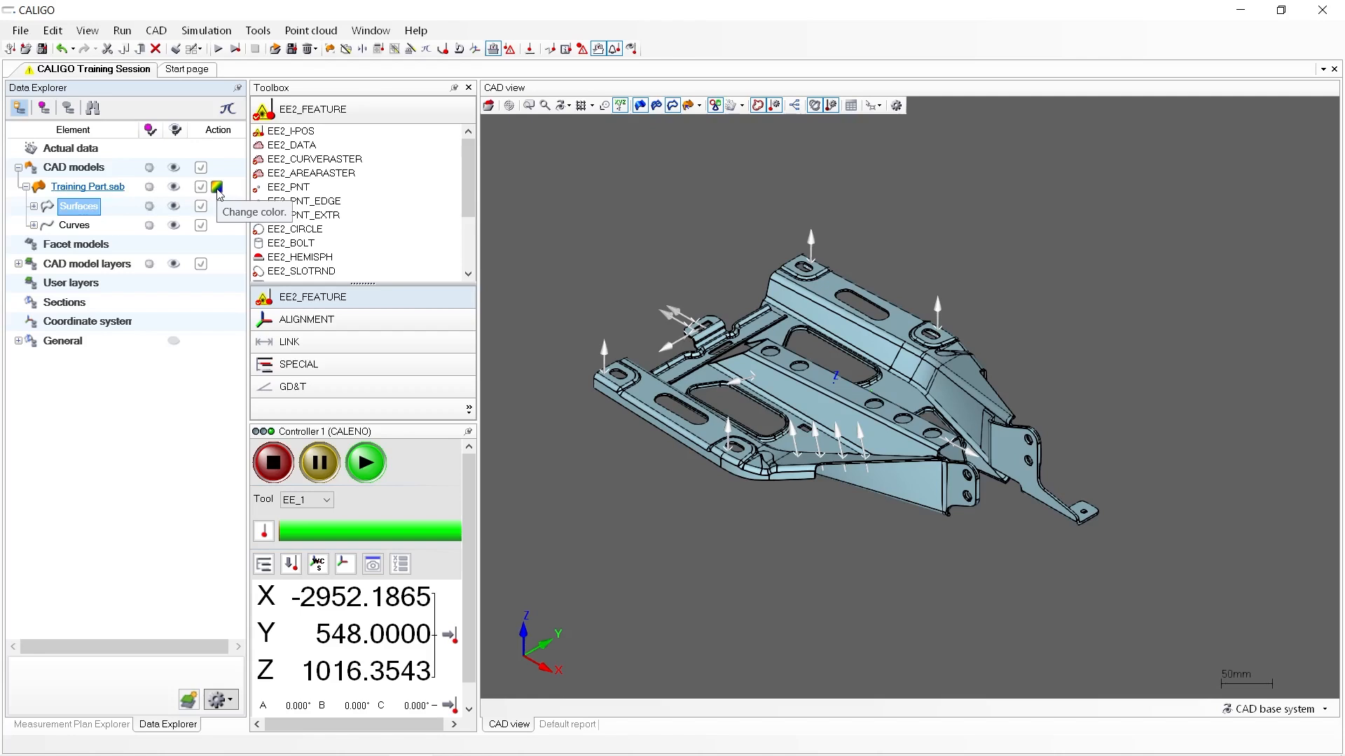
{"action": "left_click", "coordinate": [216, 187]}
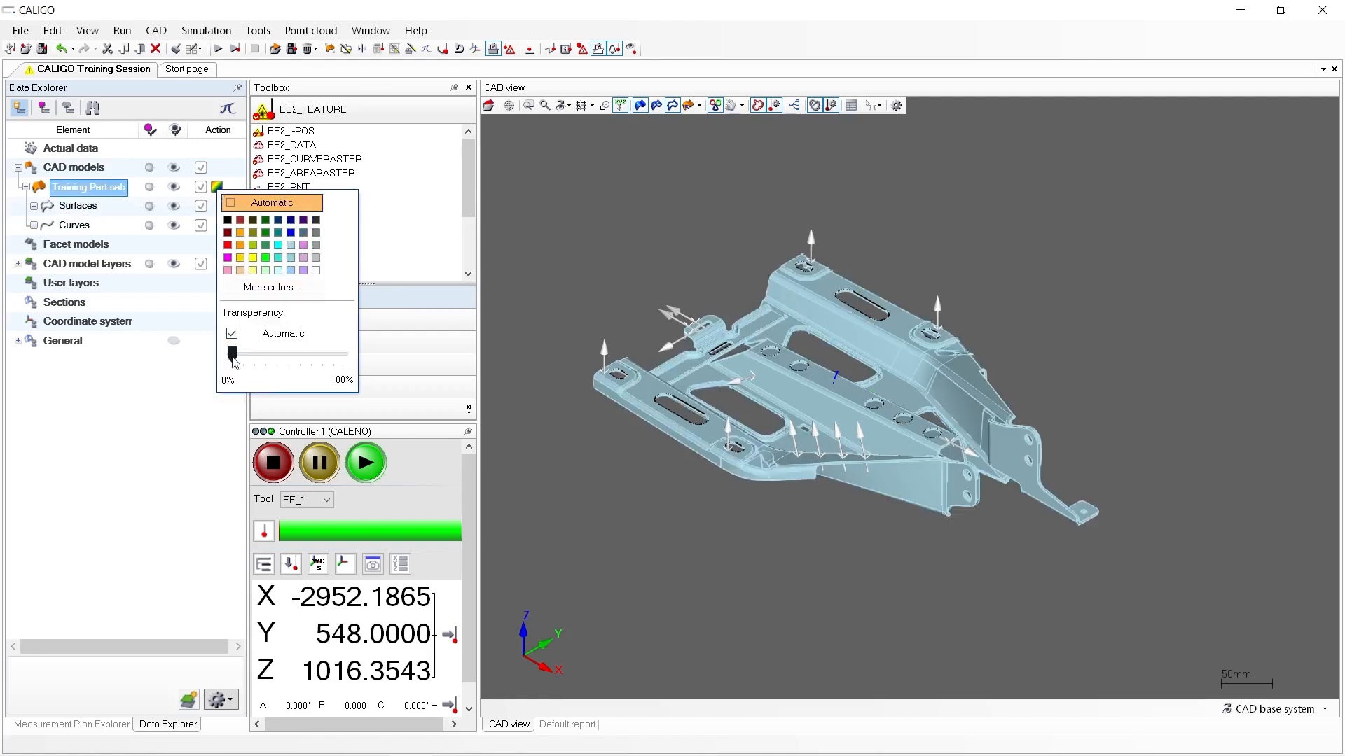
{"action": "left_click", "coordinate": [232, 333]}
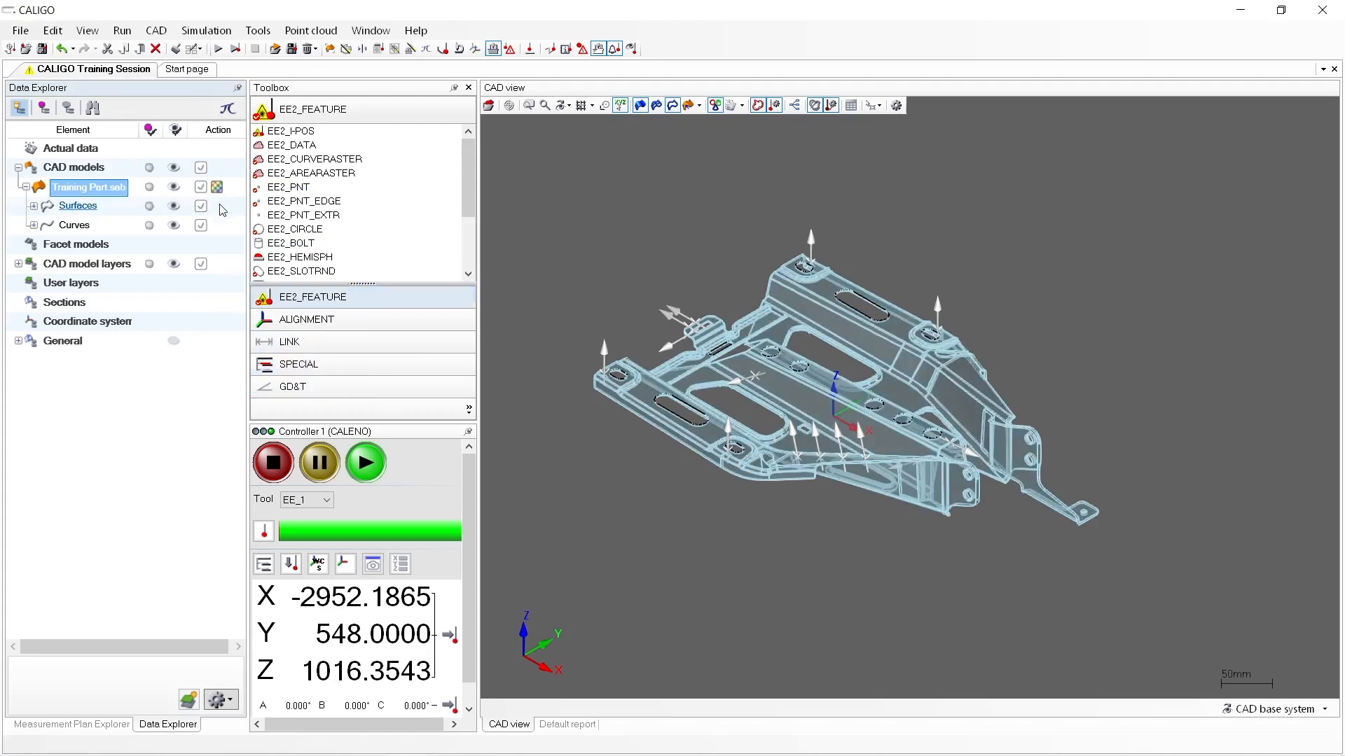
{"action": "left_click", "coordinate": [217, 187]}
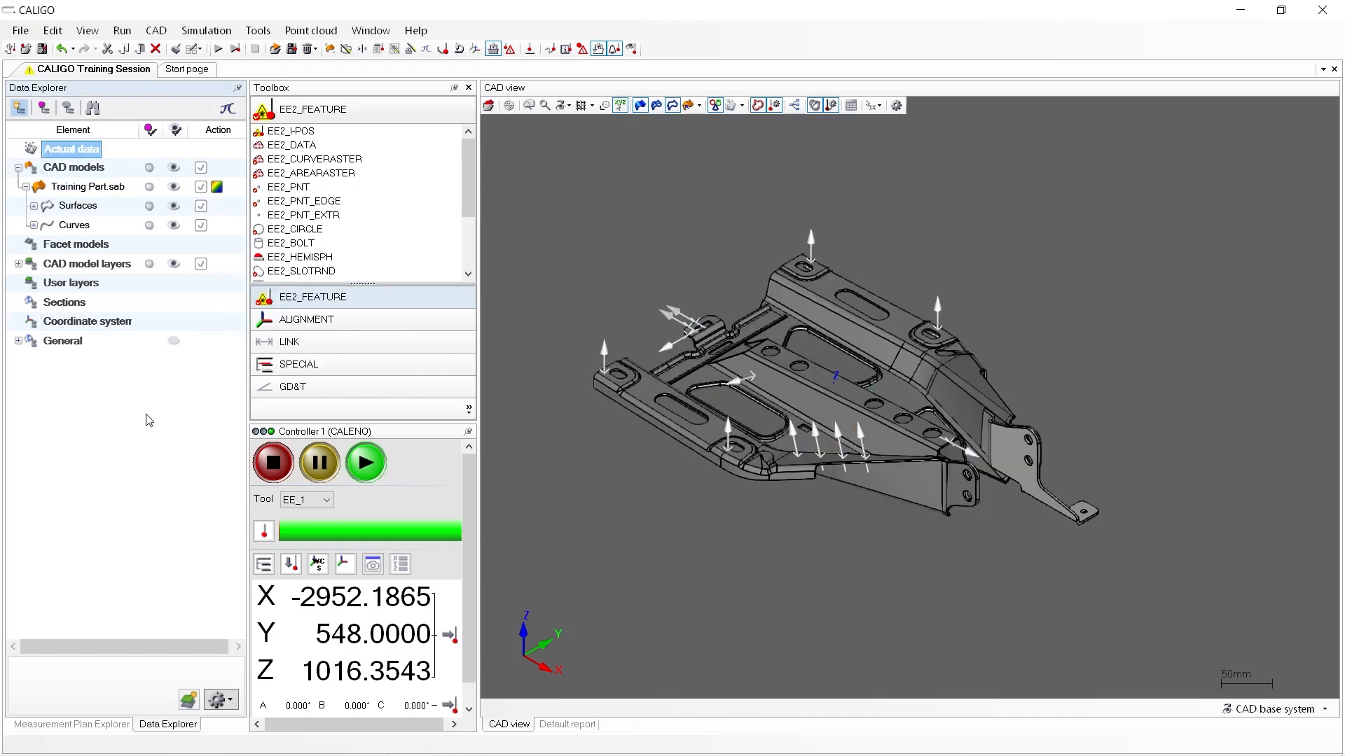
{"action": "mouse_move", "coordinate": [291, 444]}
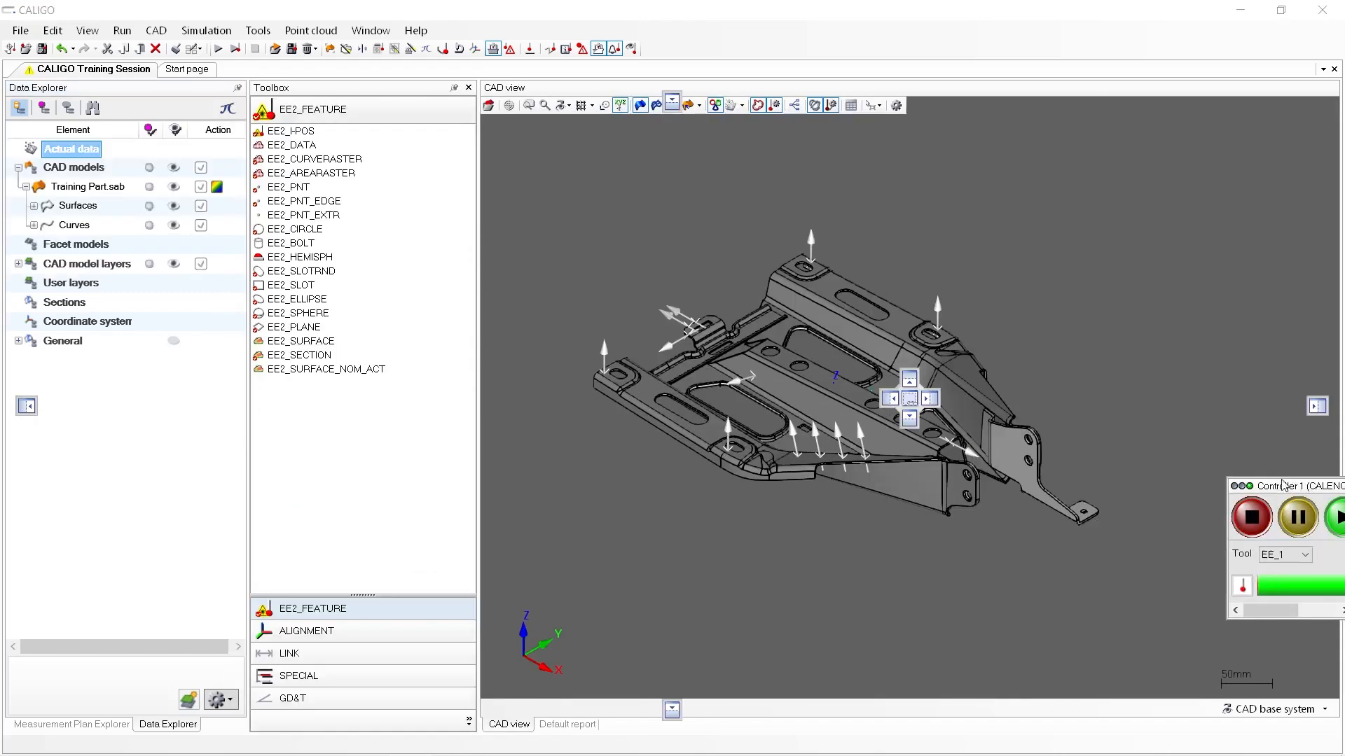
Step: Dock the Controller and Toolbox panels on the right and show the Measurement Plan Explorer tree
{"action": "left_click", "coordinate": [1318, 405]}
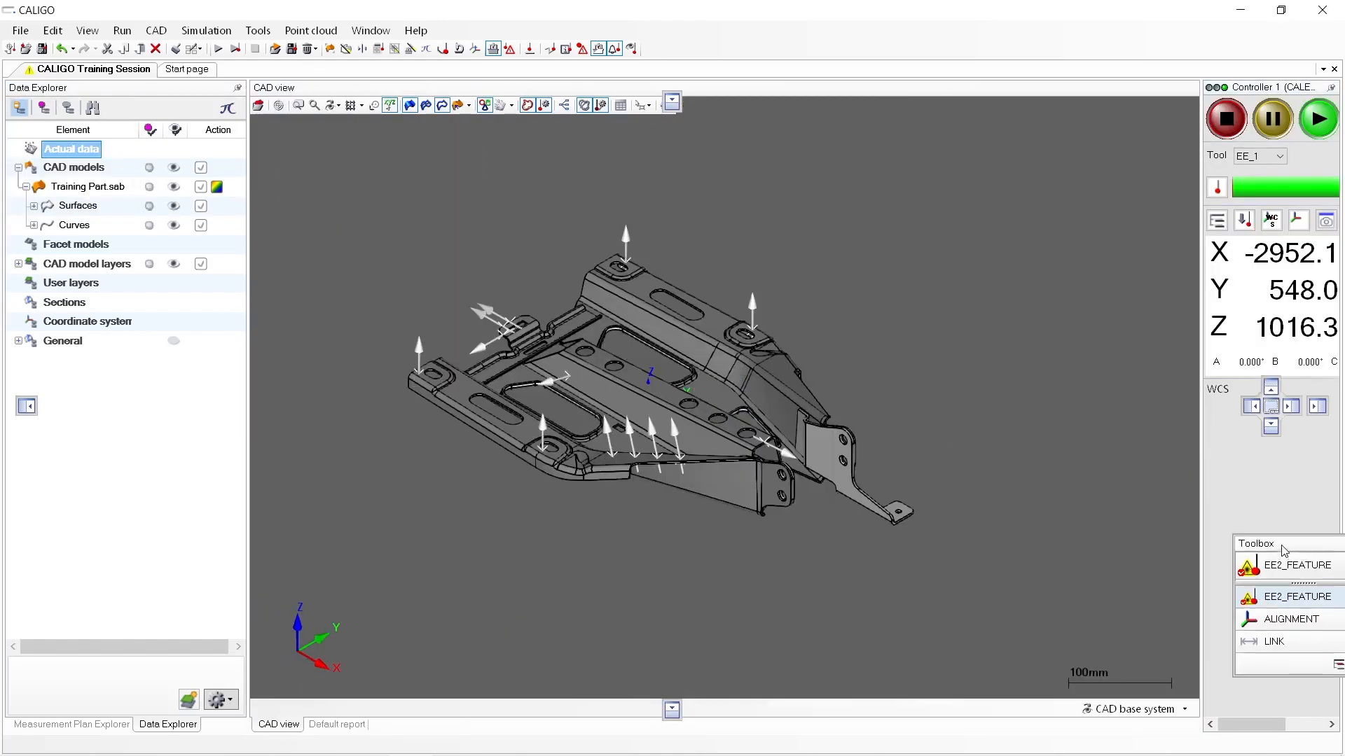
{"action": "left_click", "coordinate": [1296, 565]}
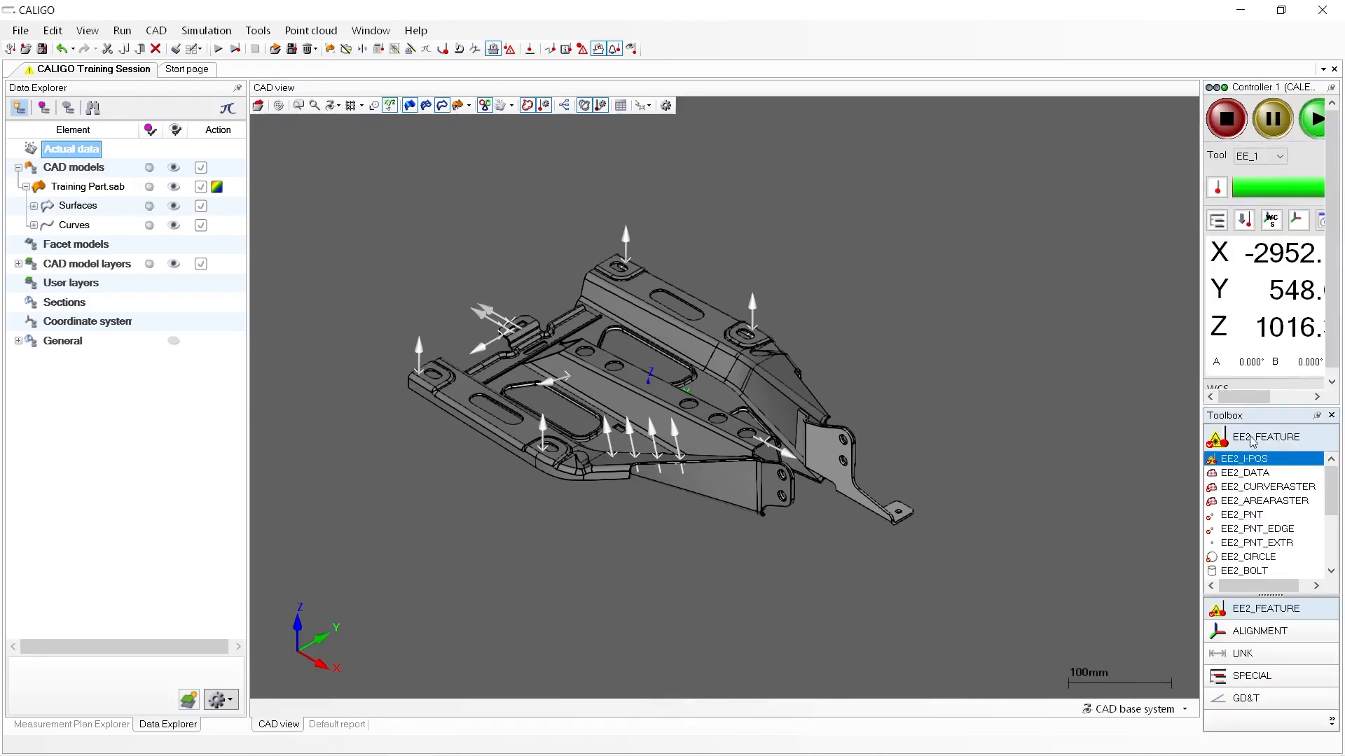
{"action": "mouse_move", "coordinate": [1128, 405]}
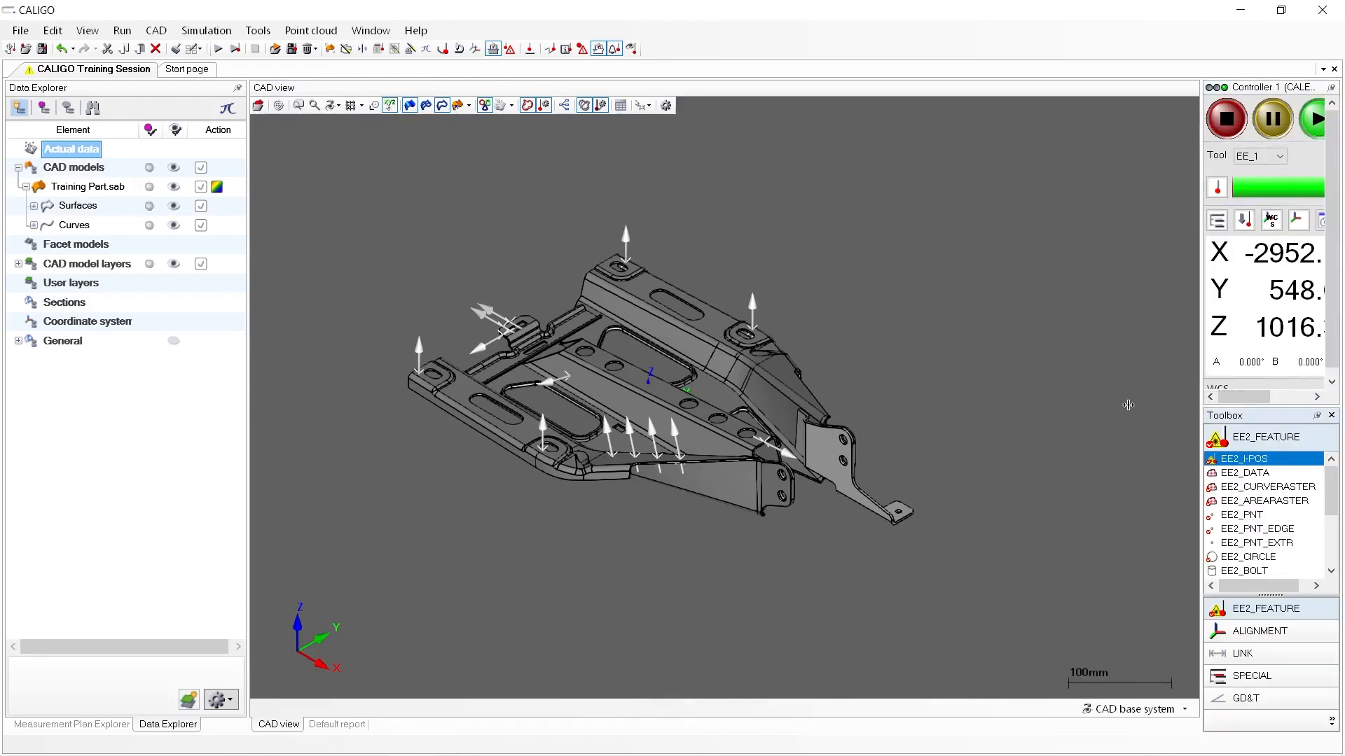
{"action": "left_click", "coordinate": [70, 723]}
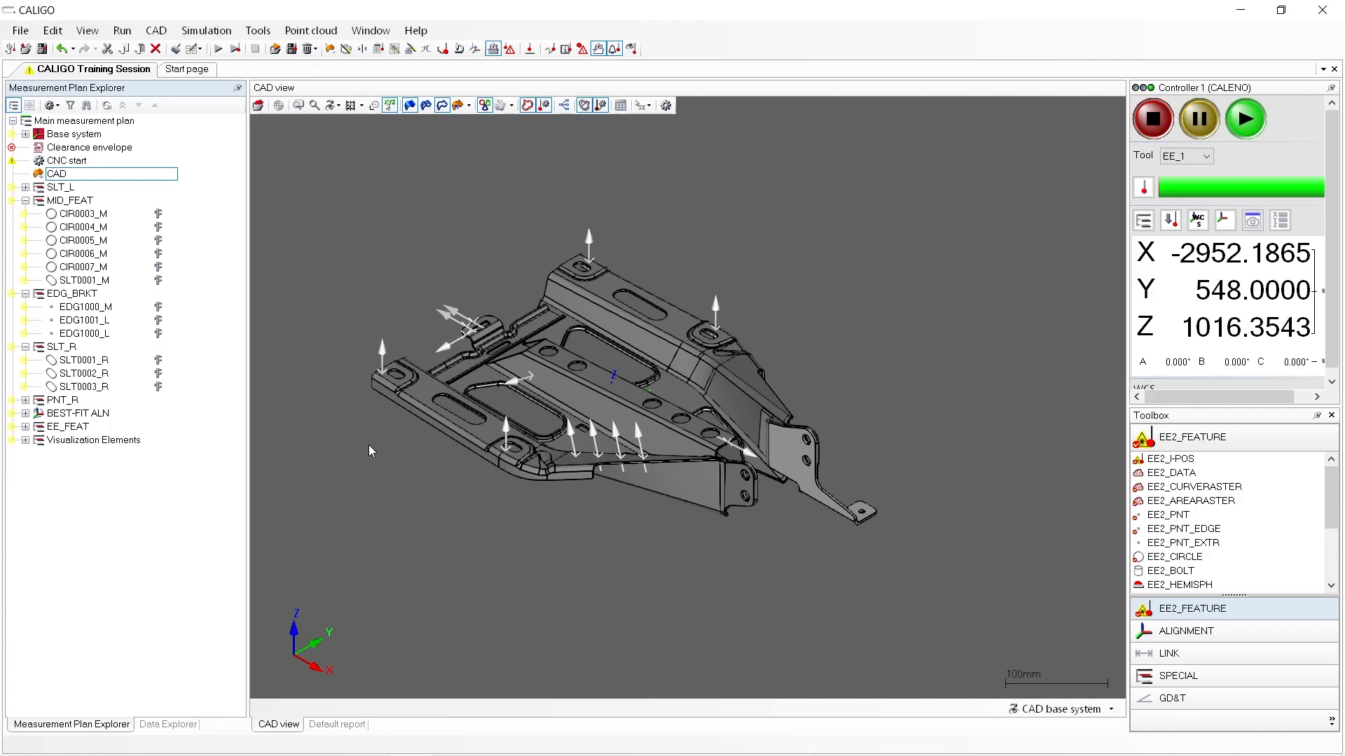
{"action": "mouse_move", "coordinate": [371, 30]}
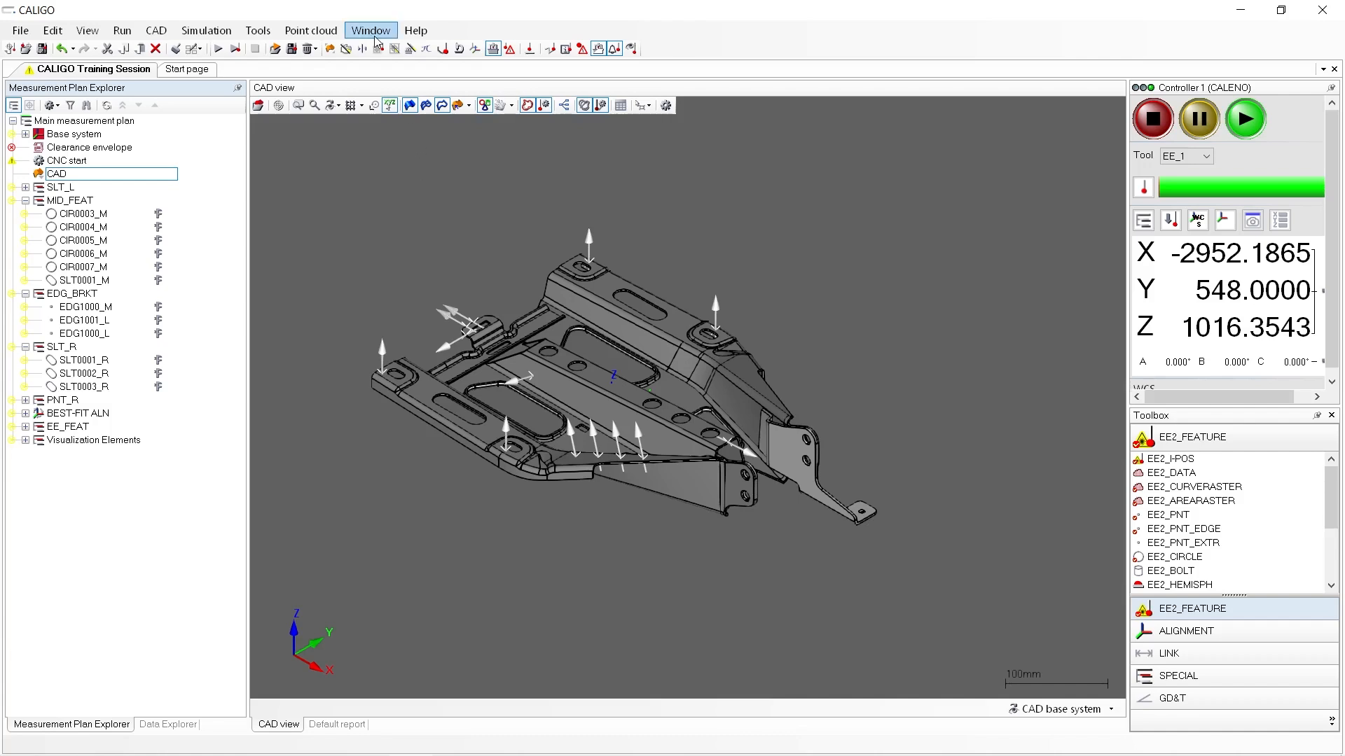
Step: Save the current panel arrangement as a layout named 'Training layout'
{"action": "left_click", "coordinate": [370, 30]}
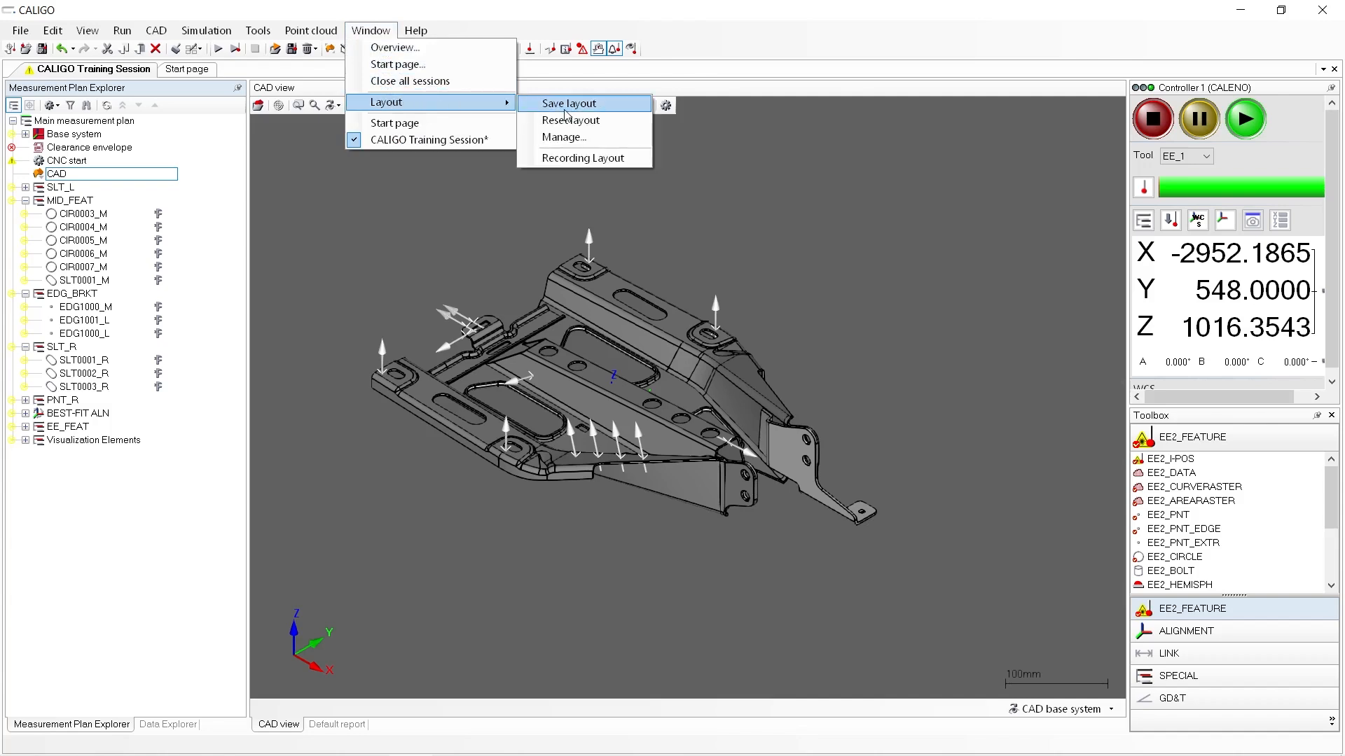
{"action": "left_click", "coordinate": [568, 103]}
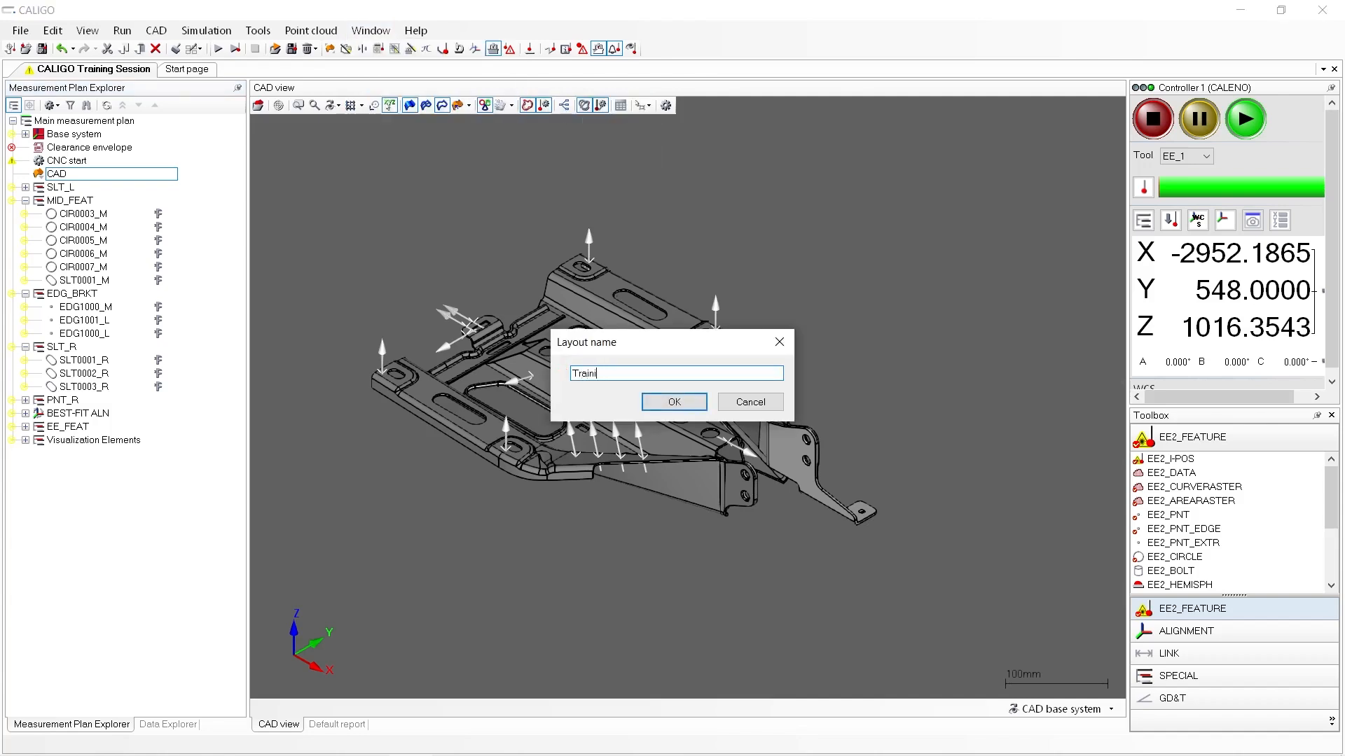
{"action": "type", "text": "ng layout"}
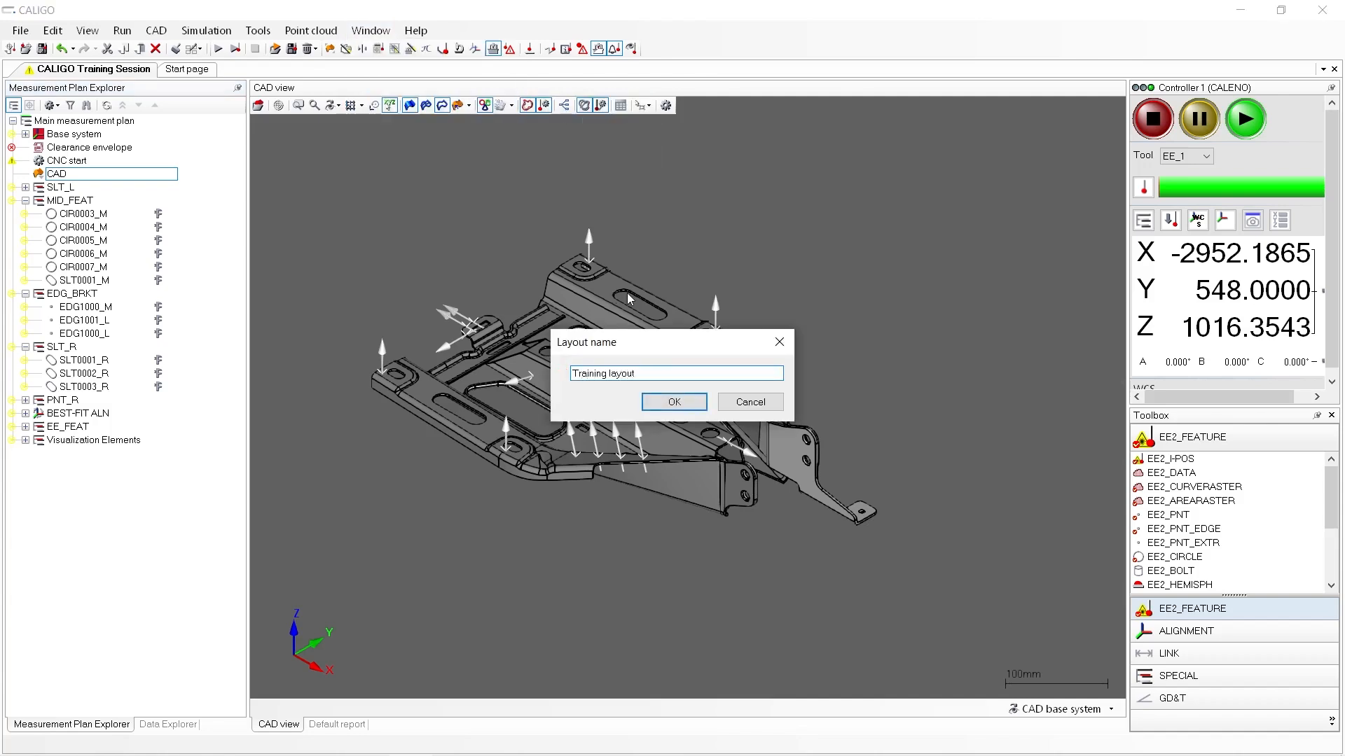
{"action": "left_click", "coordinate": [673, 401]}
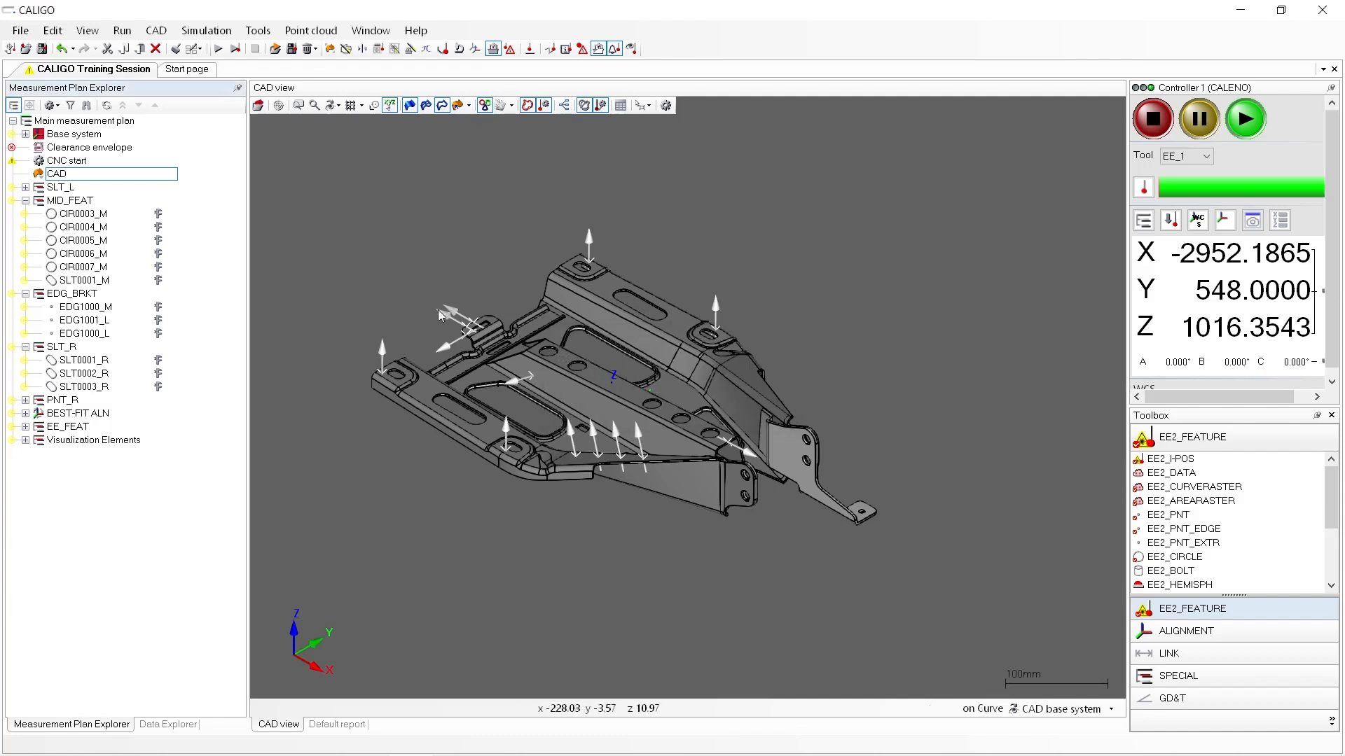
{"action": "mouse_move", "coordinate": [369, 263]}
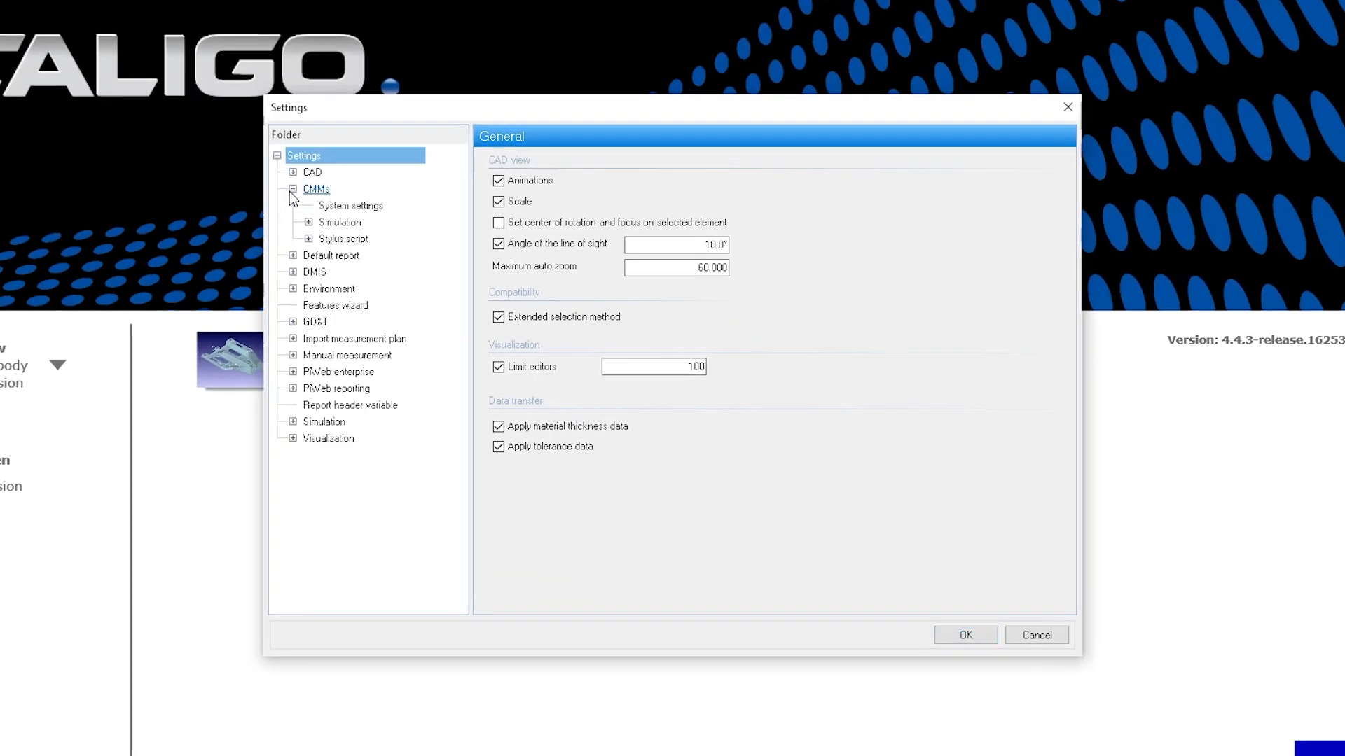
Step: Show the CMM Simulation settings with park position and measuring volume
{"action": "left_click", "coordinate": [339, 222]}
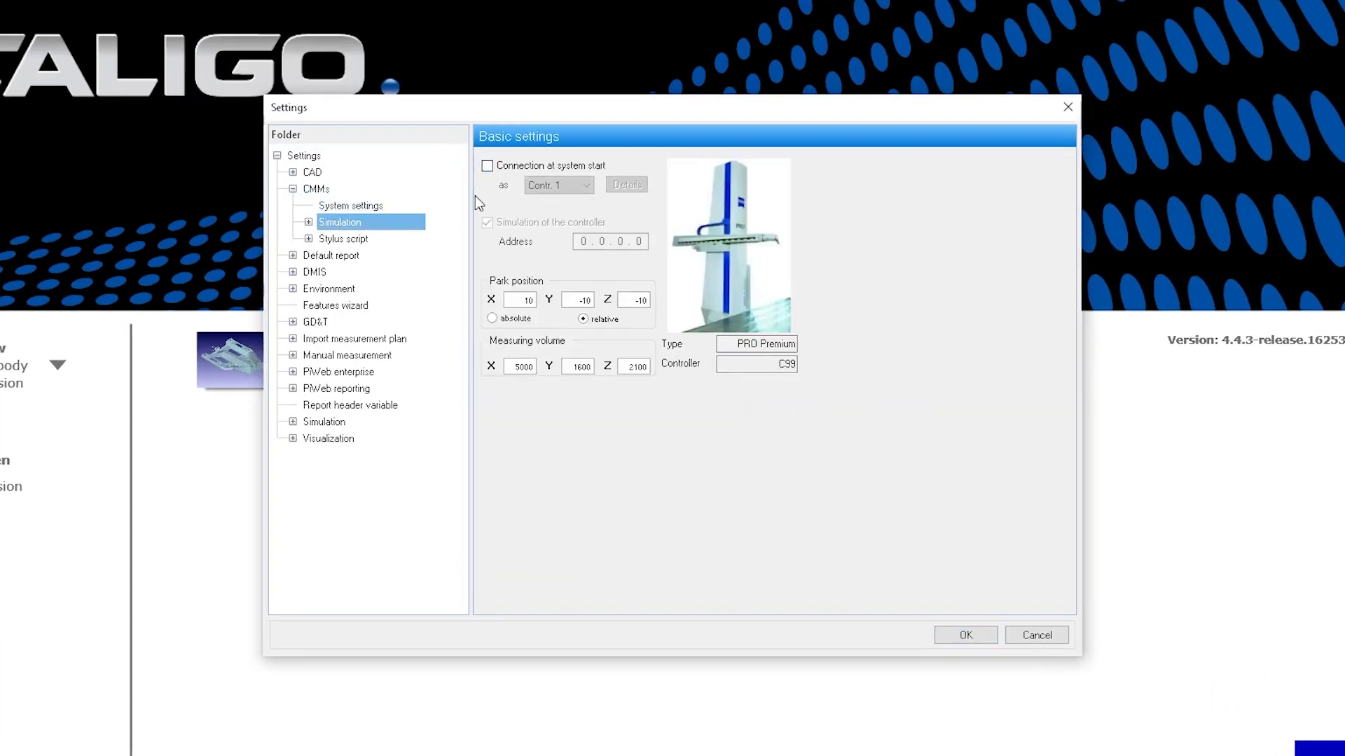